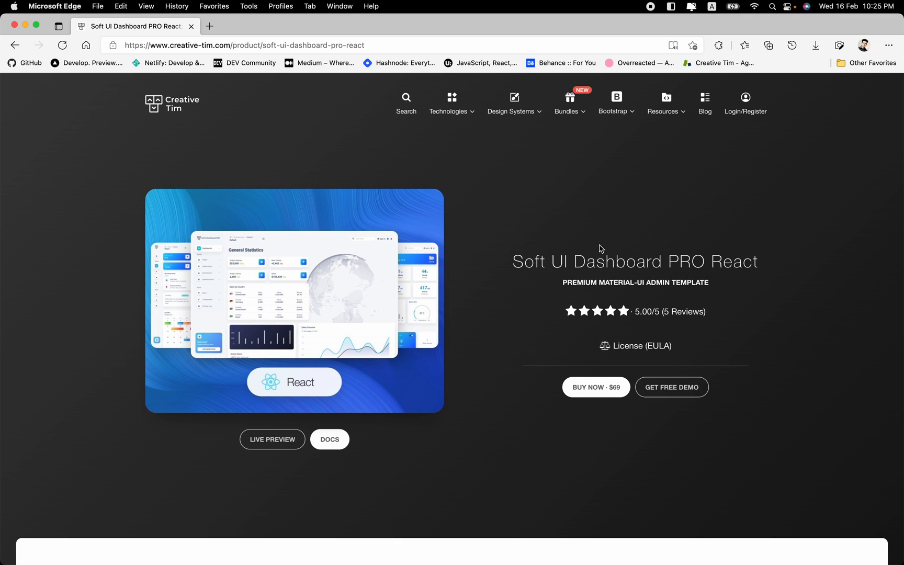
# Select the product page URL and scroll down to the start of the product description
pyautogui.click(242, 45)
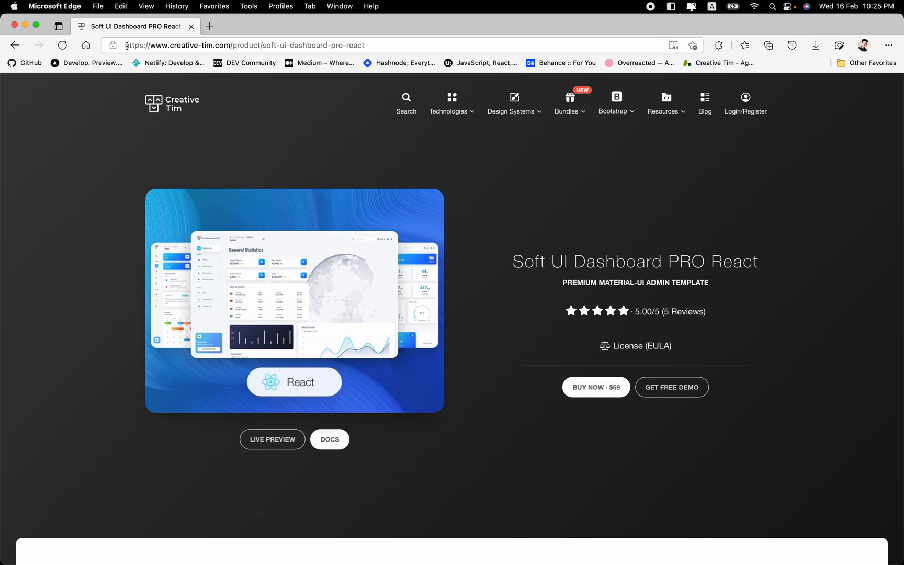
pyautogui.click(241, 45)
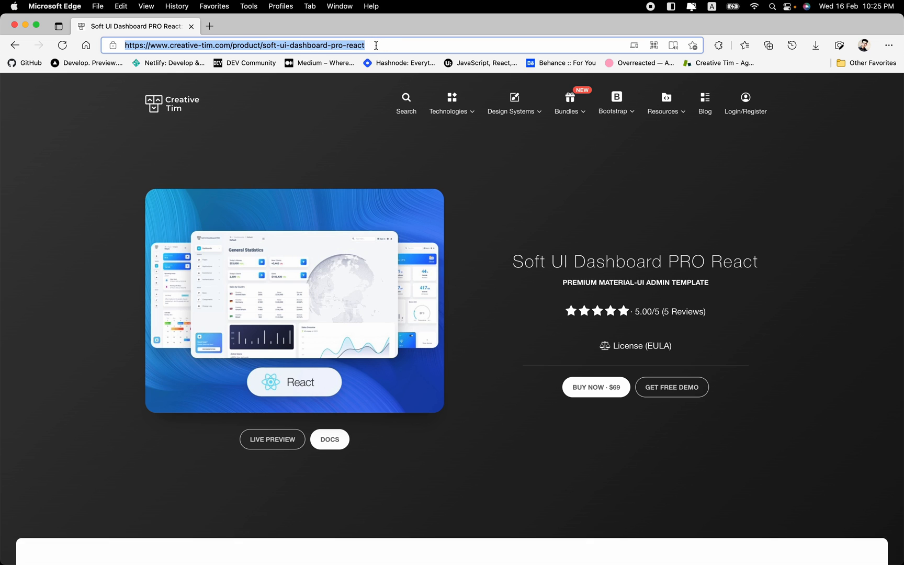
pyautogui.moveTo(337, 194)
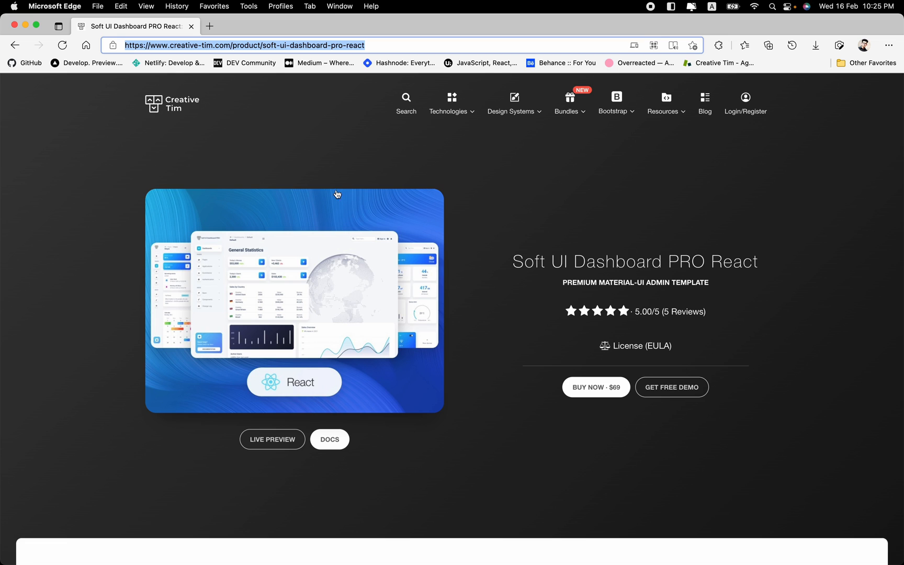
pyautogui.moveTo(449, 171)
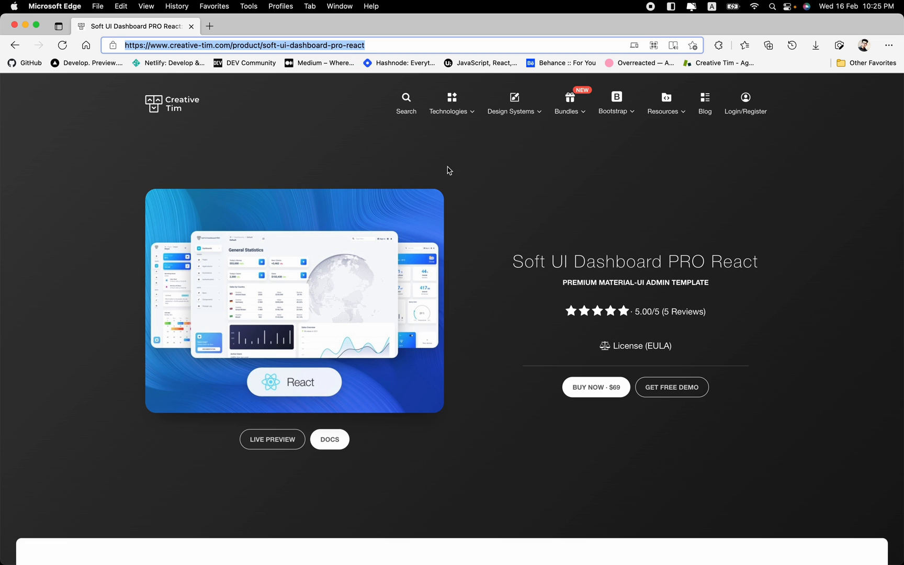
pyautogui.moveTo(514, 196)
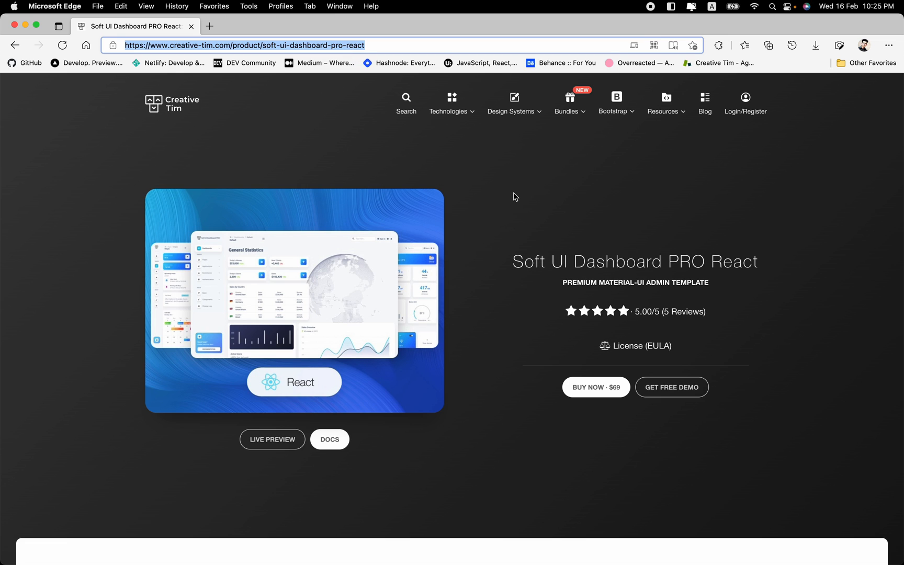
pyautogui.scroll(-3)
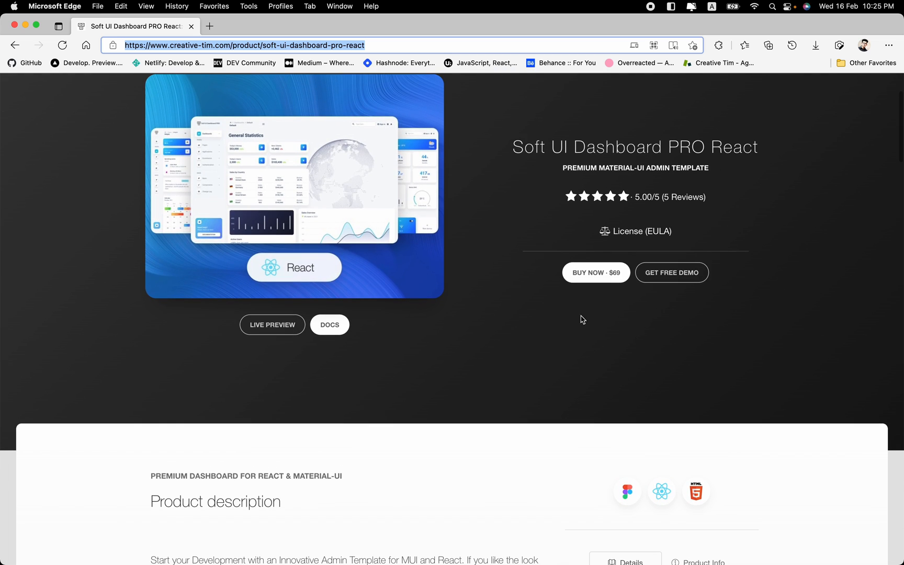
pyautogui.moveTo(694, 277)
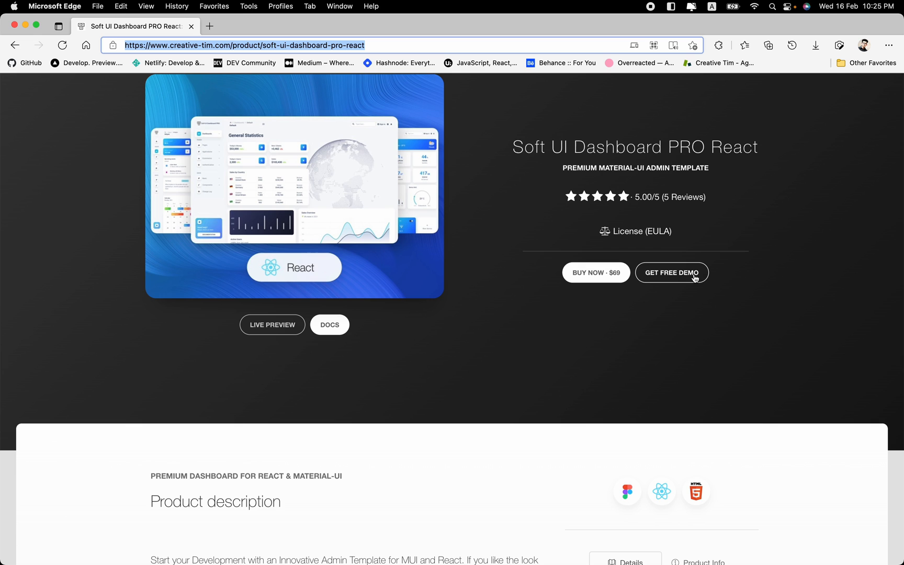
# Show the Product Info figures (300 elements, 20 plugins, 54 pages) and select the 54 example pages
pyautogui.scroll(-3)
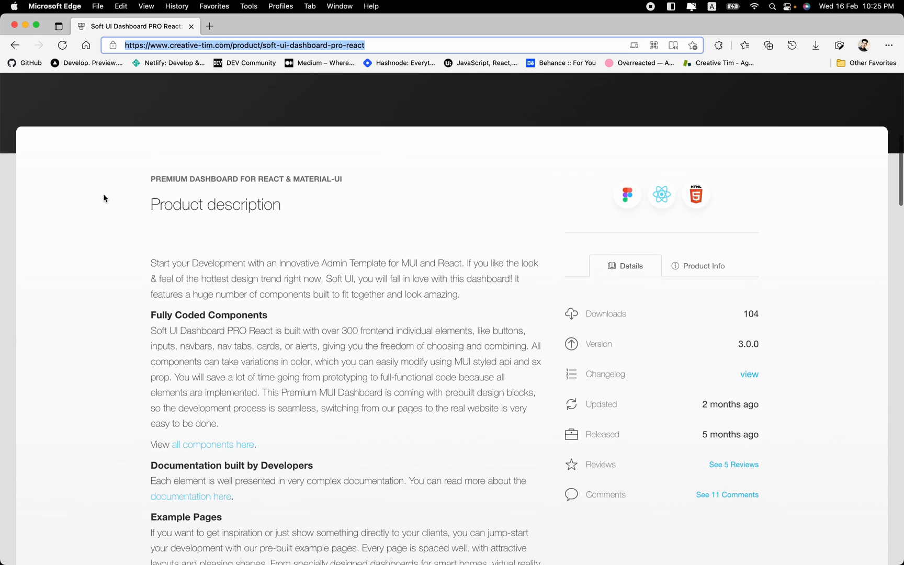
pyautogui.scroll(3)
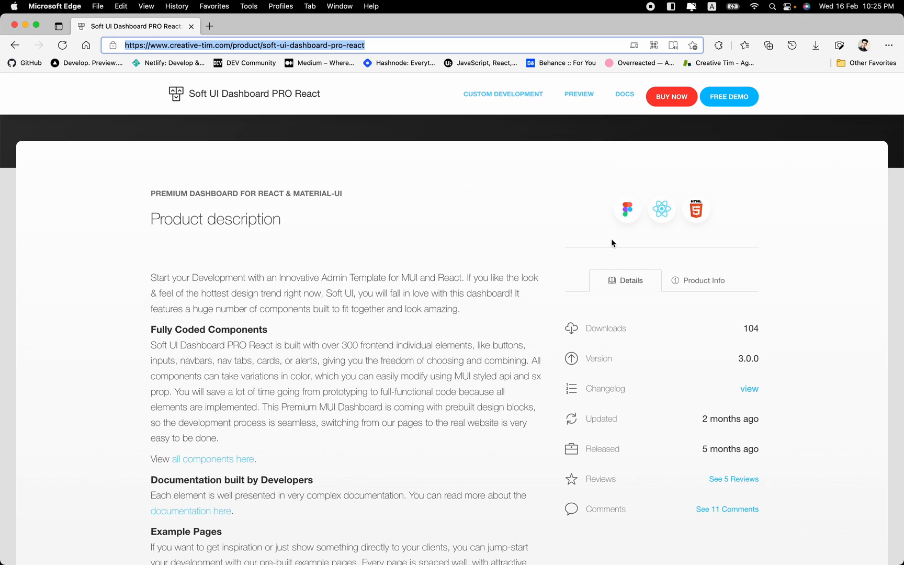
pyautogui.moveTo(530, 246)
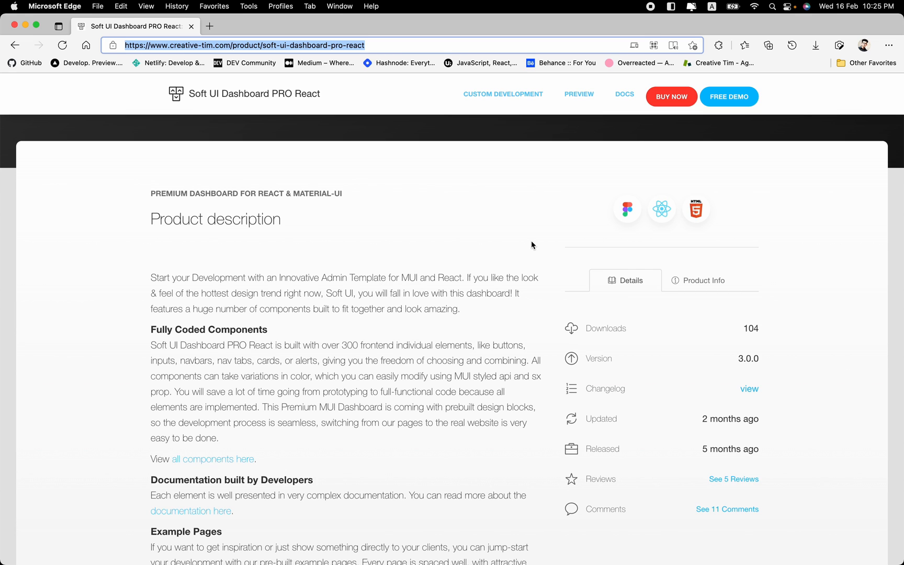
pyautogui.moveTo(442, 201)
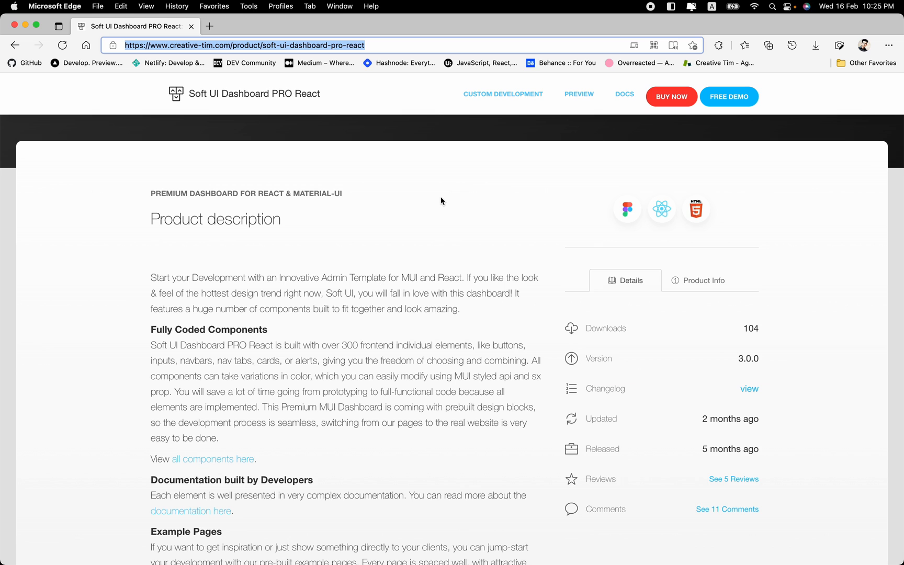
pyautogui.moveTo(395, 256)
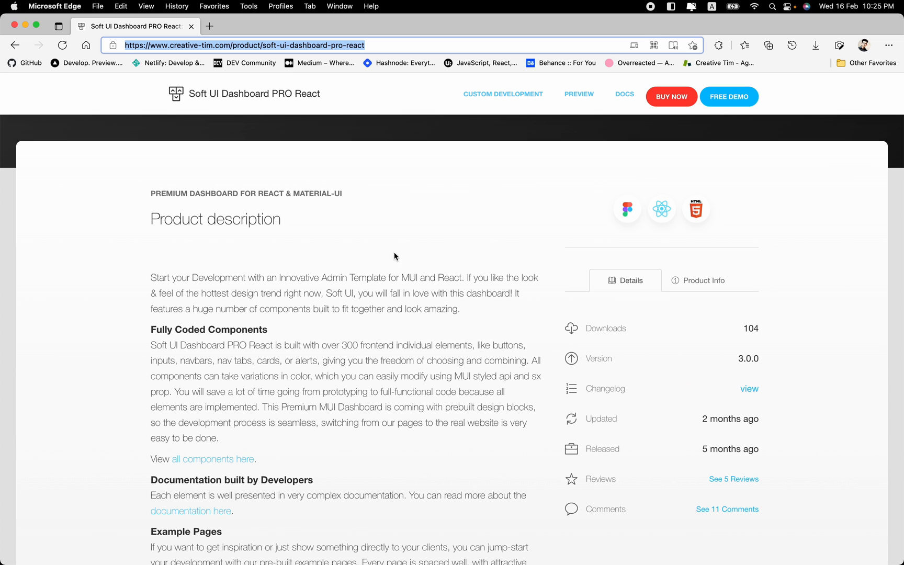
pyautogui.scroll(-3)
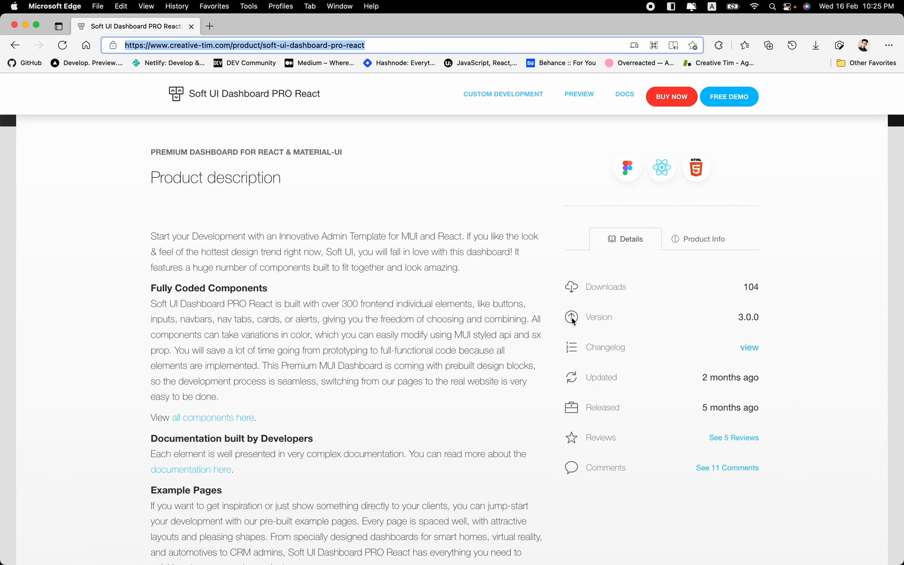
pyautogui.click(702, 239)
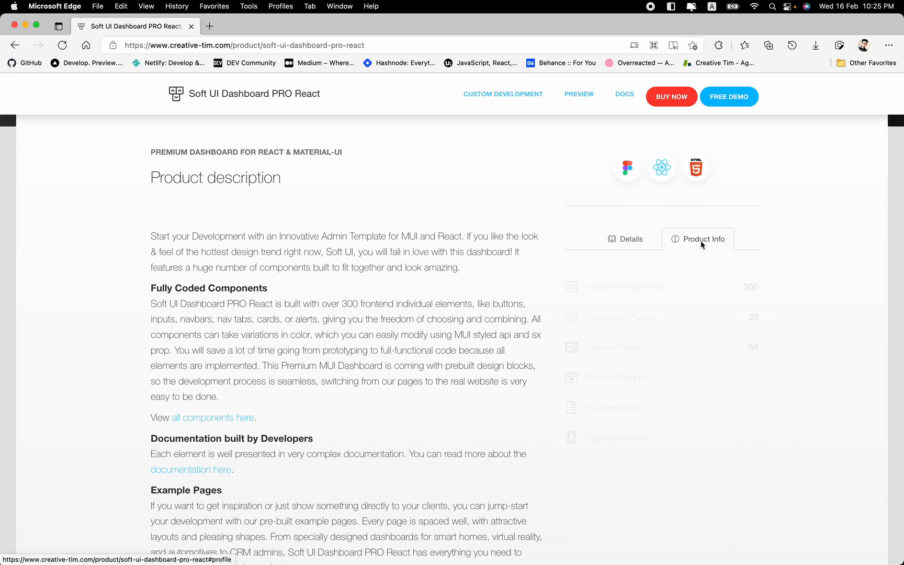
pyautogui.click(698, 238)
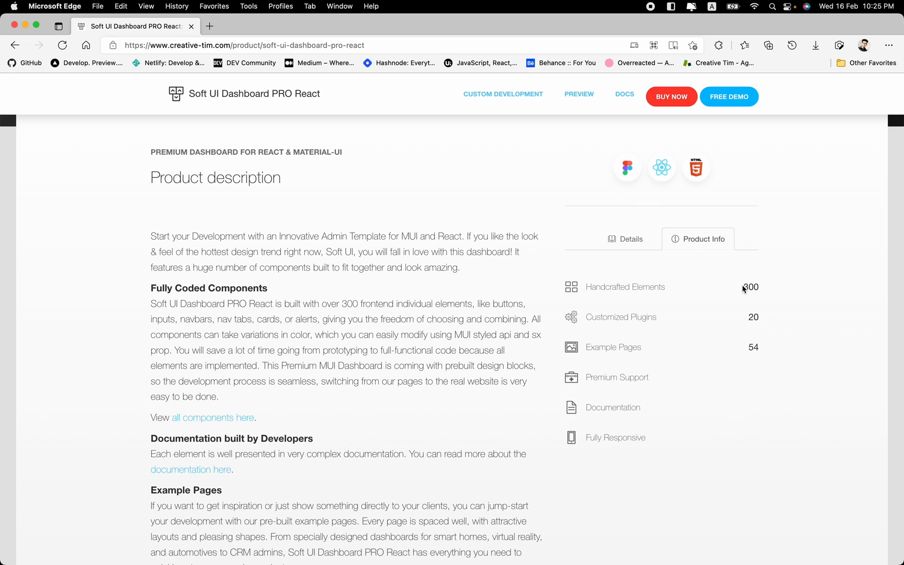
pyautogui.doubleClick(750, 287)
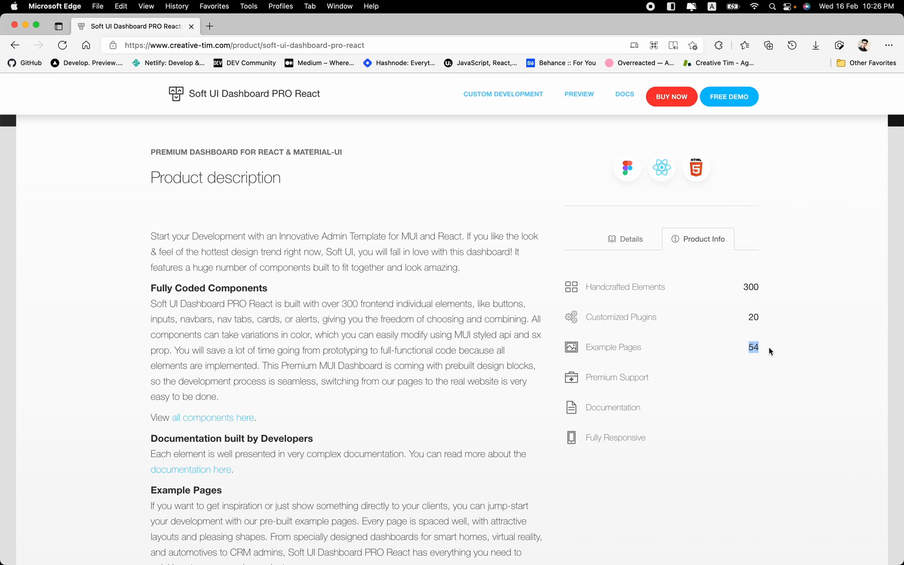
pyautogui.moveTo(754, 346)
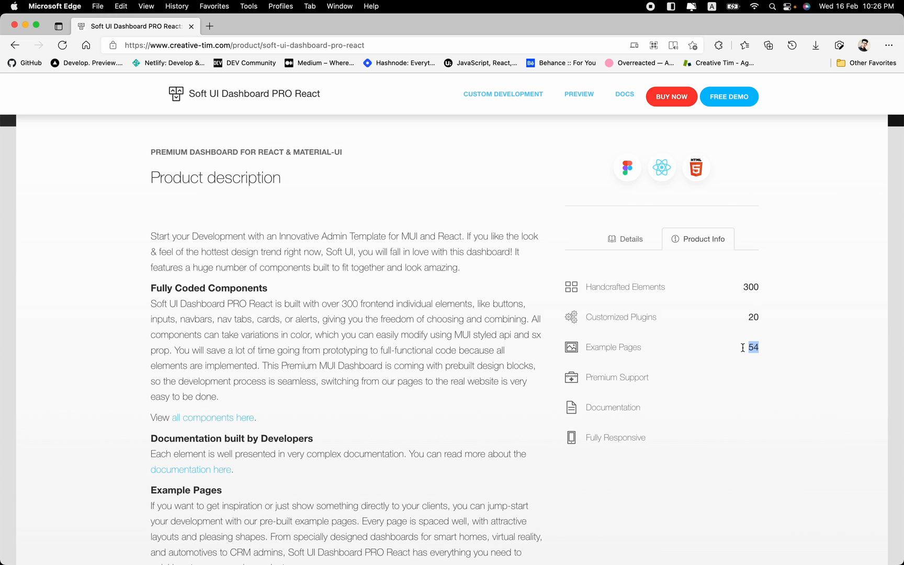
# Scroll past the pricing plans to the Demo vs PRO comparison table
pyautogui.scroll(-3)
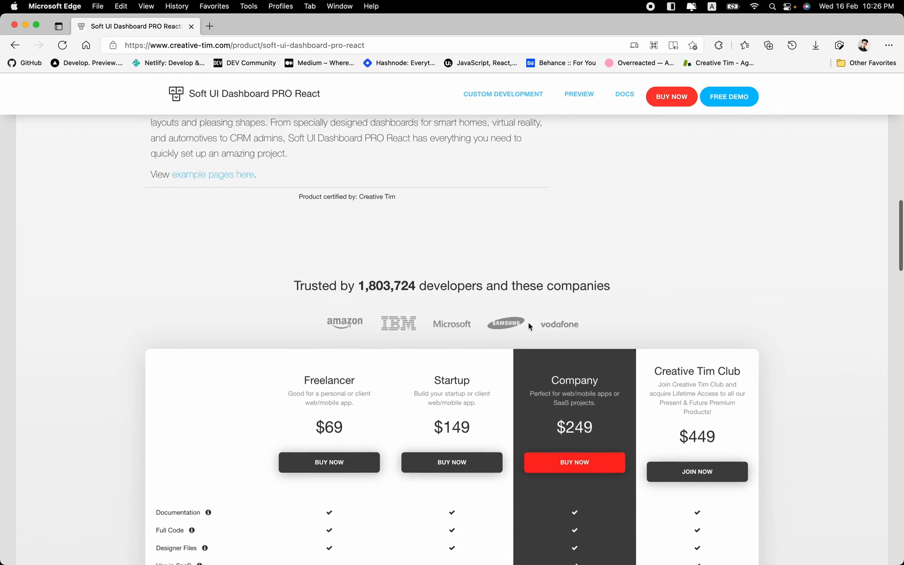
pyautogui.scroll(-3)
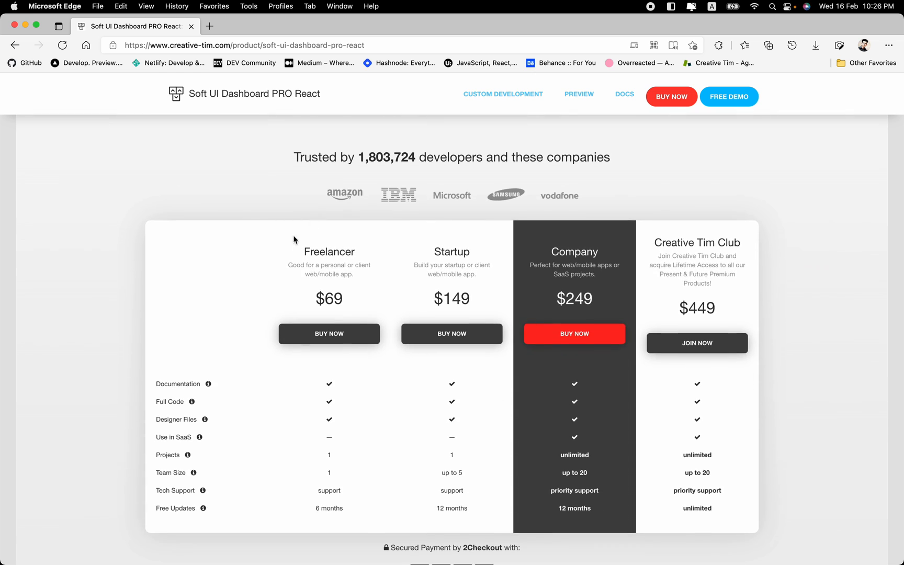
pyautogui.moveTo(258, 230)
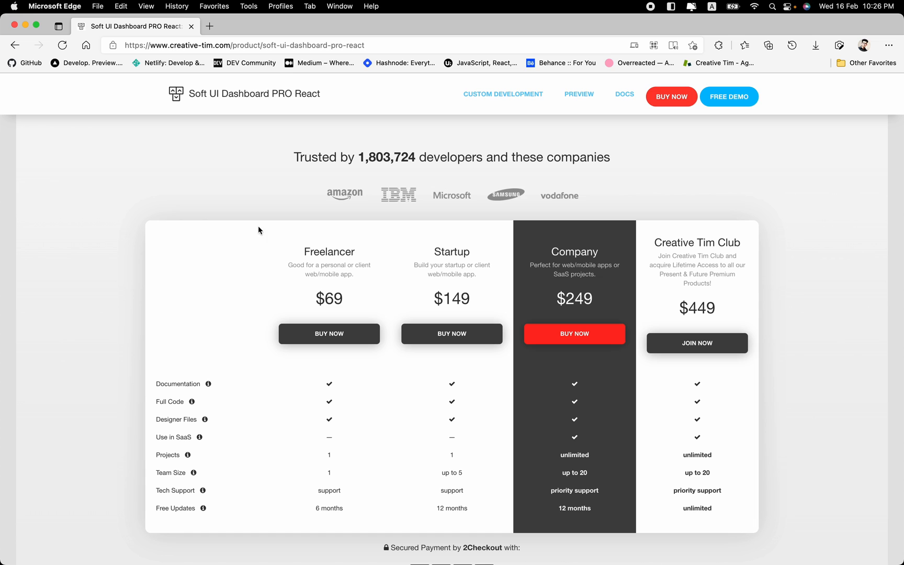
pyautogui.moveTo(586, 250)
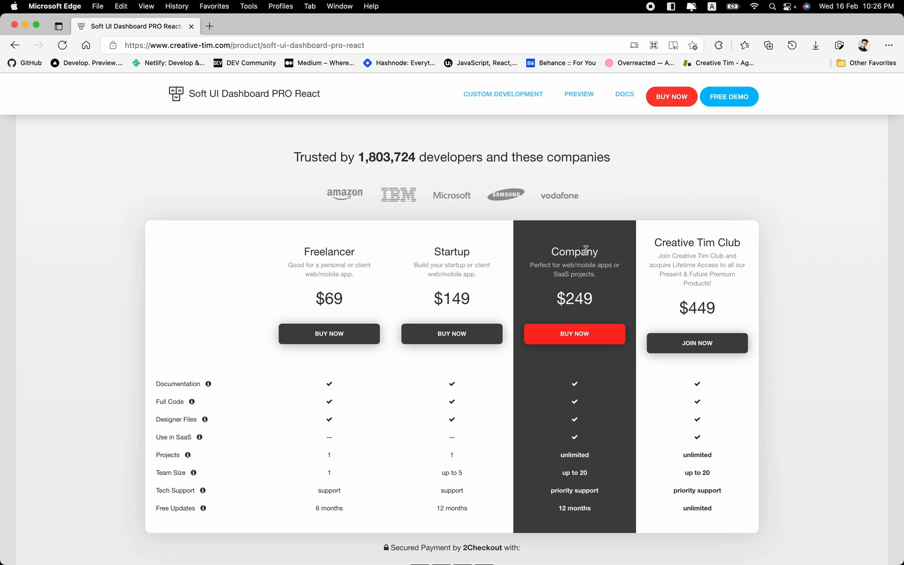
pyautogui.moveTo(440, 239)
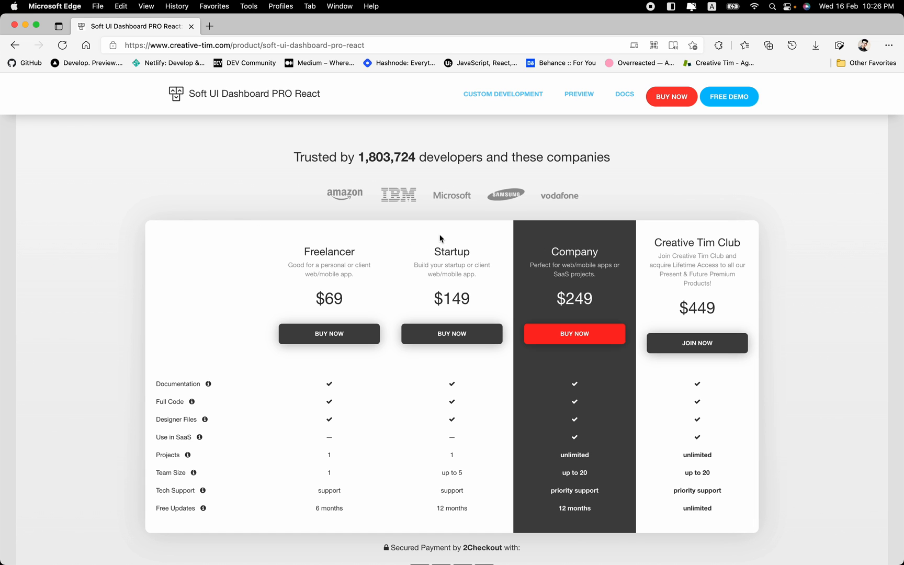
pyautogui.scroll(-3)
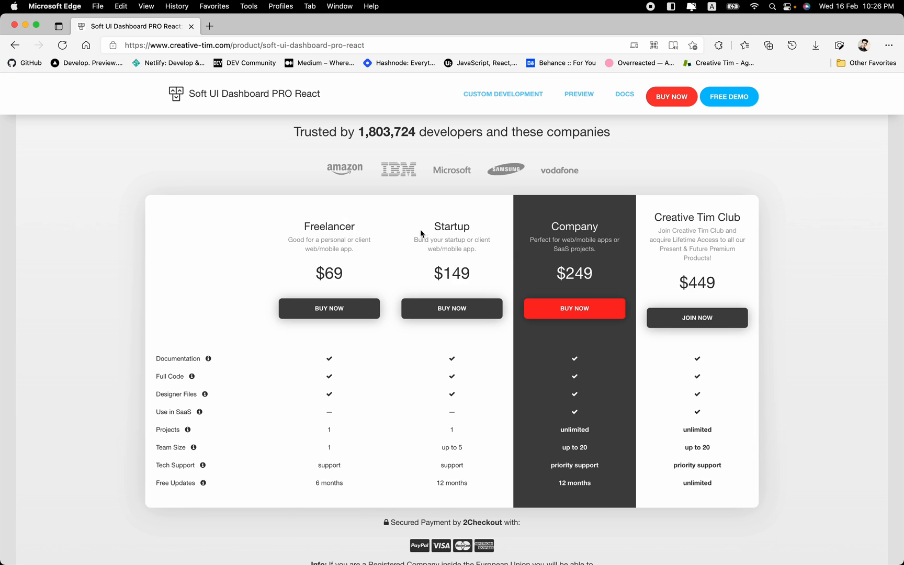
pyautogui.moveTo(476, 231)
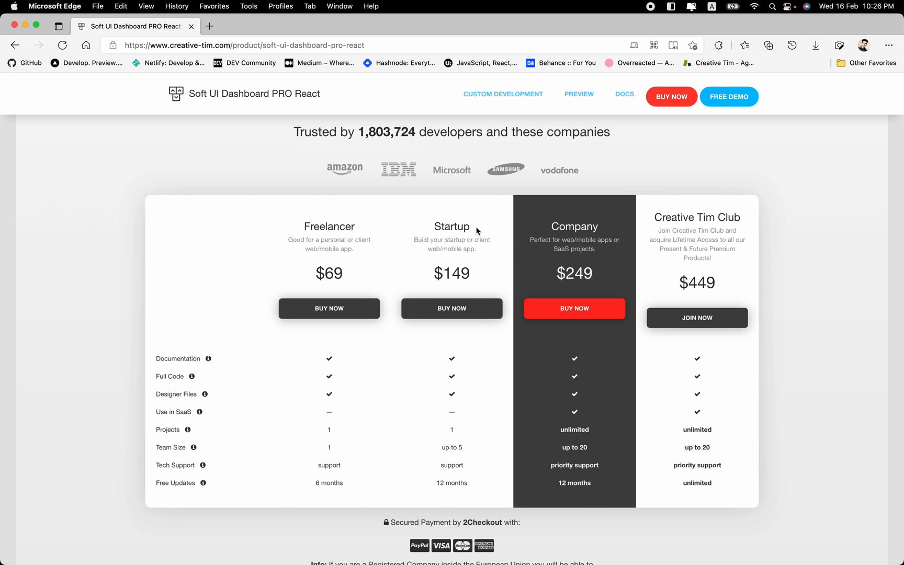
pyautogui.moveTo(580, 230)
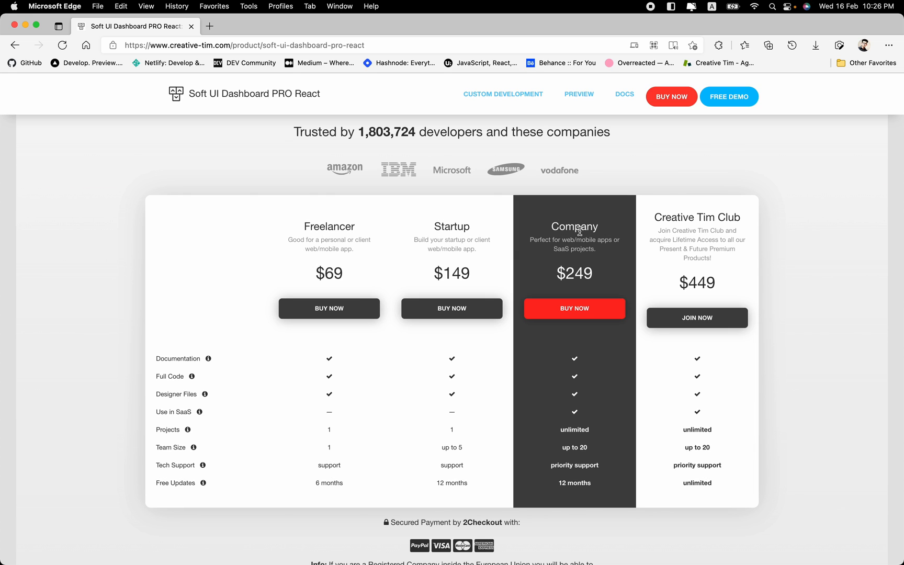
pyautogui.moveTo(673, 216)
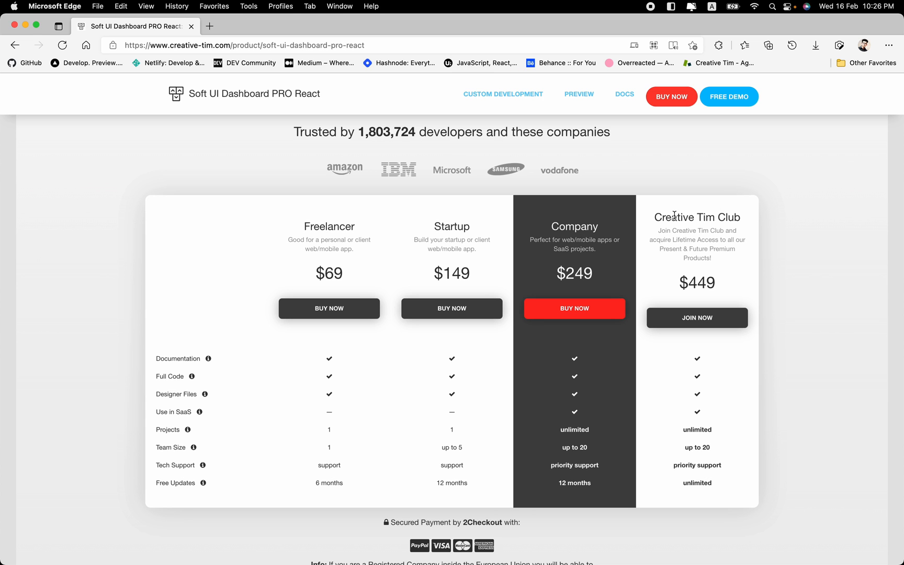
pyautogui.scroll(-3)
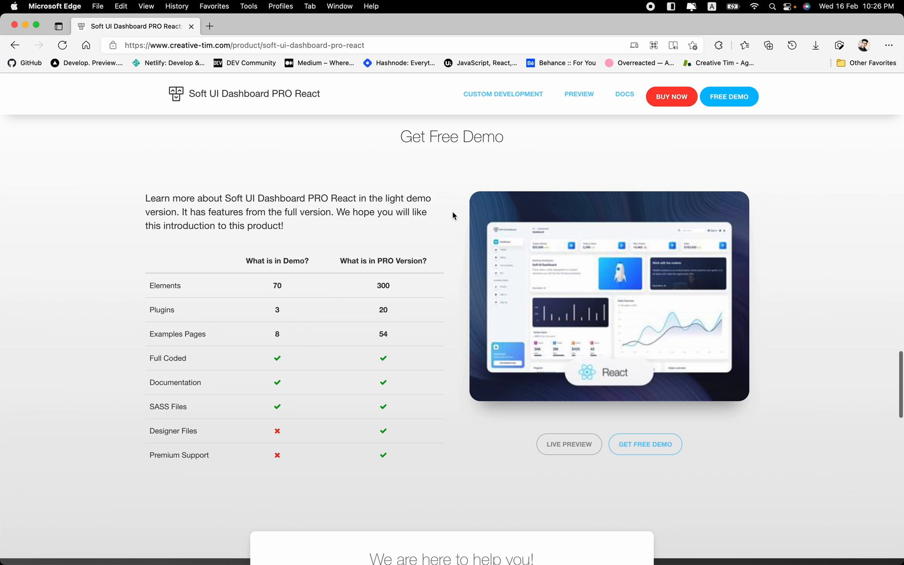
pyautogui.moveTo(262, 272)
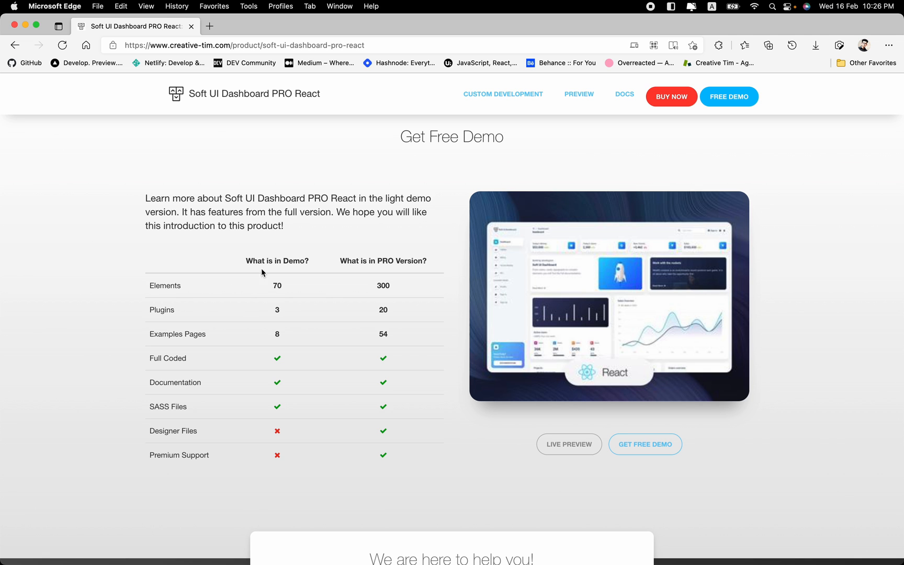
pyautogui.scroll(-3)
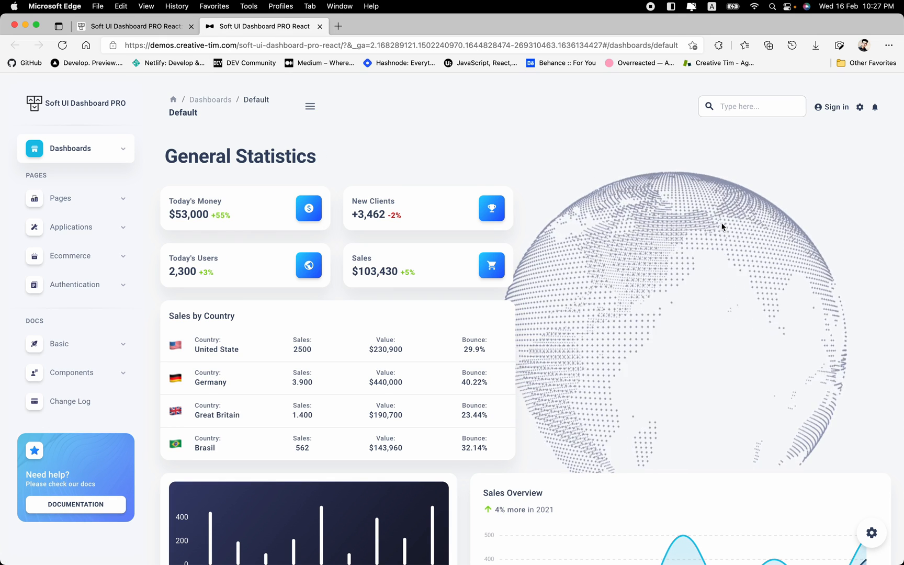
pyautogui.moveTo(70, 401)
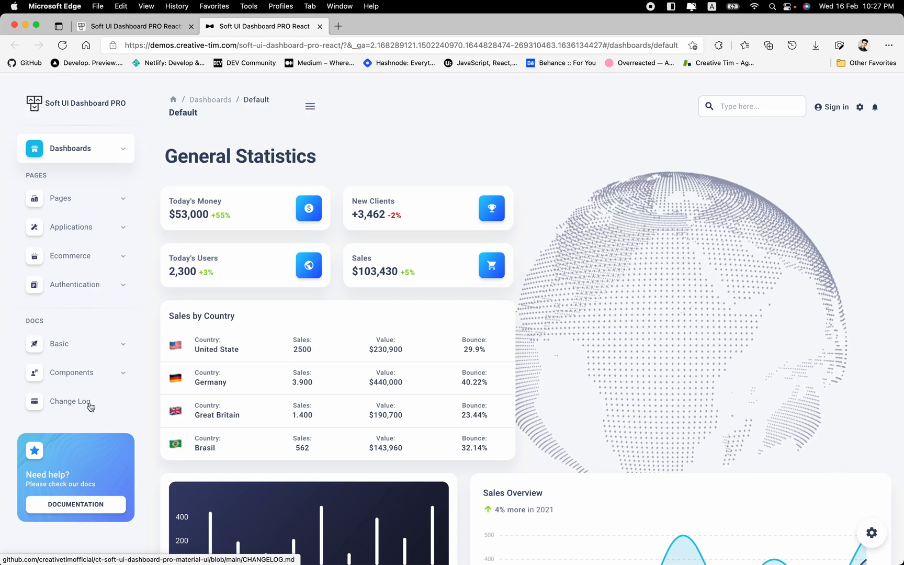
pyautogui.moveTo(91, 184)
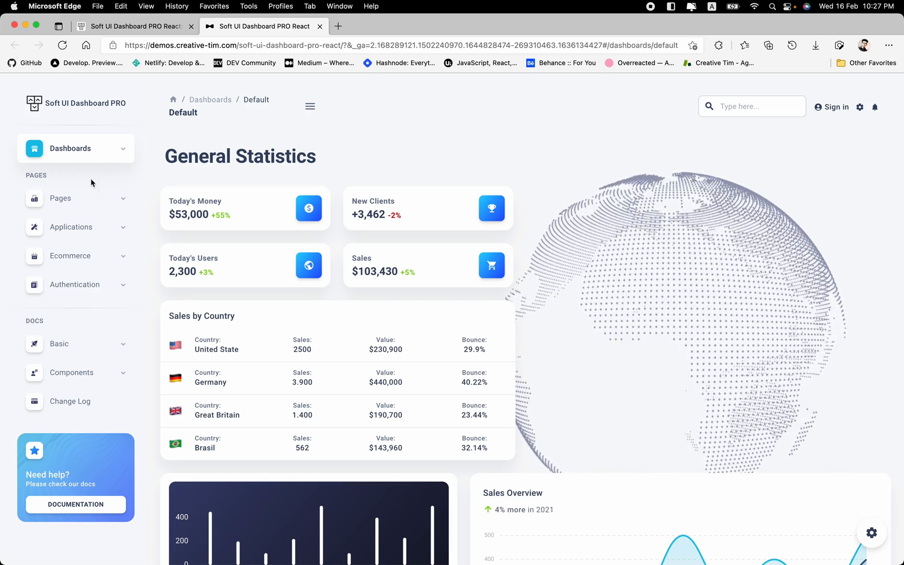
pyautogui.moveTo(99, 352)
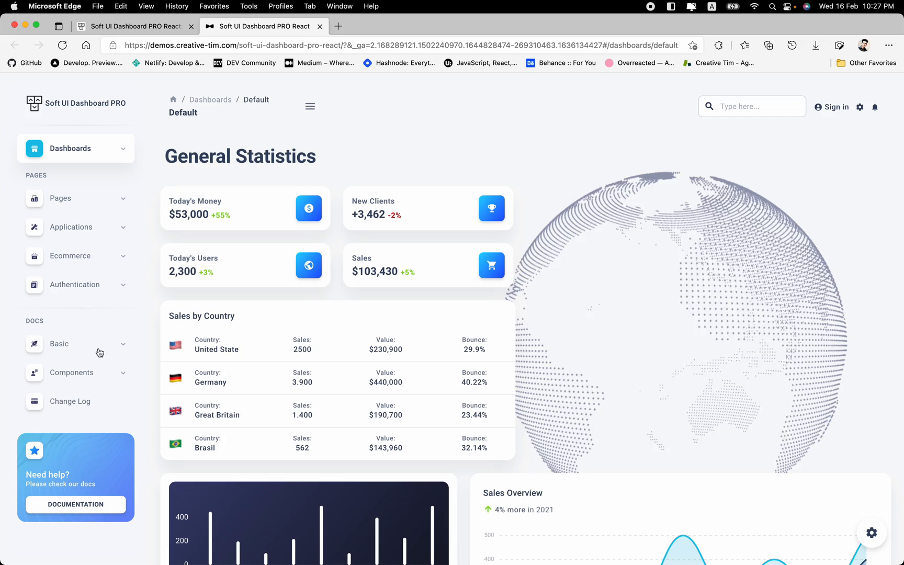
pyautogui.moveTo(84, 183)
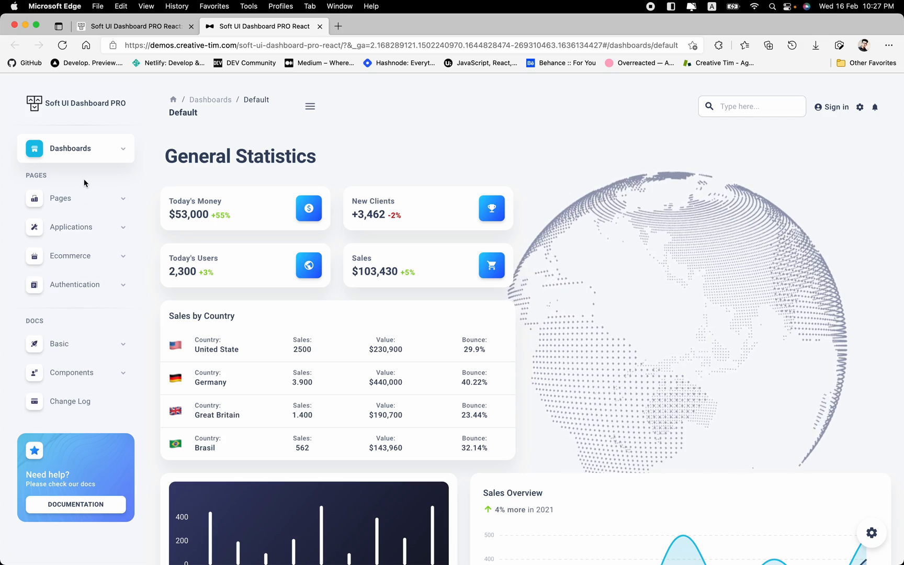
pyautogui.scroll(-3)
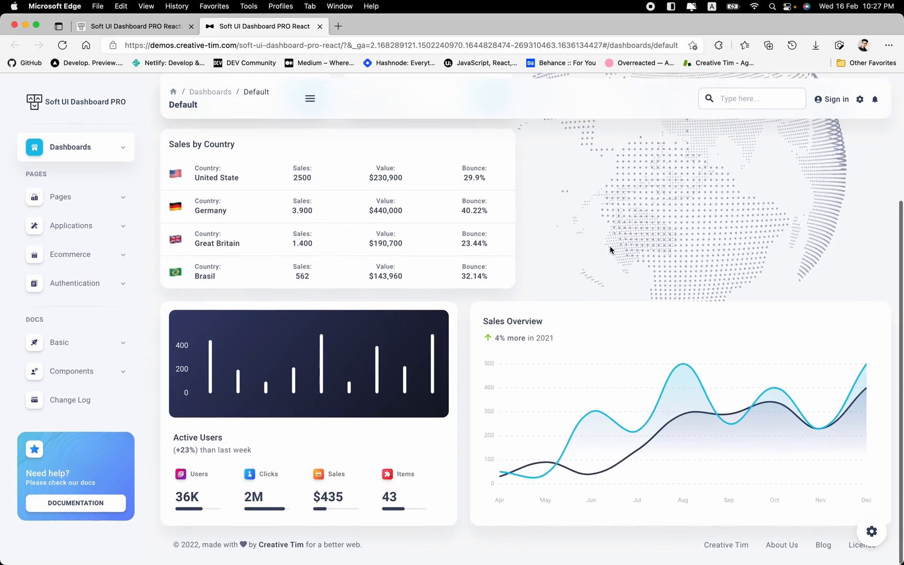
pyautogui.scroll(3)
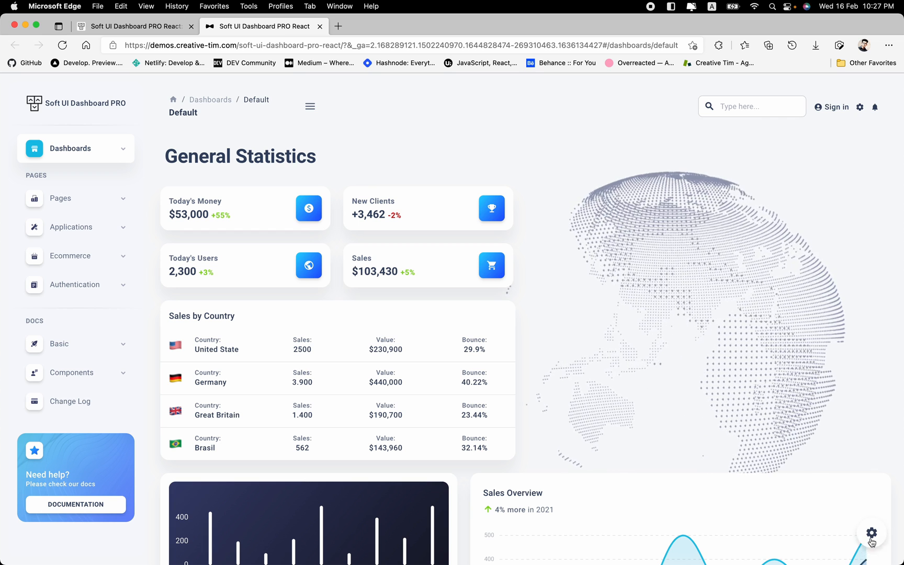
# Turn Navbar Fixed off in the Soft UI Configurator
pyautogui.click(872, 532)
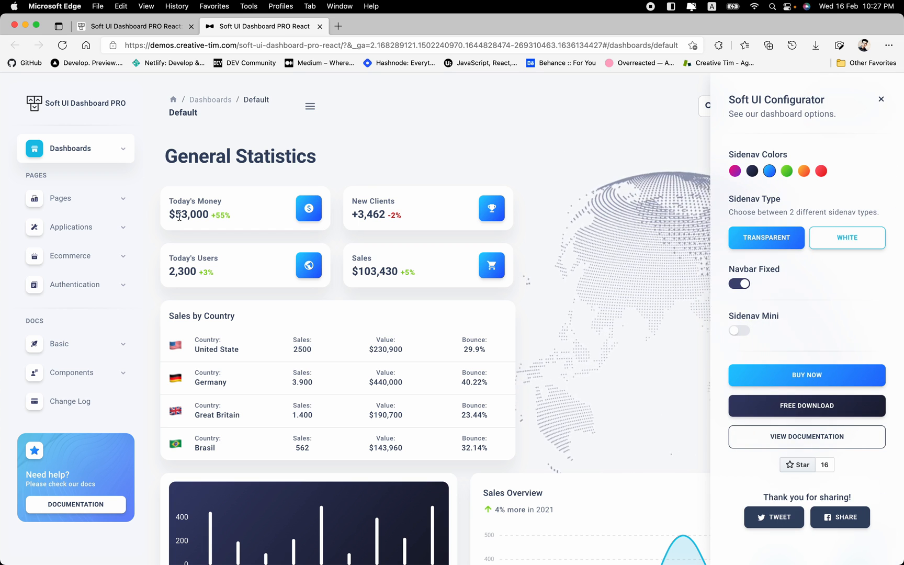
pyautogui.click(803, 171)
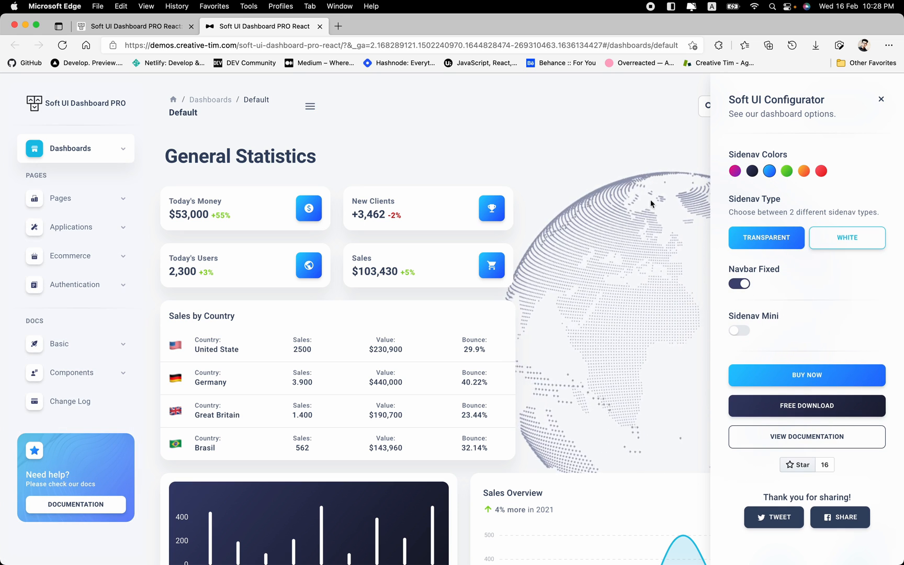
pyautogui.scroll(-3)
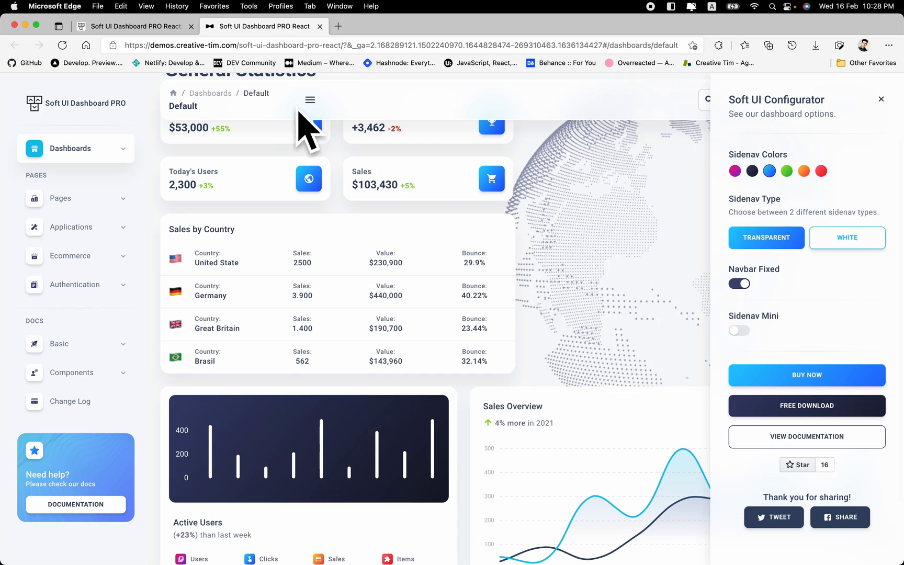
pyautogui.scroll(-3)
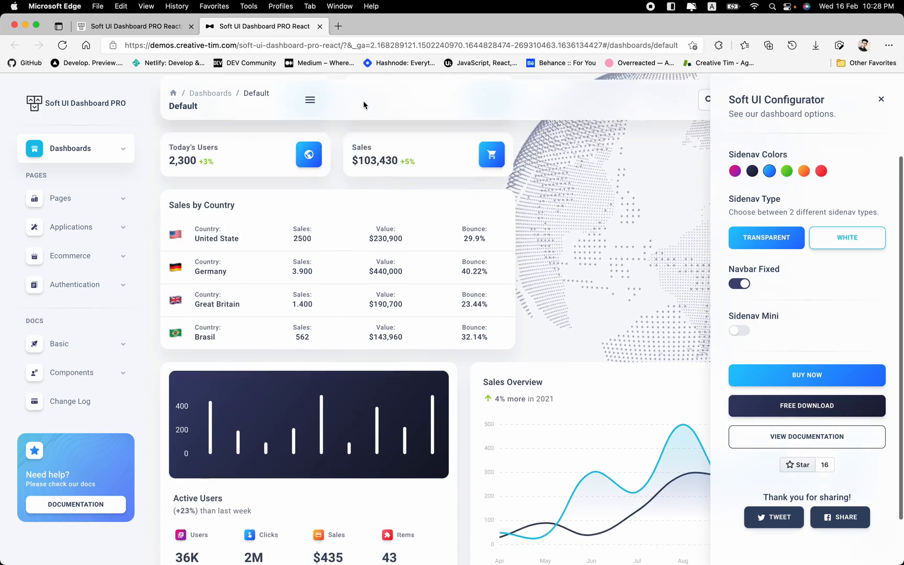
pyautogui.scroll(3)
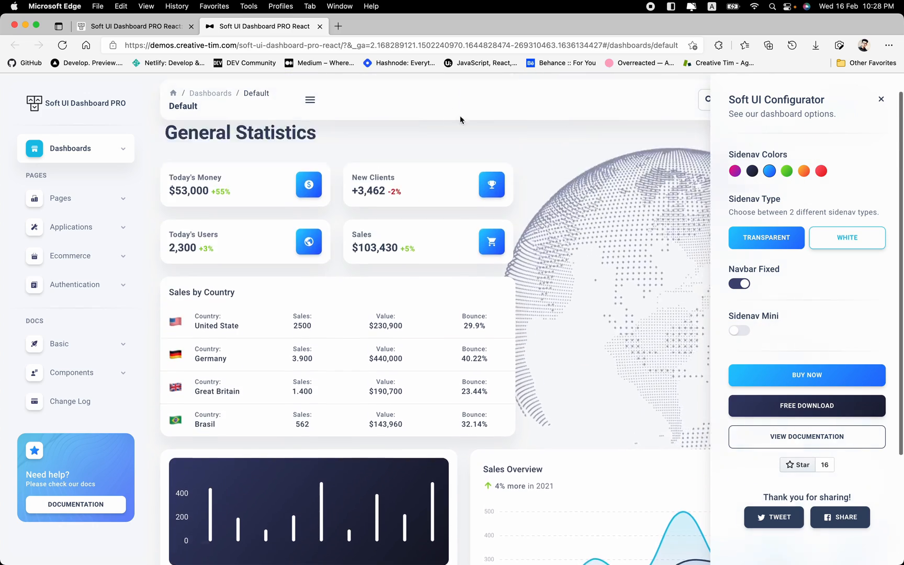
pyautogui.scroll(-3)
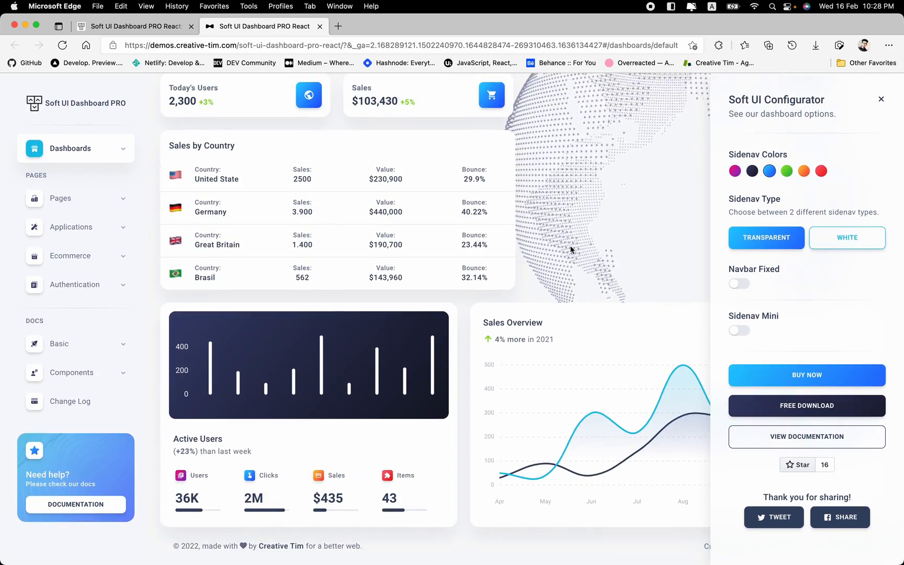
# Try Sidenav Mini on and off, close the configurator and expand the full sidebar
pyautogui.click(739, 330)
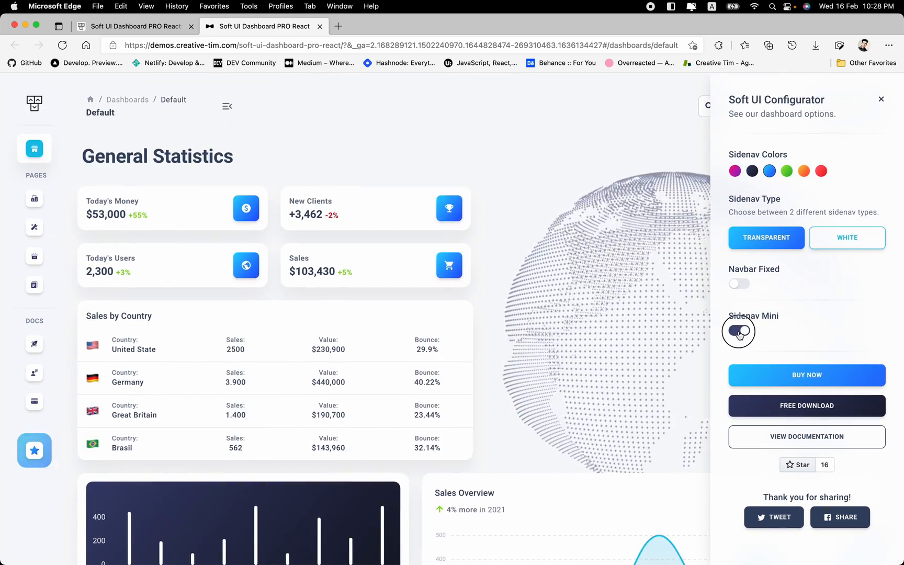
pyautogui.click(739, 330)
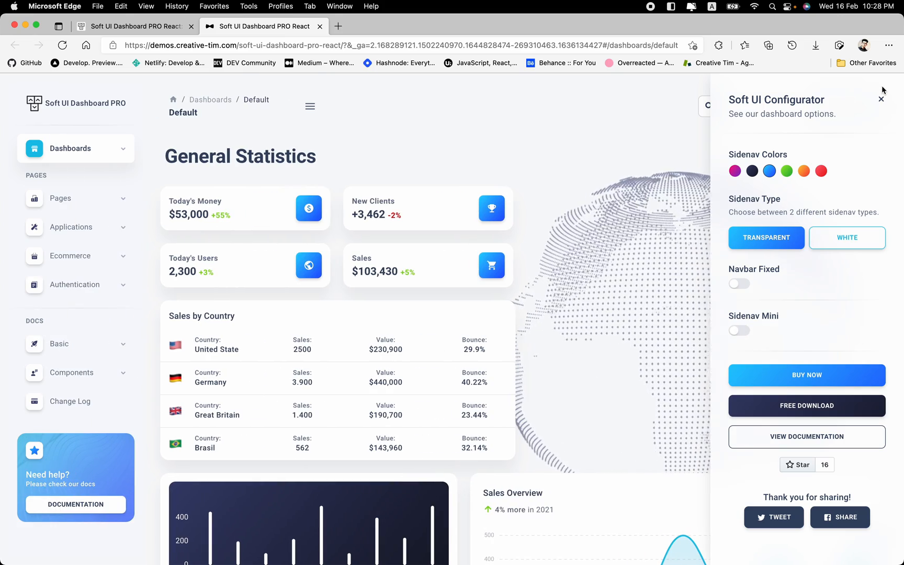
pyautogui.click(881, 100)
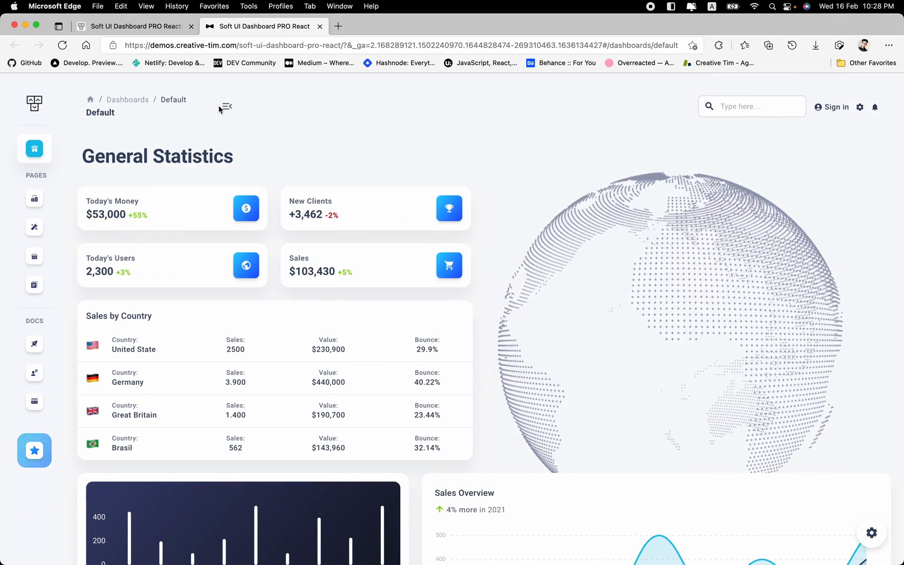
pyautogui.click(225, 106)
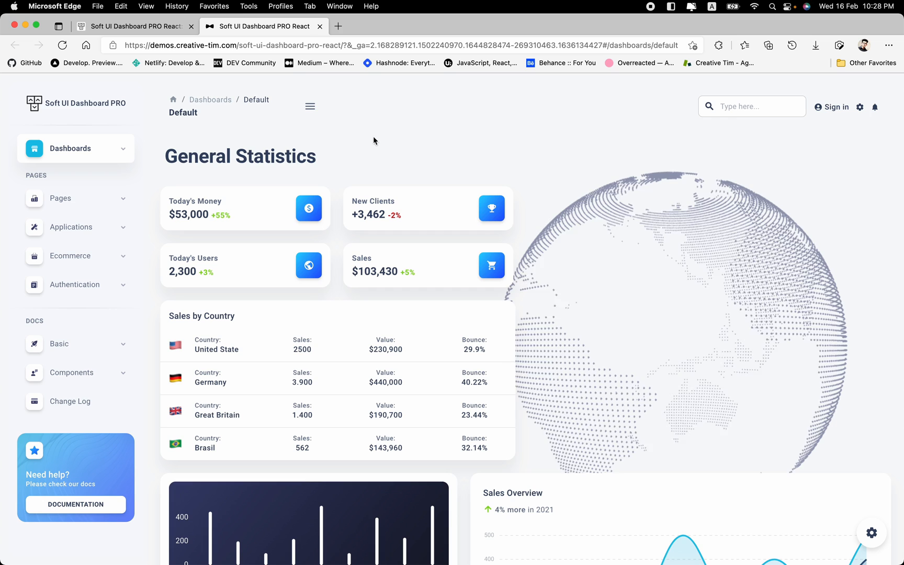
pyautogui.moveTo(897, 184)
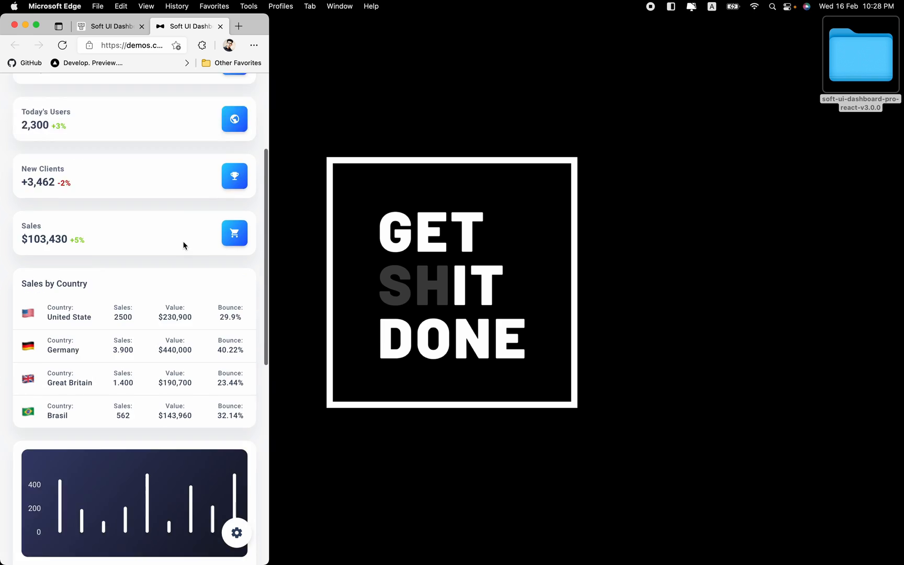
# Preview the demo's narrow layout via a new tab, then return to the Creative Tim product tab
pyautogui.click(238, 26)
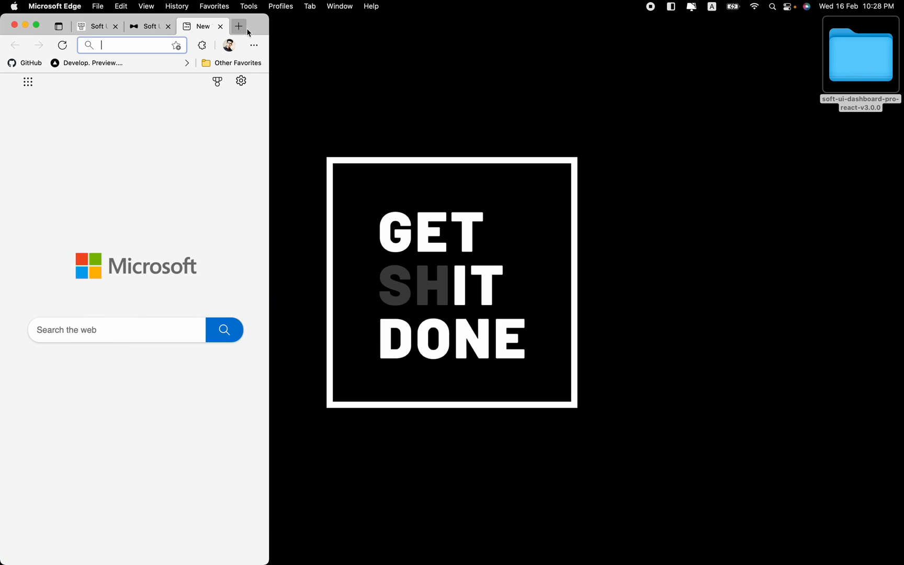
pyautogui.click(141, 26)
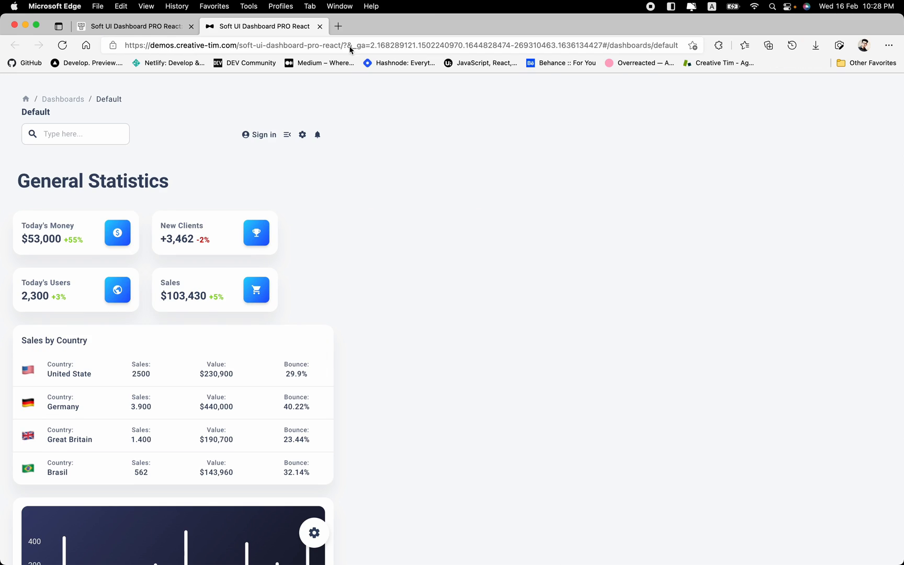
pyautogui.scroll(-3)
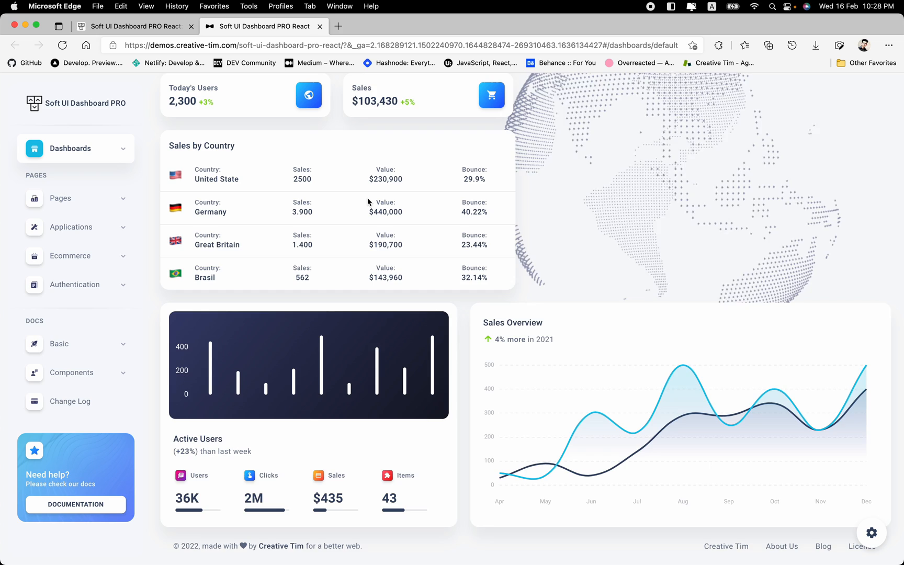
pyautogui.scroll(3)
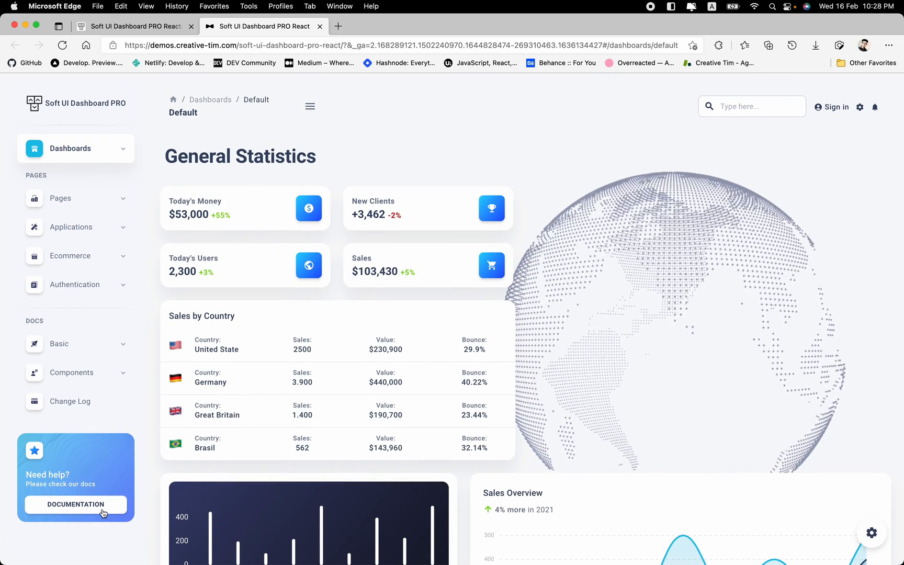
pyautogui.click(75, 505)
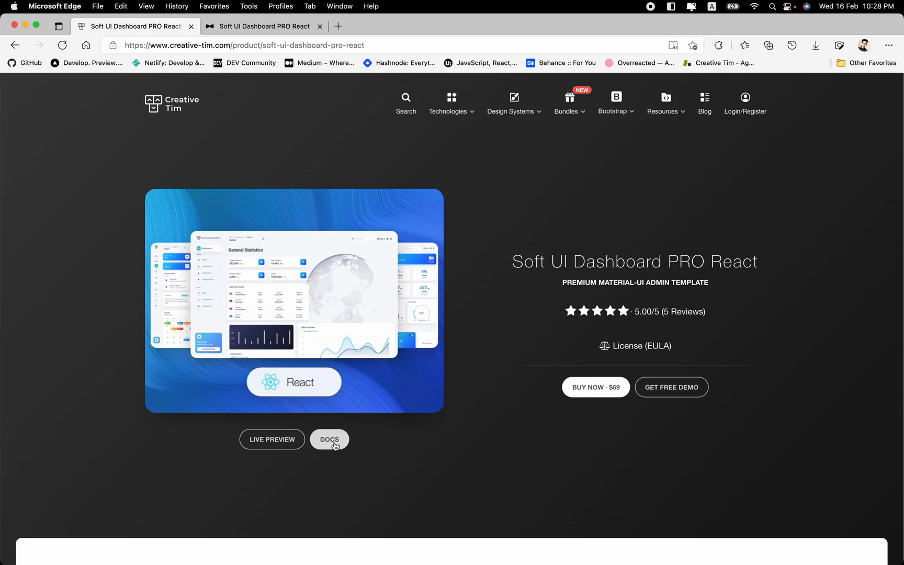
# Open the DOCS overview and scroll through Resources and credits to Learn more
pyautogui.click(330, 438)
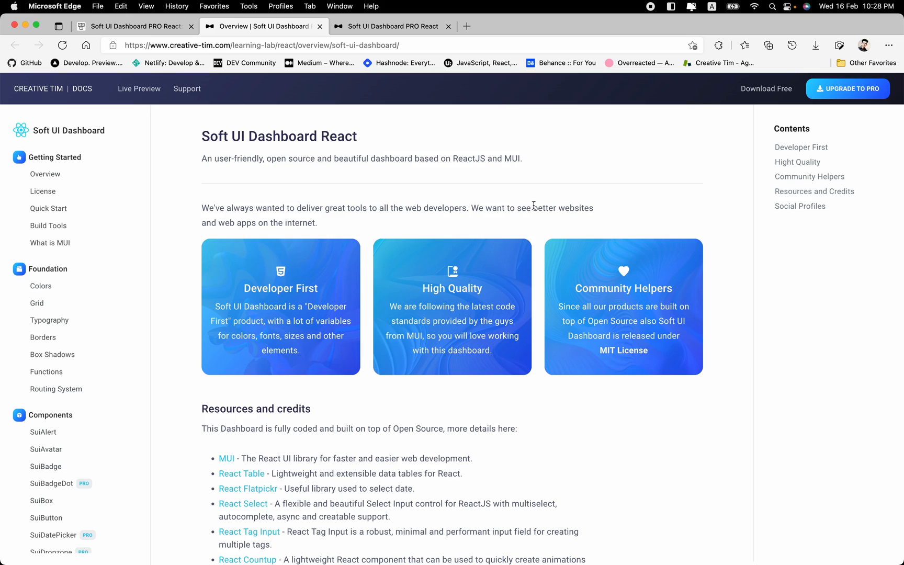
pyautogui.scroll(-3)
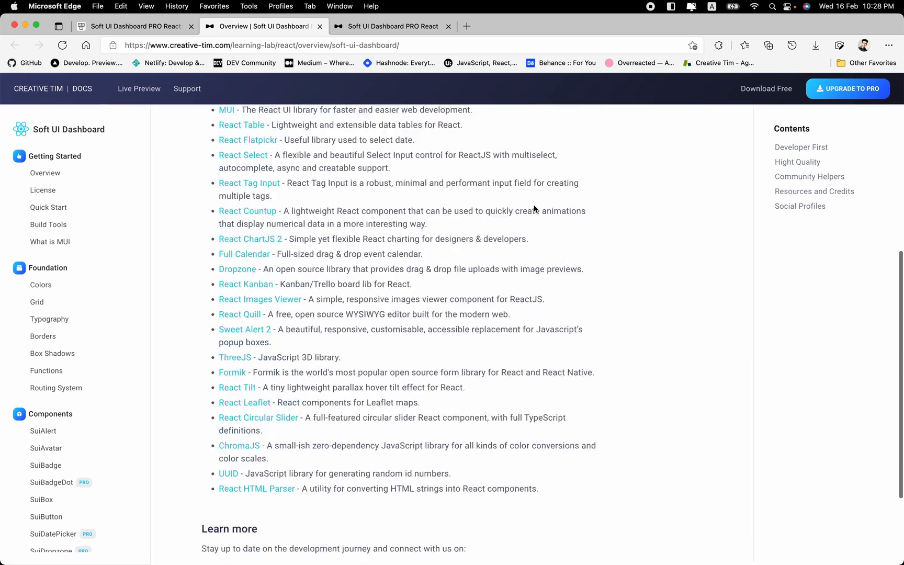
pyautogui.scroll(3)
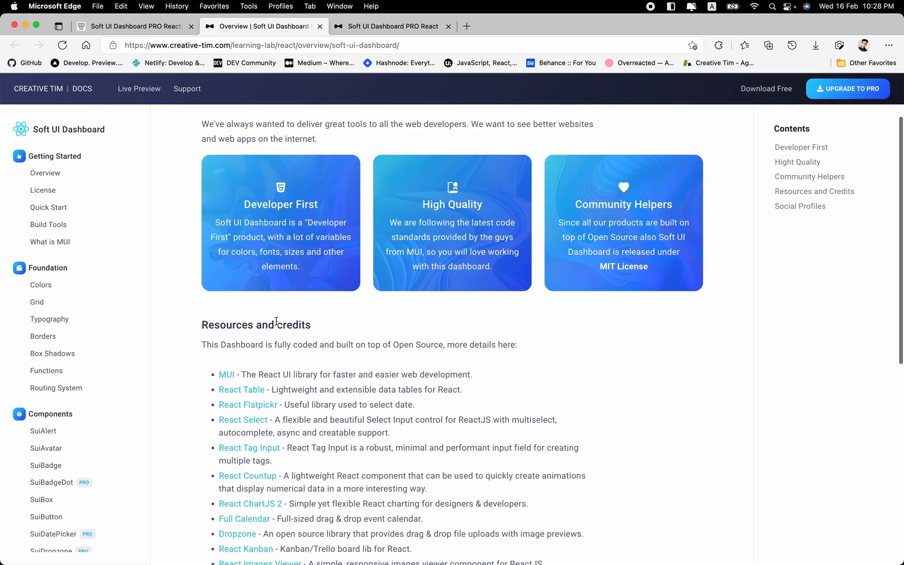
pyautogui.scroll(-3)
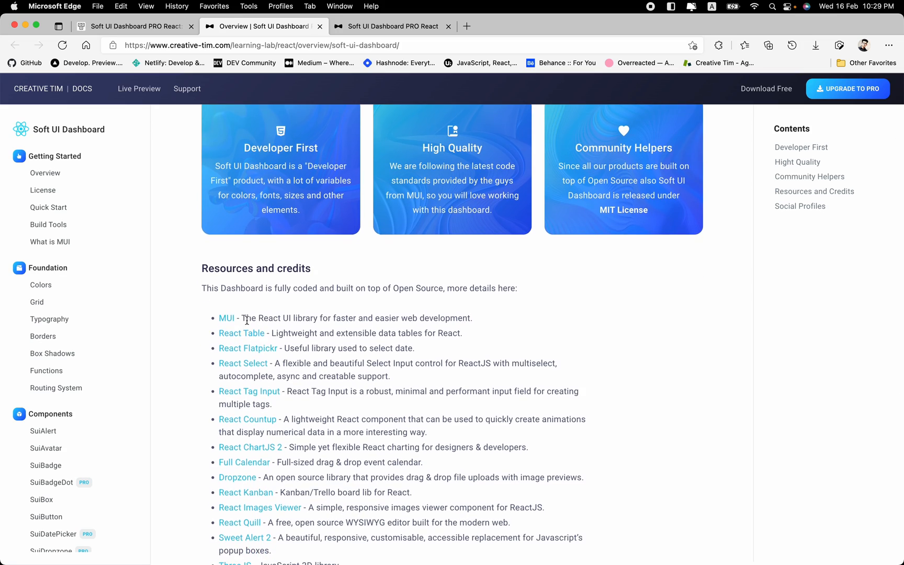
pyautogui.scroll(-3)
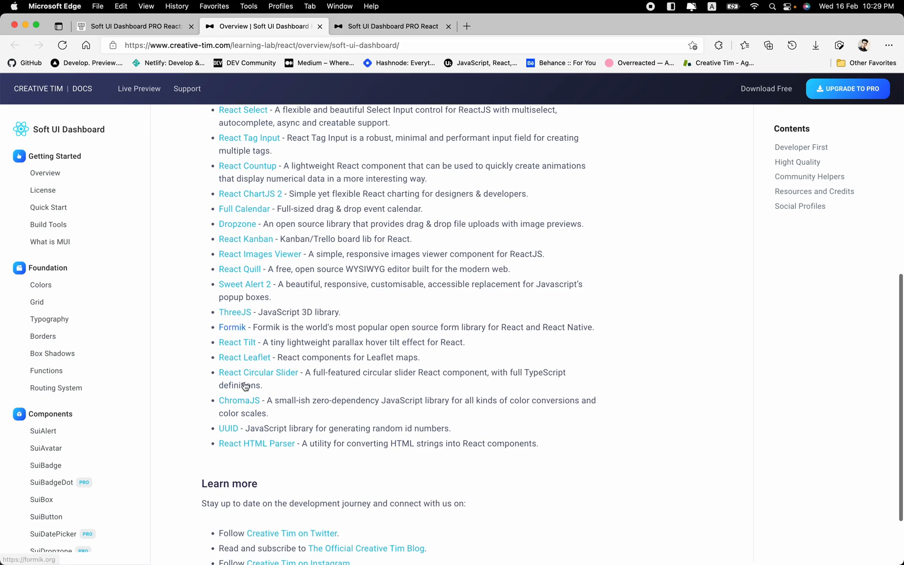
pyautogui.scroll(-3)
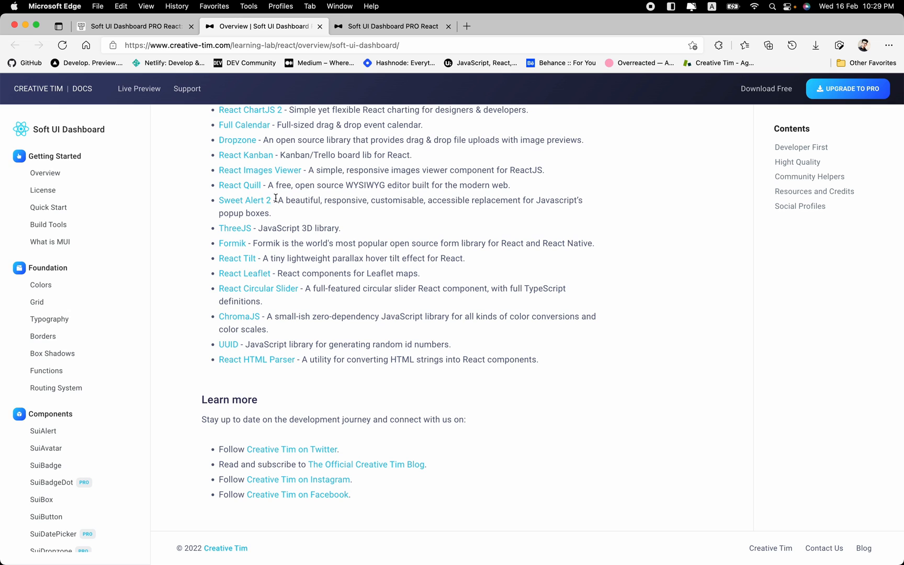
pyautogui.moveTo(48, 210)
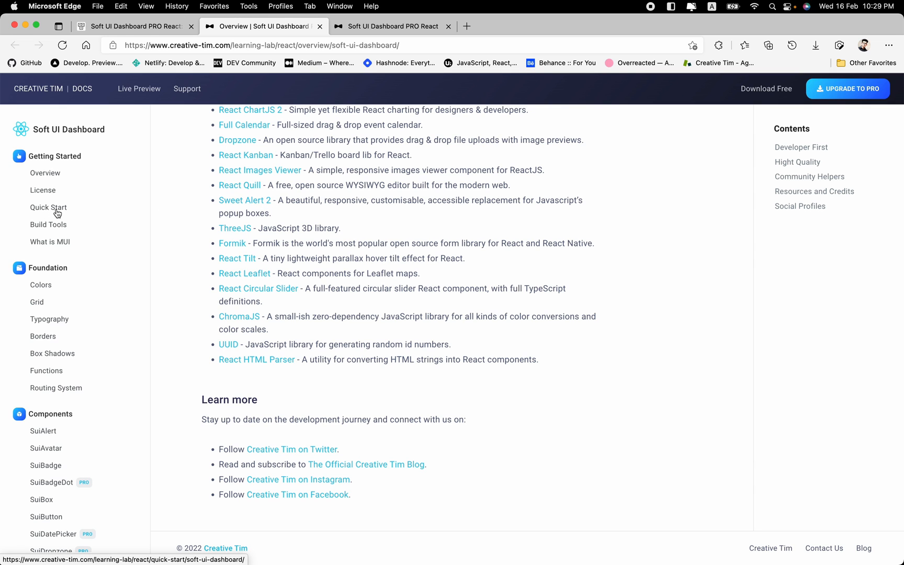
# Open Quick Start under Getting Started and scroll through to Important Globals
pyautogui.click(48, 208)
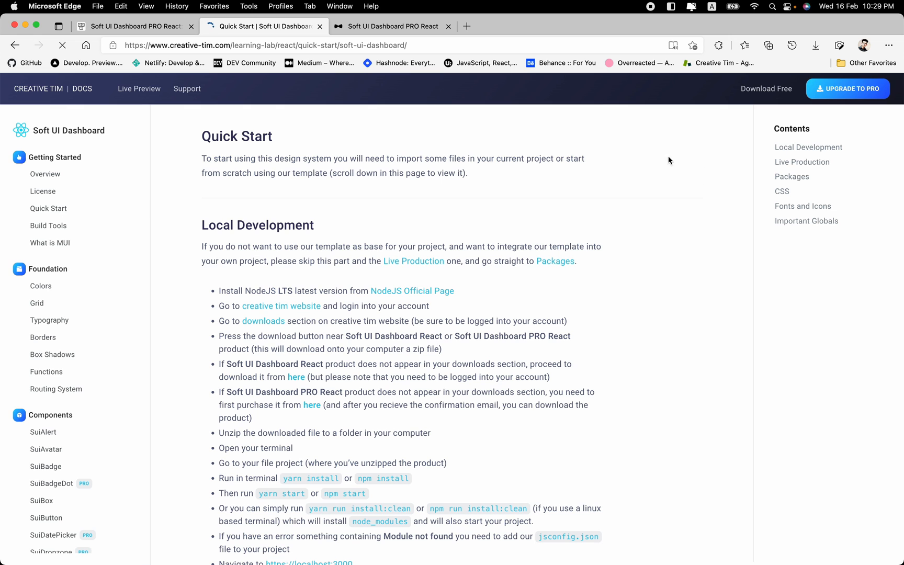
pyautogui.moveTo(379, 191)
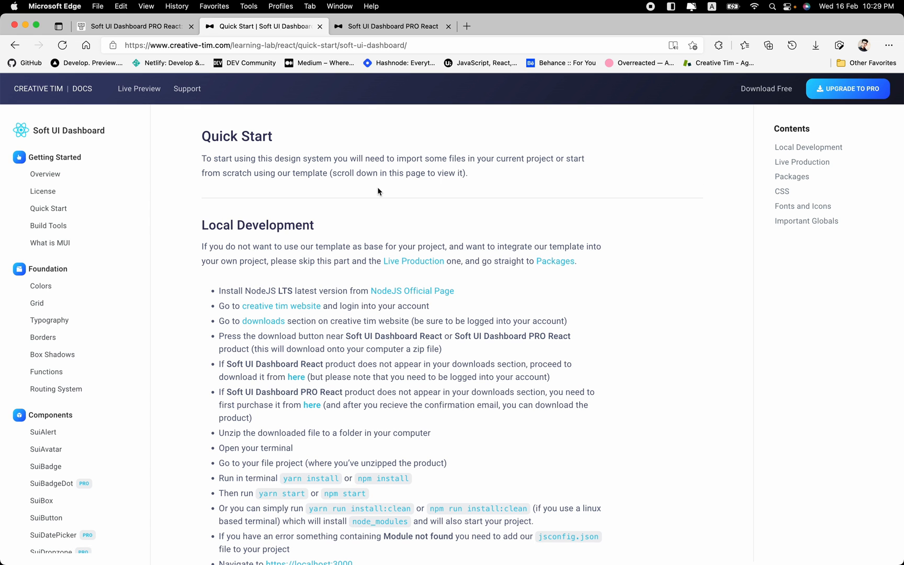
pyautogui.scroll(-3)
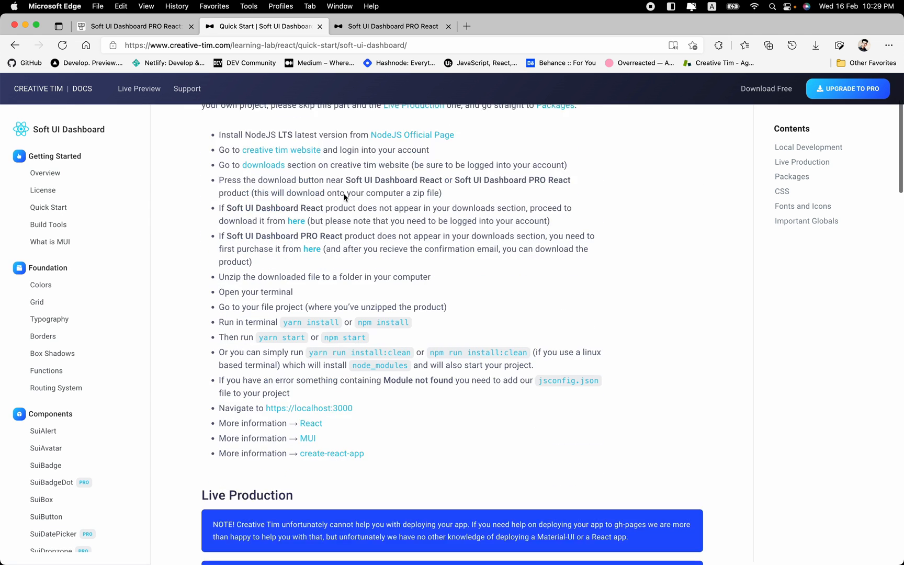
pyautogui.scroll(-3)
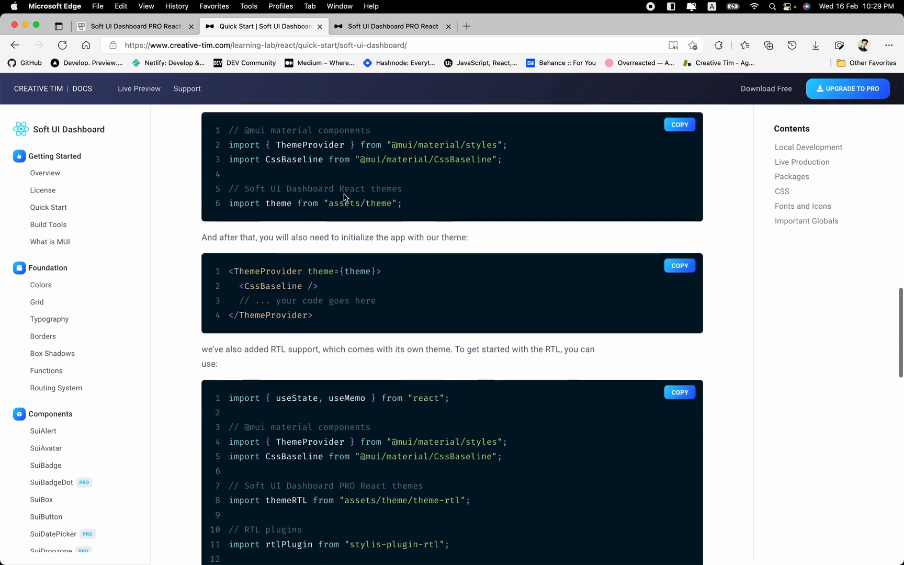
pyautogui.scroll(-3)
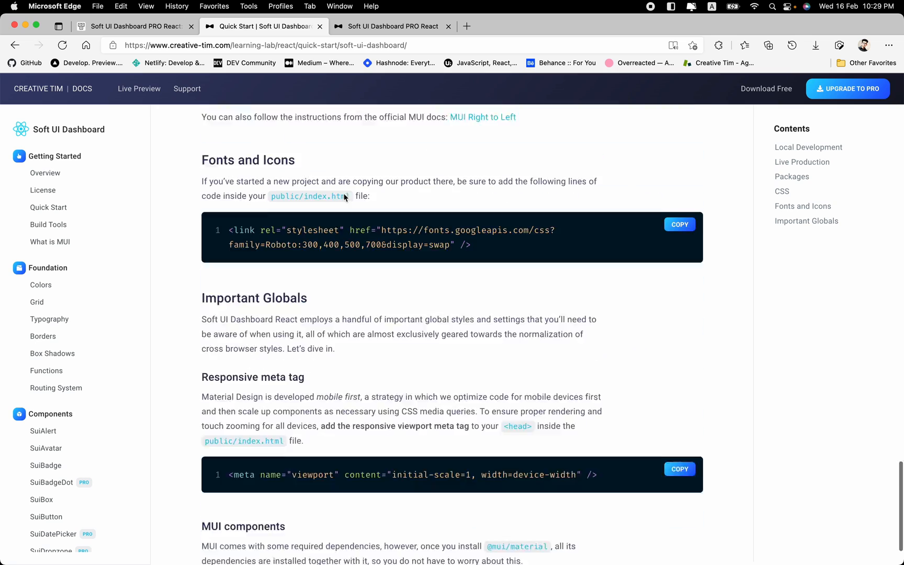
pyautogui.scroll(-3)
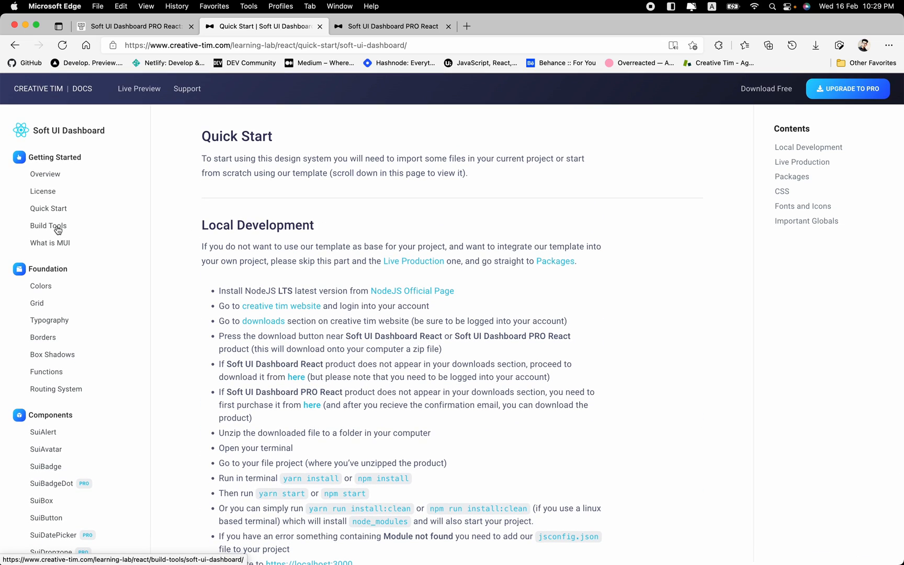
# Open the Build Tools page listing install, start, build, test and eject scripts
pyautogui.click(48, 225)
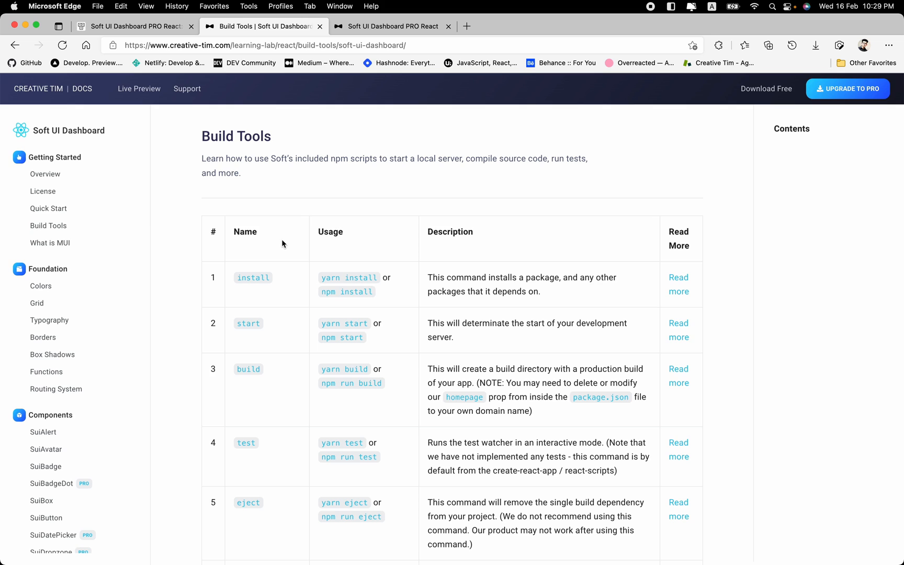
pyautogui.moveTo(336, 276)
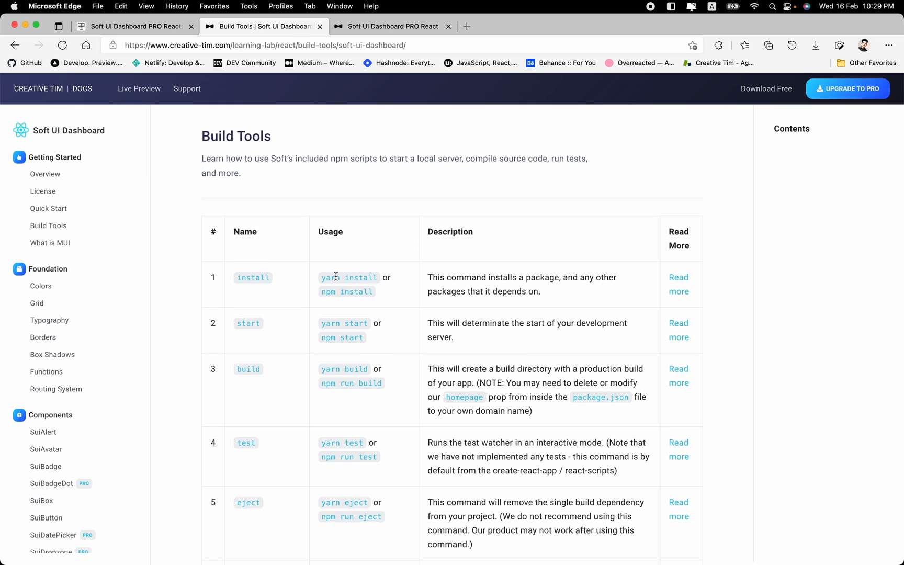
pyautogui.moveTo(333, 292)
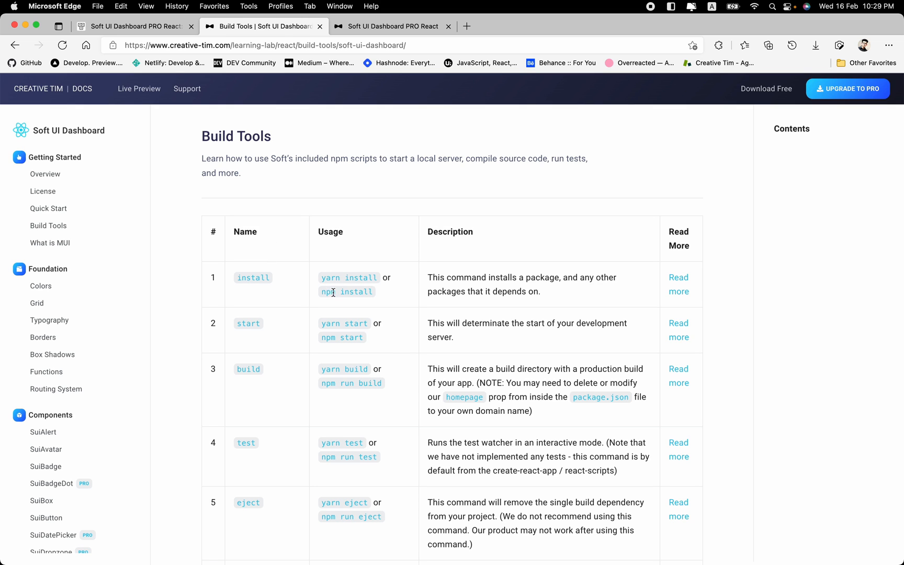
pyautogui.moveTo(330, 292)
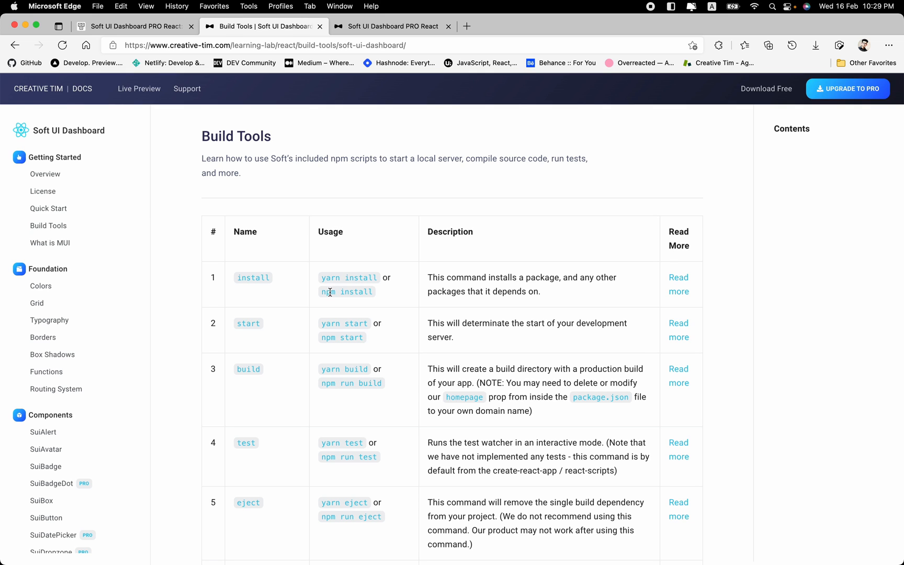
pyautogui.moveTo(326, 286)
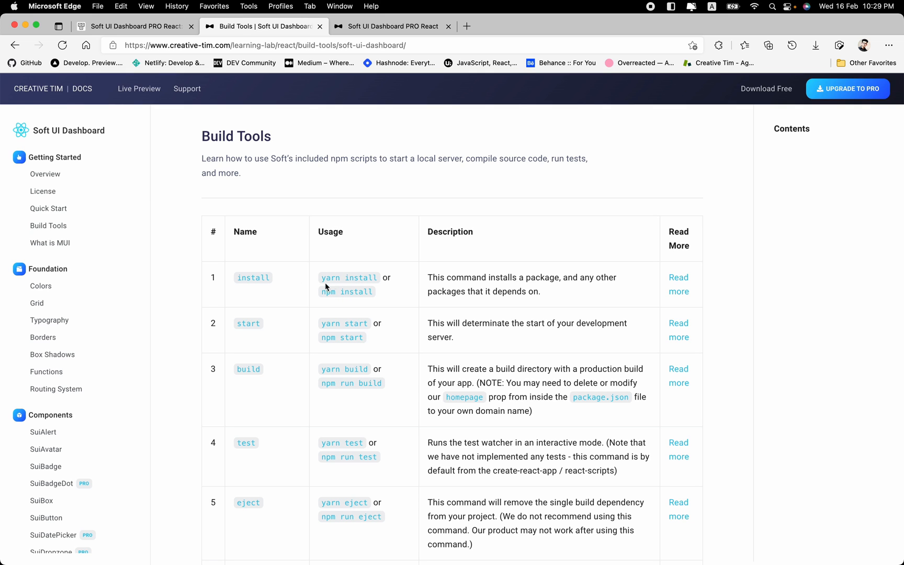
pyautogui.moveTo(323, 283)
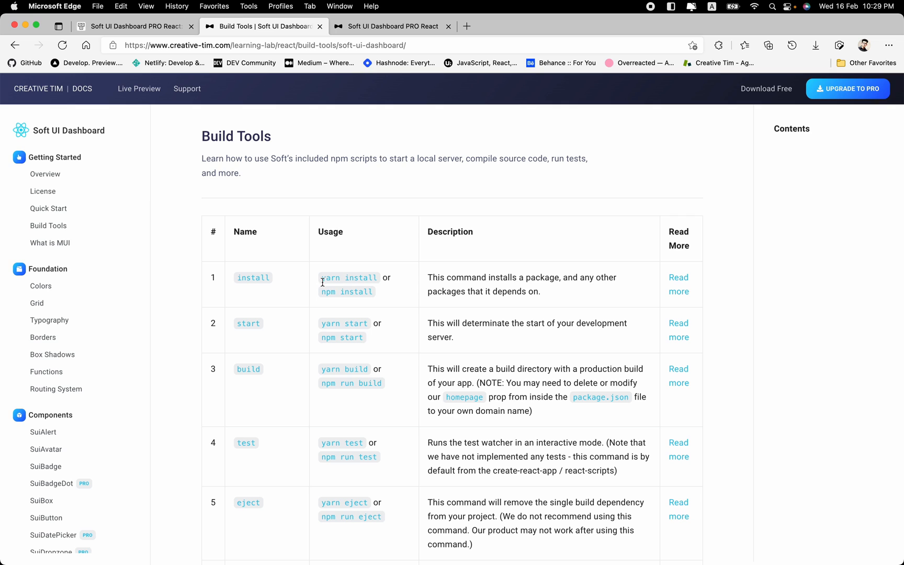
pyautogui.moveTo(299, 294)
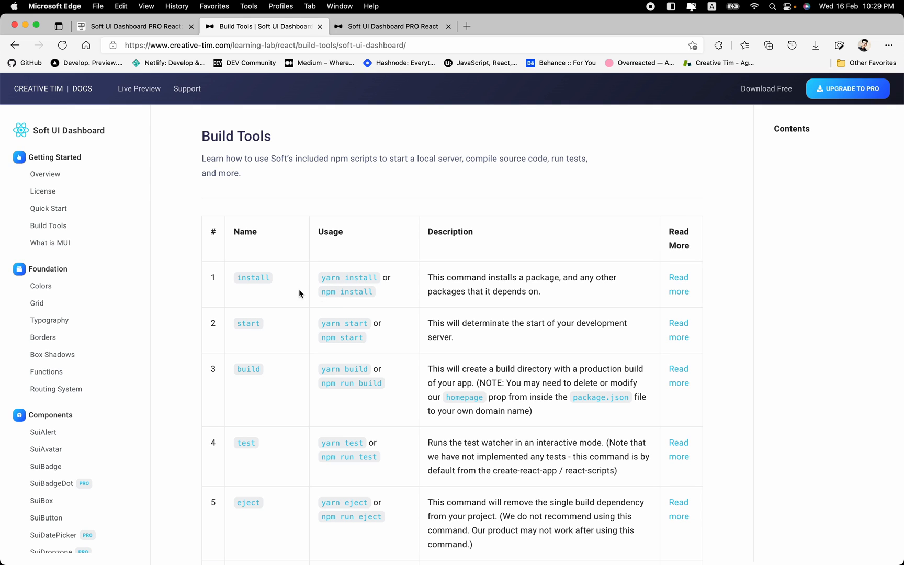
pyautogui.scroll(-3)
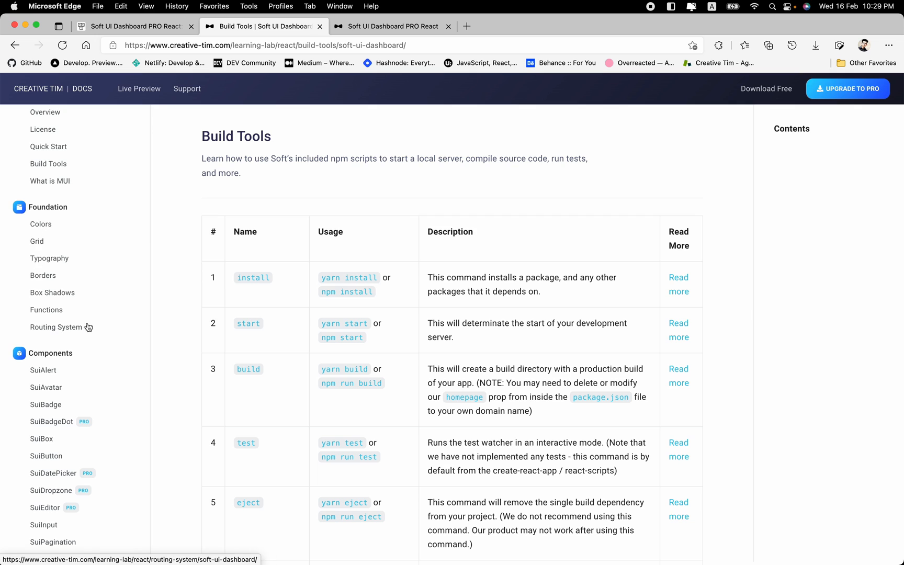
pyautogui.moveTo(37, 242)
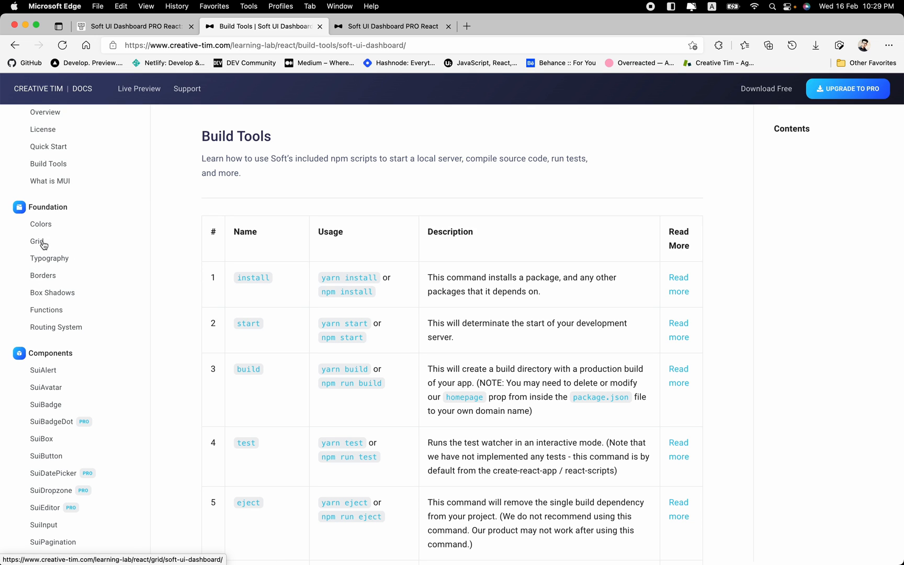
pyautogui.moveTo(52, 299)
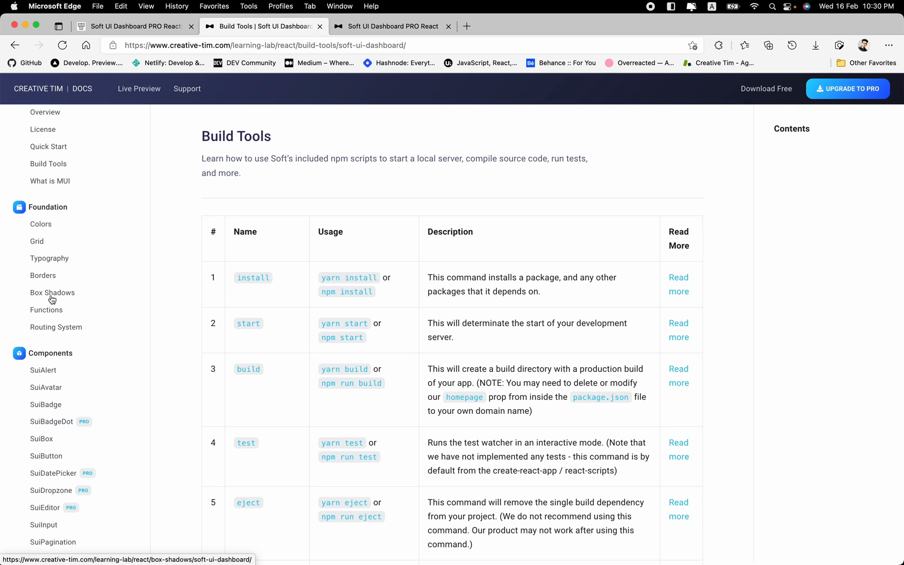
pyautogui.moveTo(56, 327)
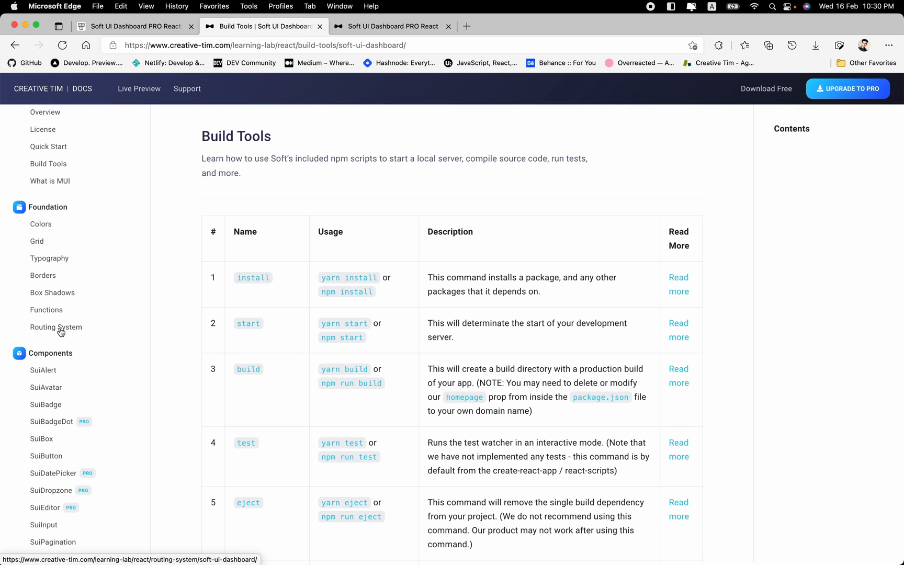
pyautogui.moveTo(294, 261)
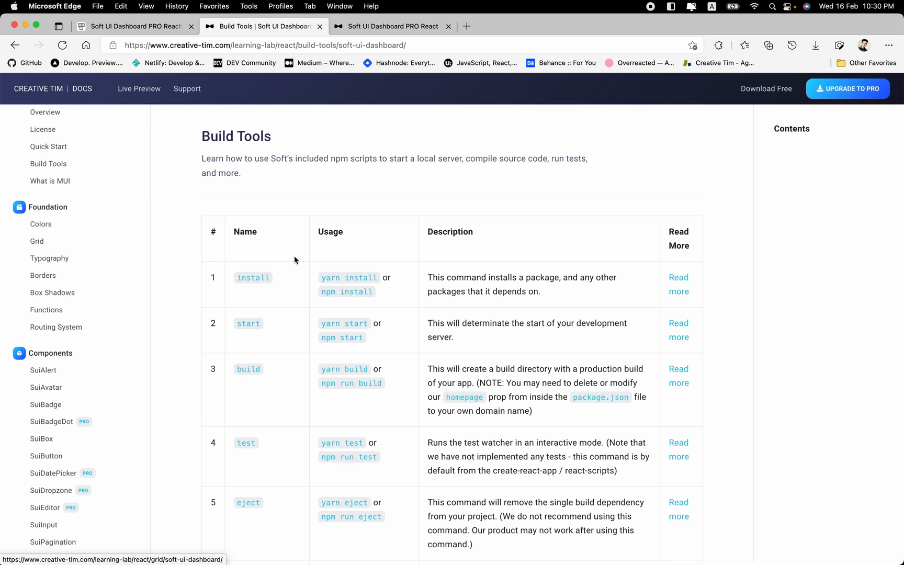
pyautogui.moveTo(273, 262)
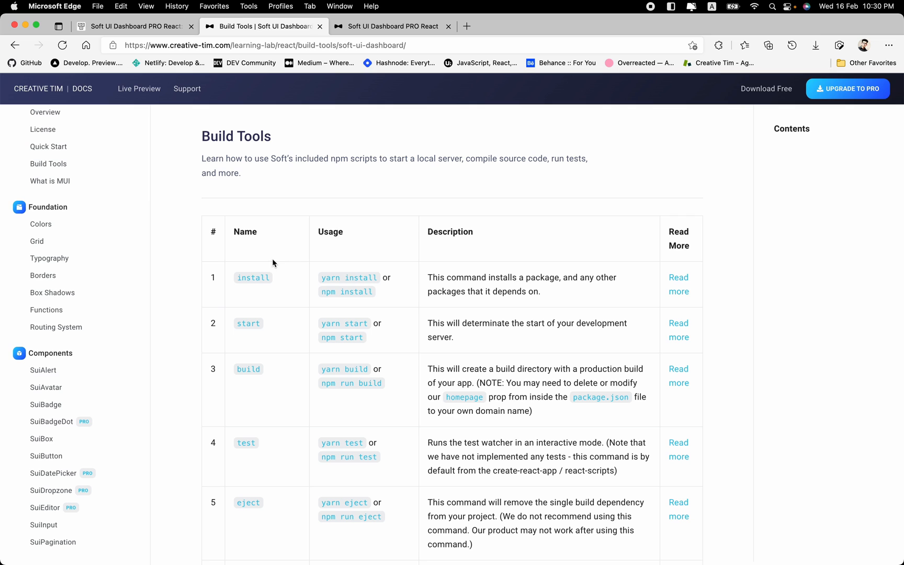
pyautogui.moveTo(46, 309)
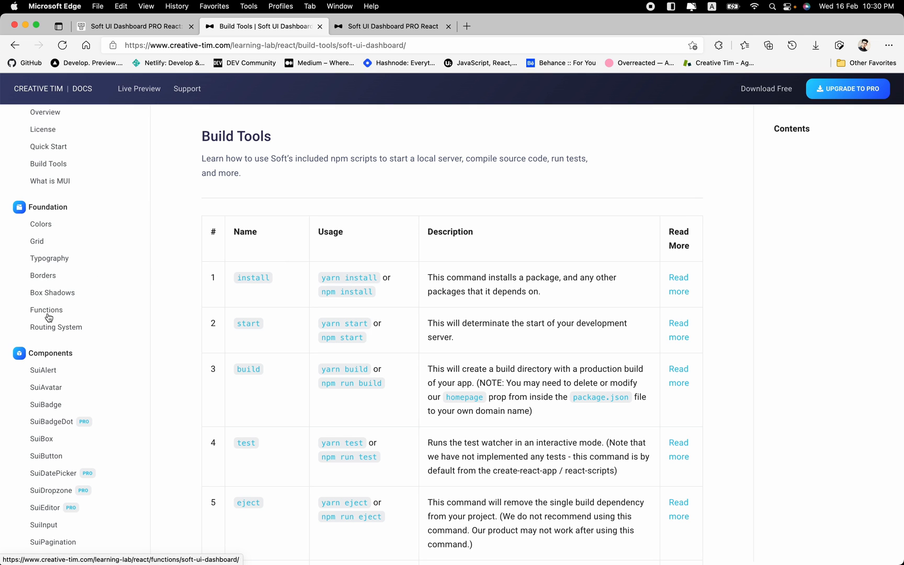
# Scroll the Functions page from rgba to gradientChartLine, glance at the demo tab, and return
pyautogui.click(47, 310)
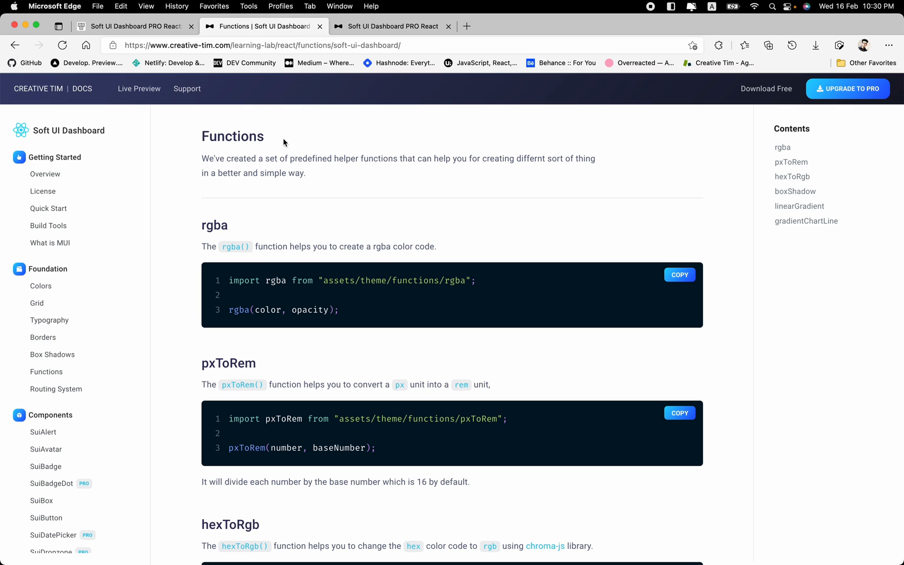
pyautogui.moveTo(292, 145)
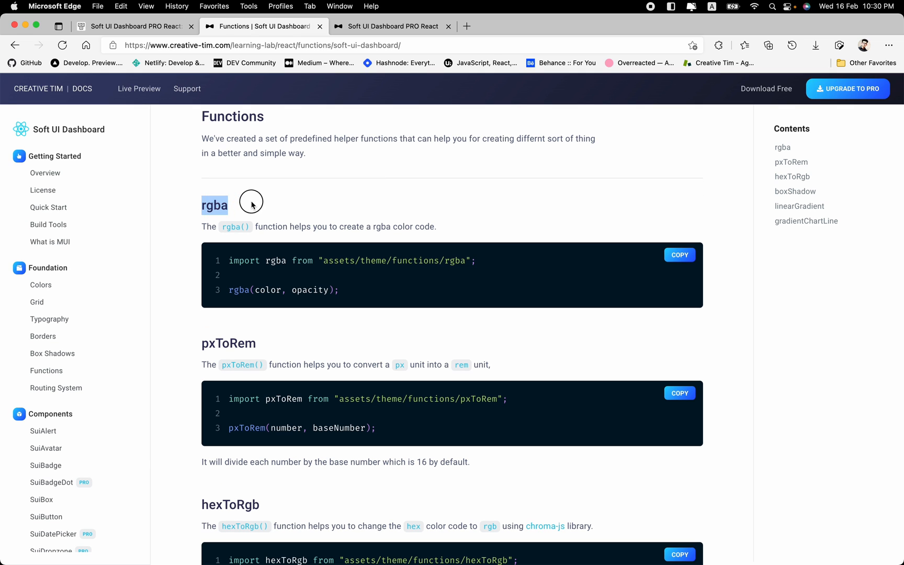
pyautogui.scroll(-3)
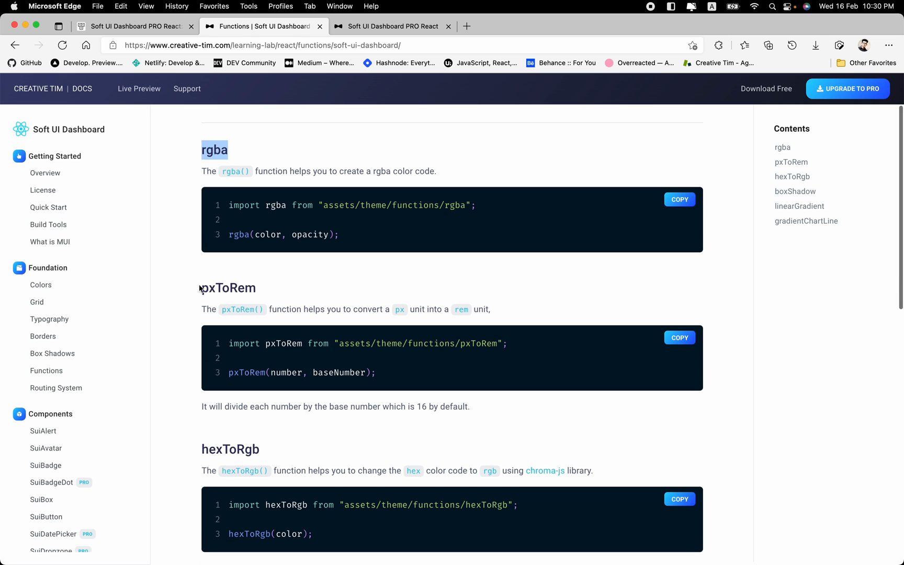
pyautogui.scroll(-3)
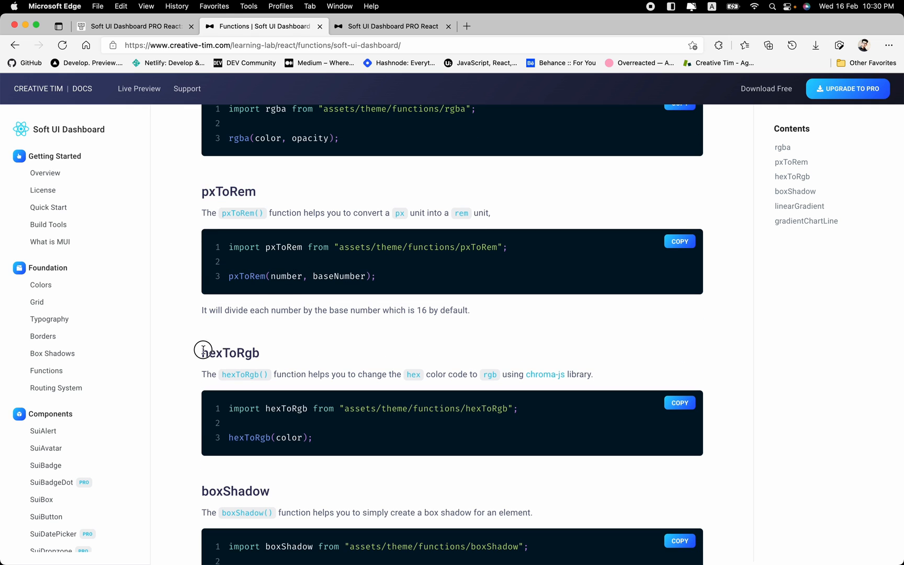
pyautogui.scroll(-3)
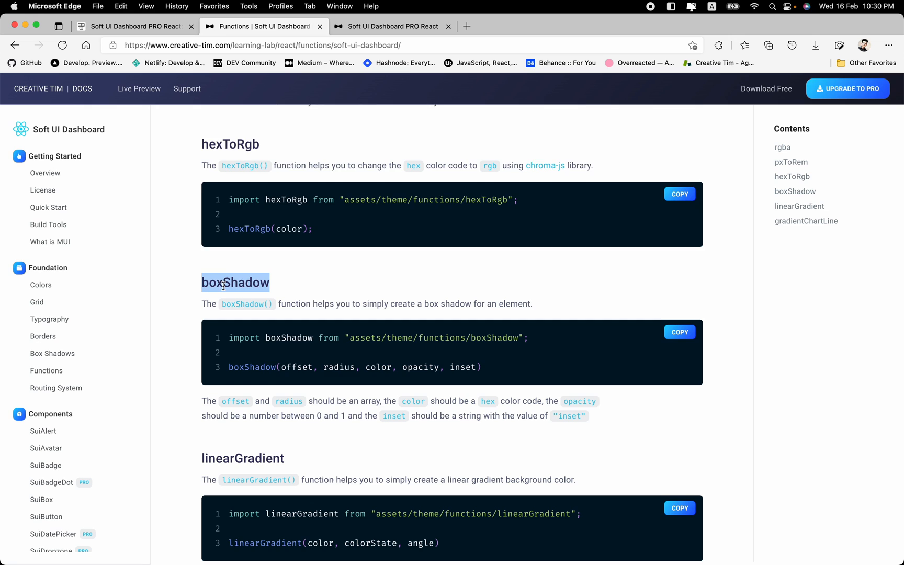
pyautogui.scroll(-3)
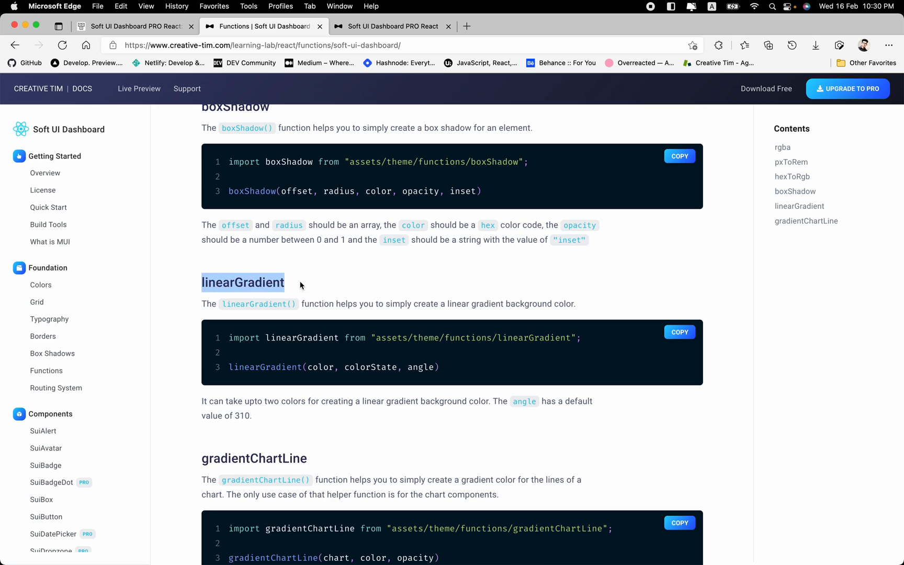
pyautogui.scroll(-3)
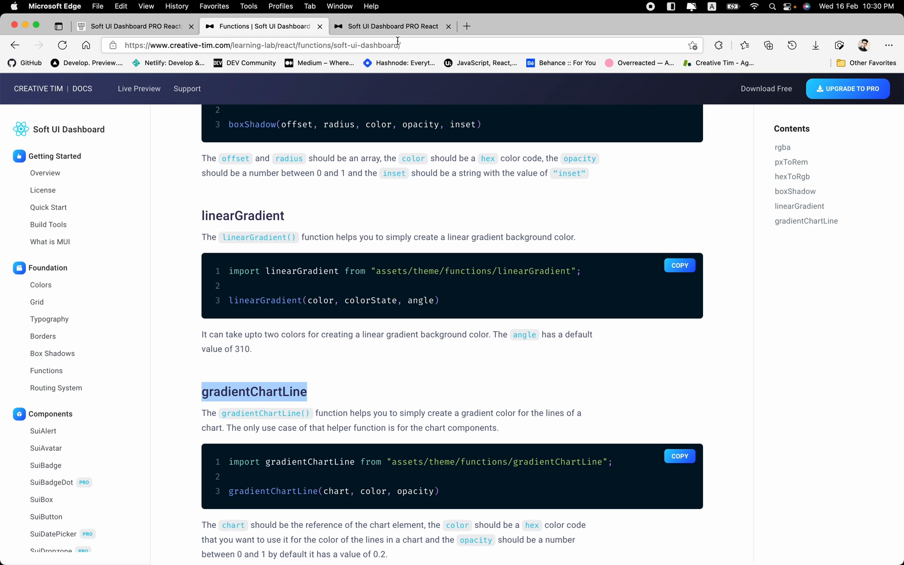
pyautogui.click(392, 26)
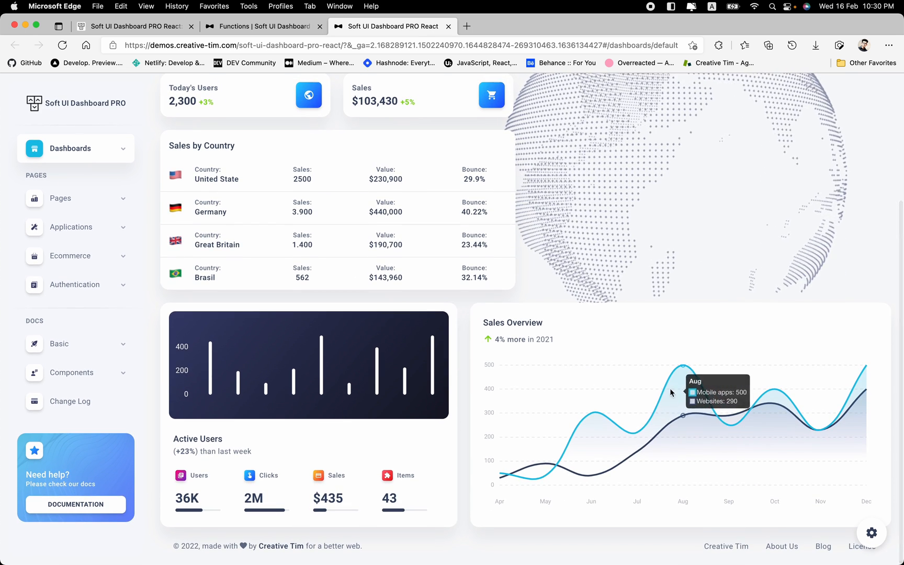
pyautogui.moveTo(406, 121)
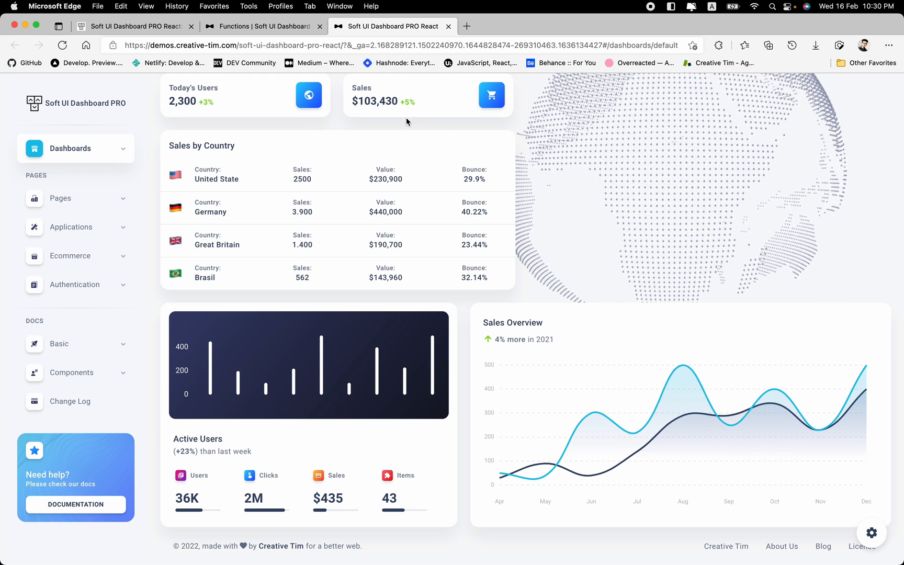
pyautogui.click(263, 26)
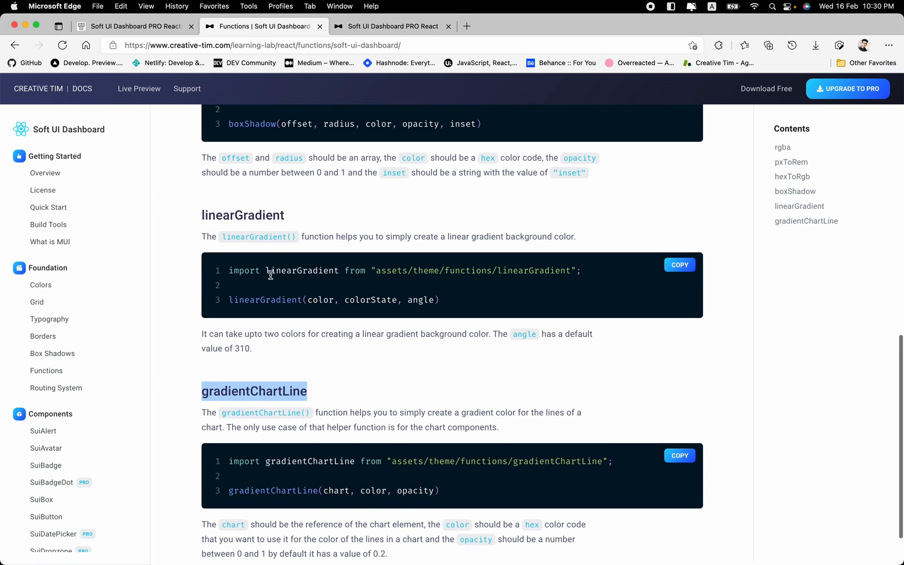
pyautogui.scroll(-3)
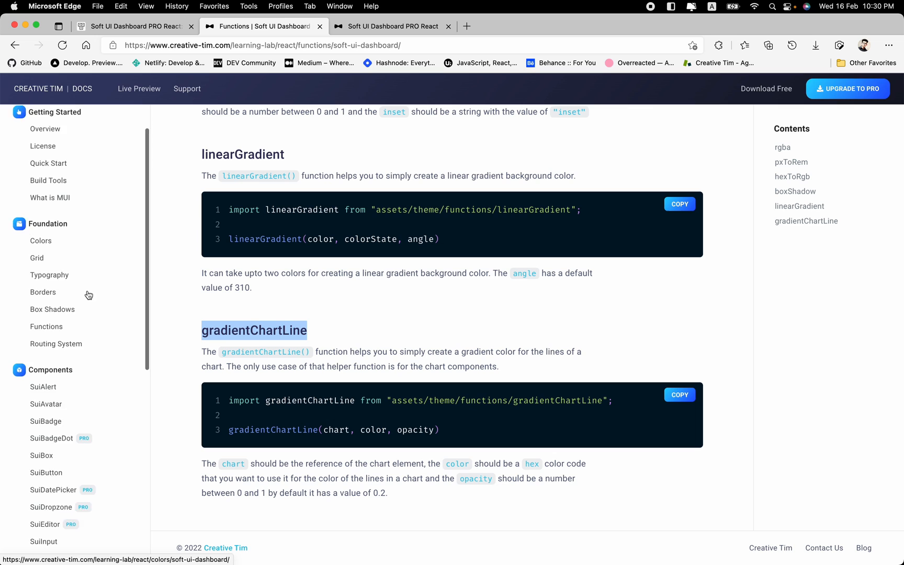
pyautogui.scroll(-3)
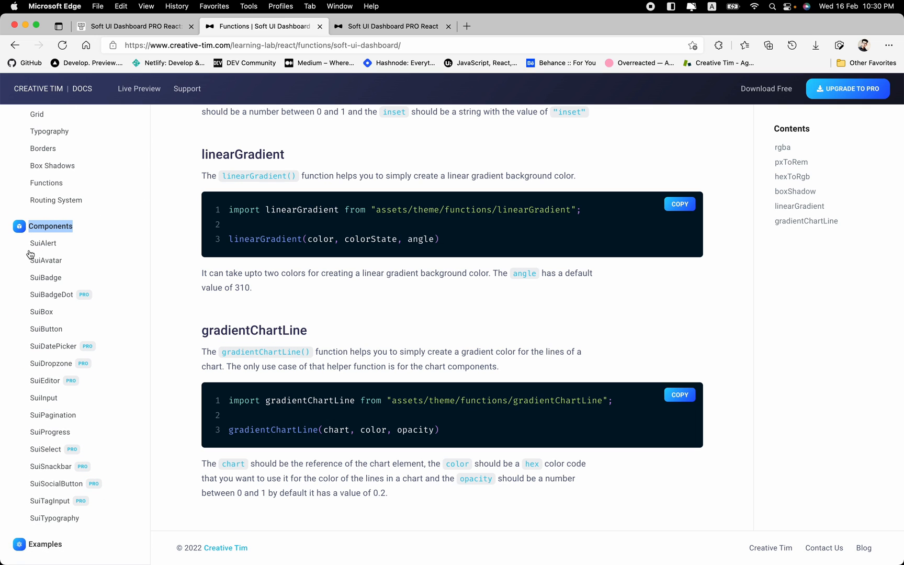
pyautogui.moveTo(43, 249)
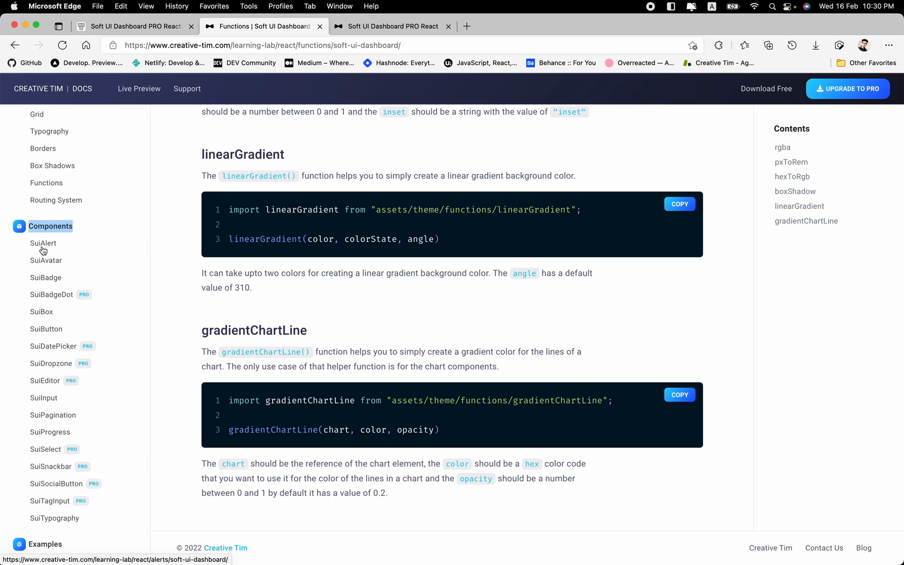
# On the SuiAlert page, save the code edited with color="error" and copy it
pyautogui.click(43, 242)
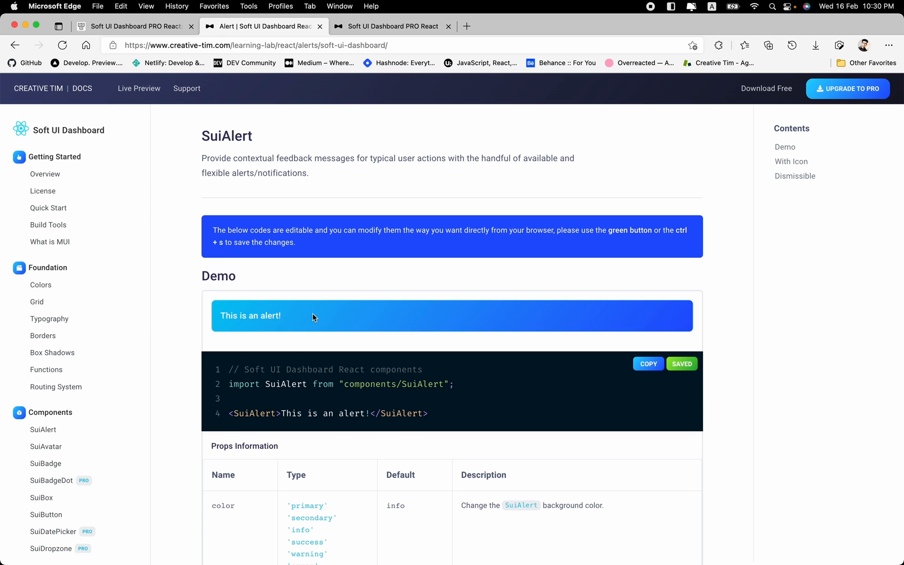
pyautogui.scroll(-3)
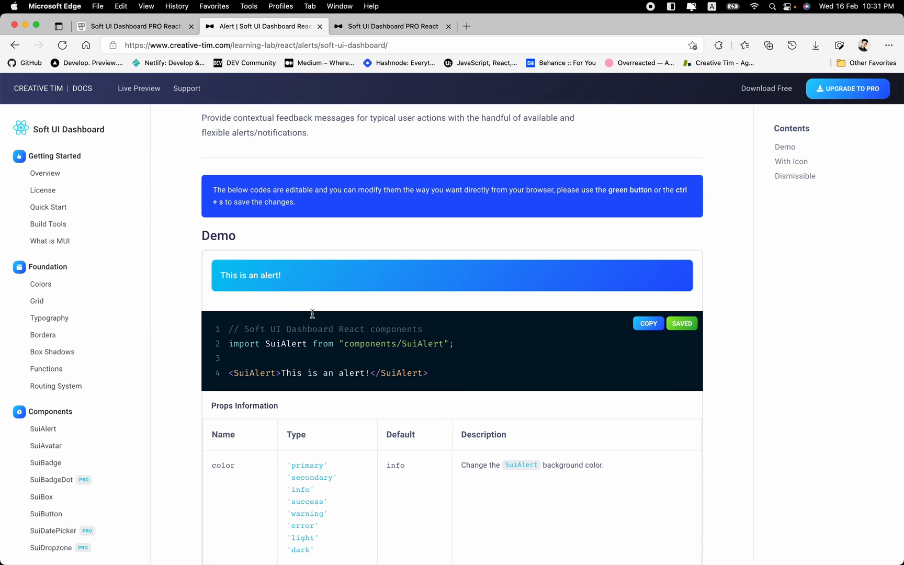
pyautogui.moveTo(386, 333)
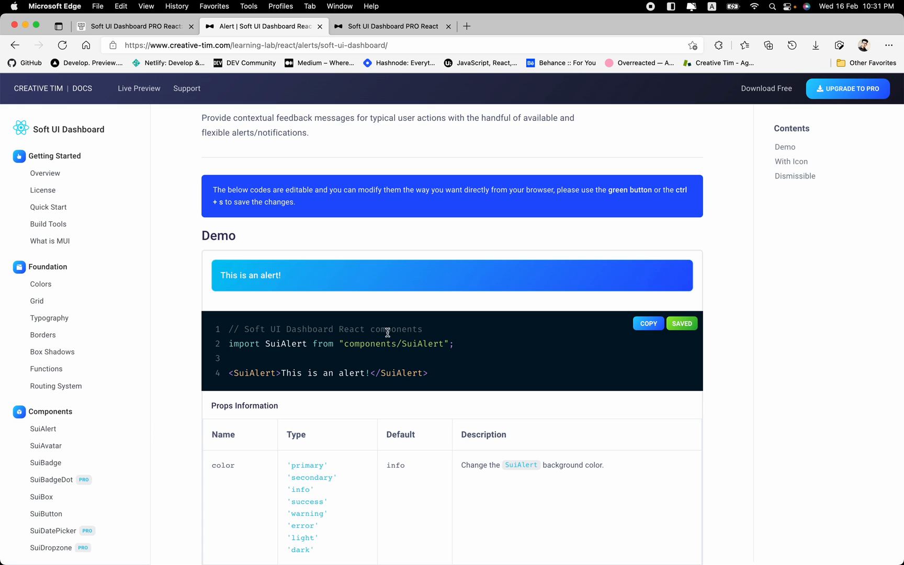
pyautogui.scroll(-3)
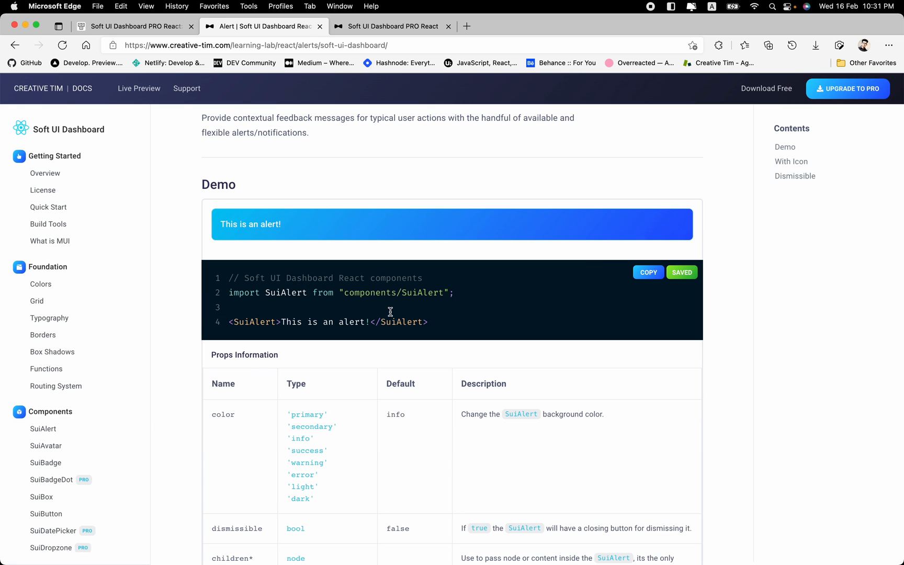
pyautogui.moveTo(315, 305)
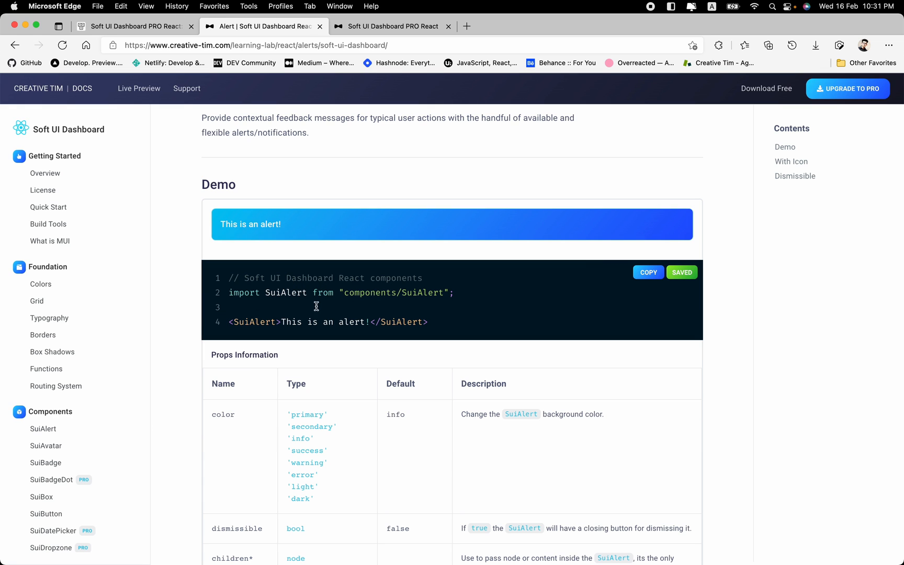
pyautogui.moveTo(283, 337)
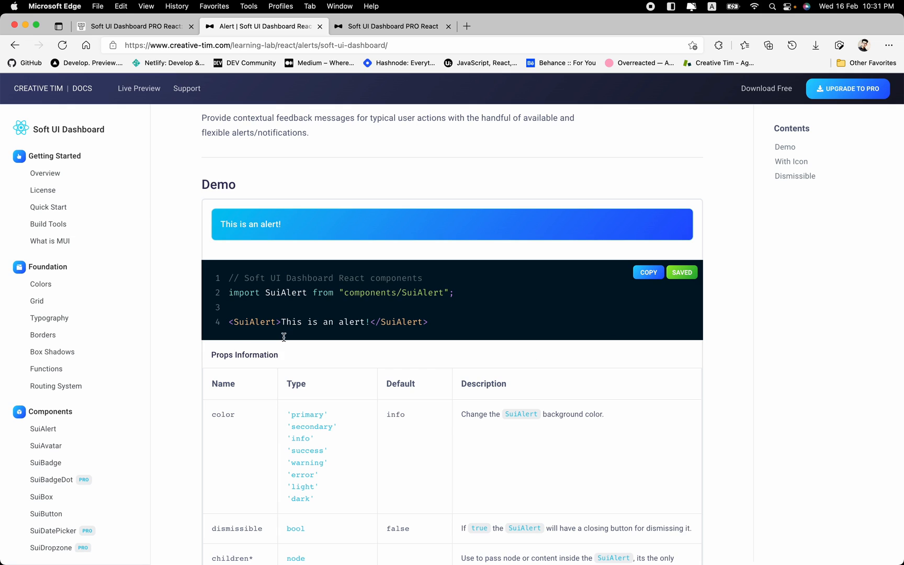
pyautogui.moveTo(609, 229)
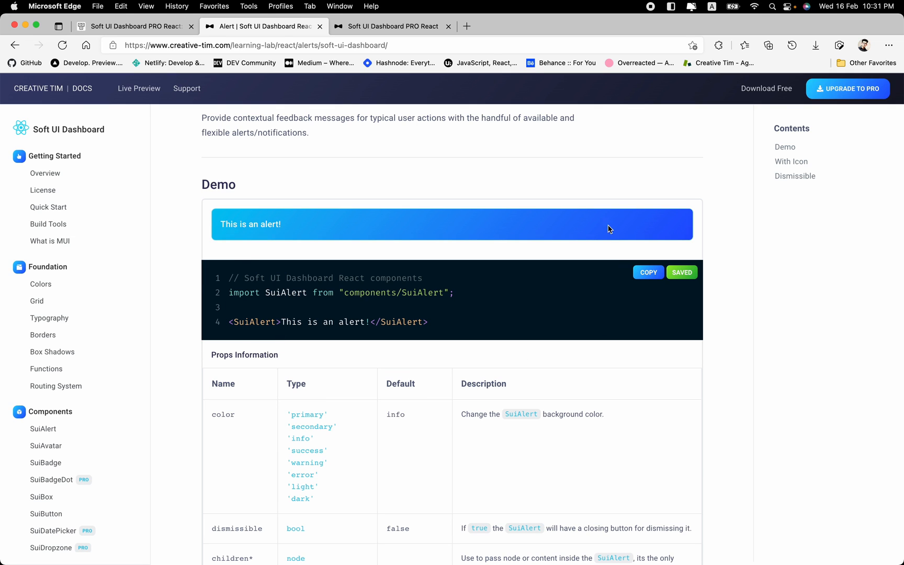
pyautogui.moveTo(324, 371)
pyautogui.write(' color="erro"')
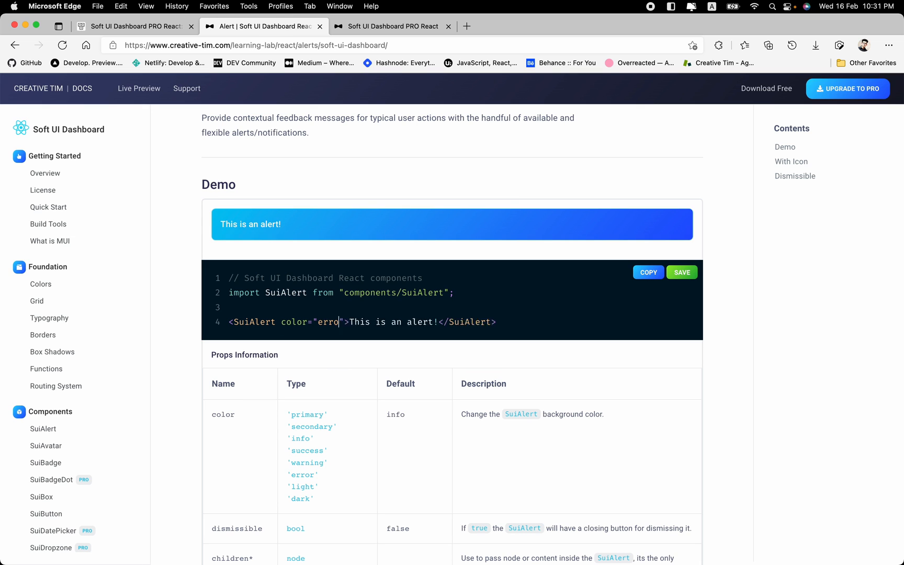
pyautogui.moveTo(682, 272)
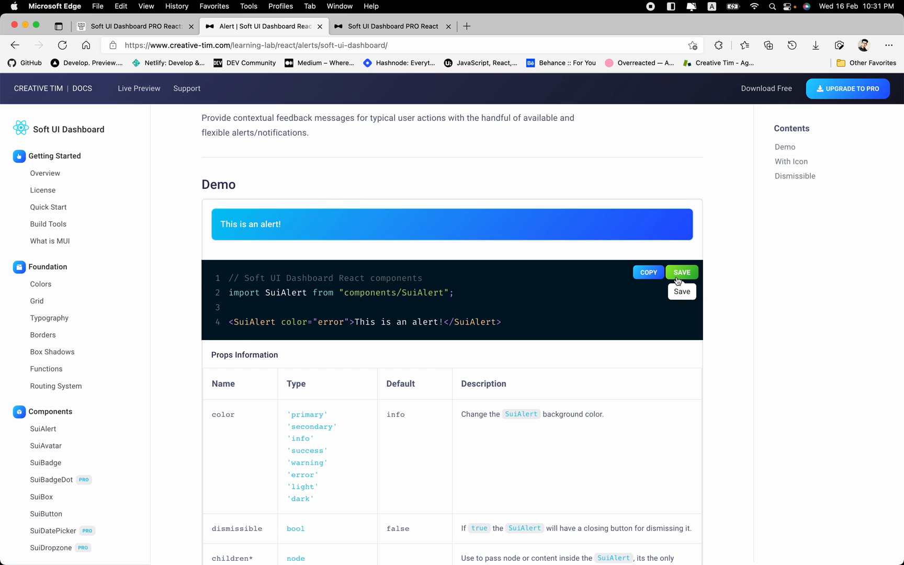
pyautogui.moveTo(522, 279)
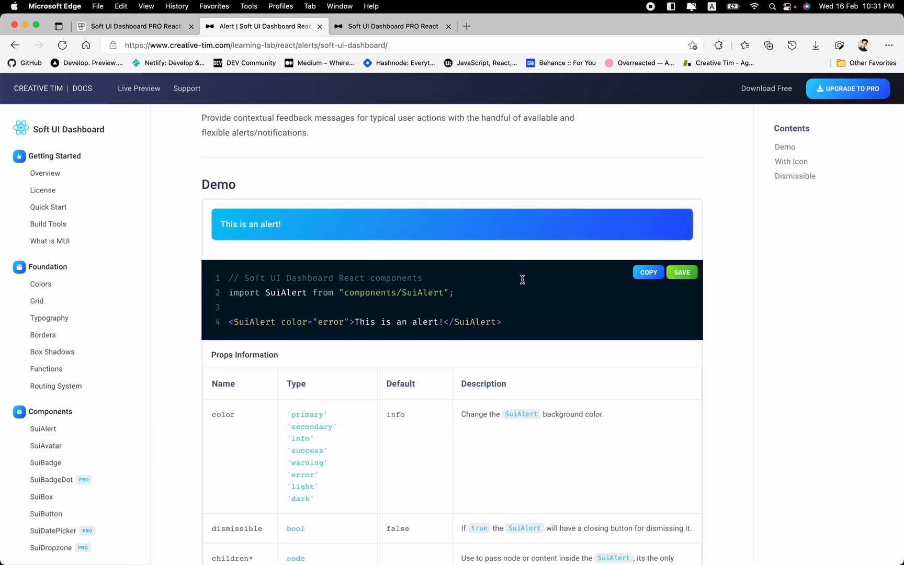
pyautogui.click(681, 272)
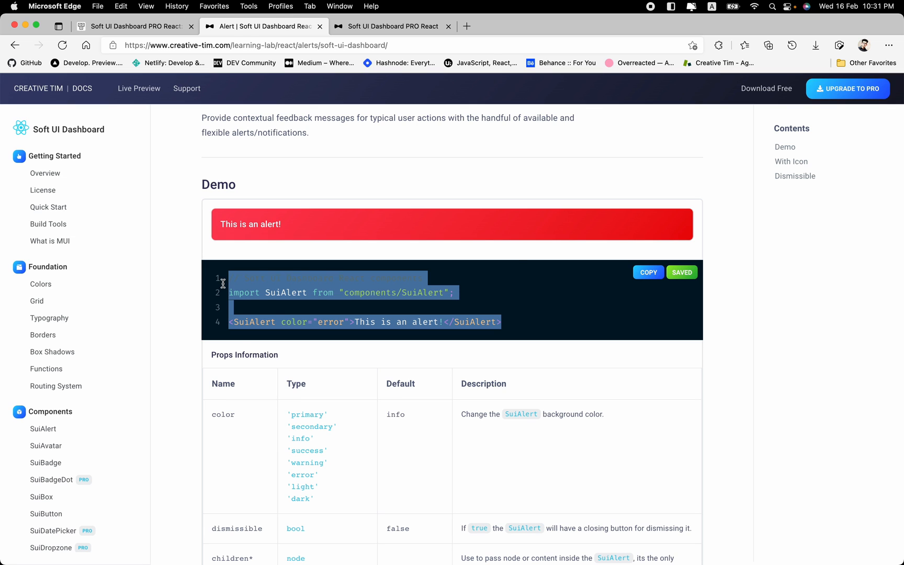
pyautogui.click(647, 272)
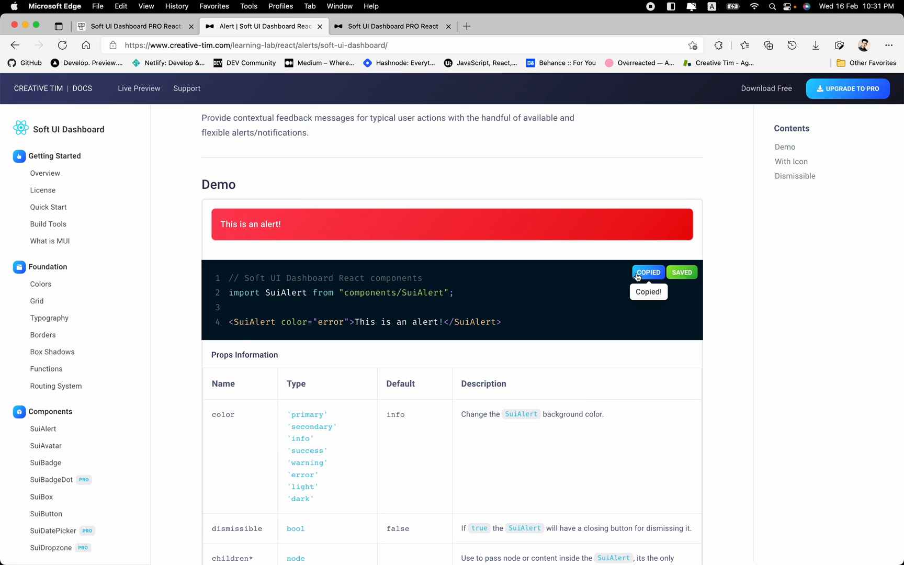
pyautogui.scroll(-3)
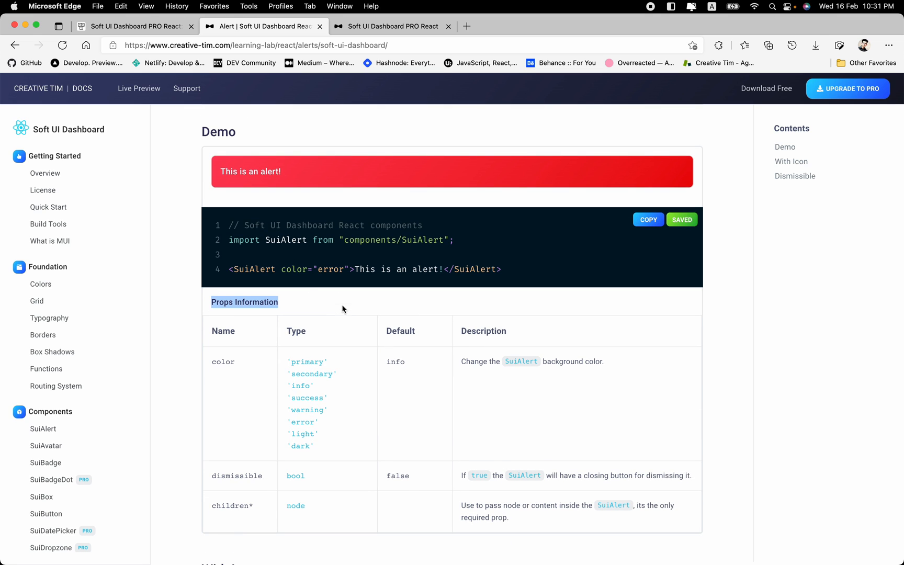
# Save the SuiAlert demo code with the dismissible prop and close the red demo alert
pyautogui.scroll(-3)
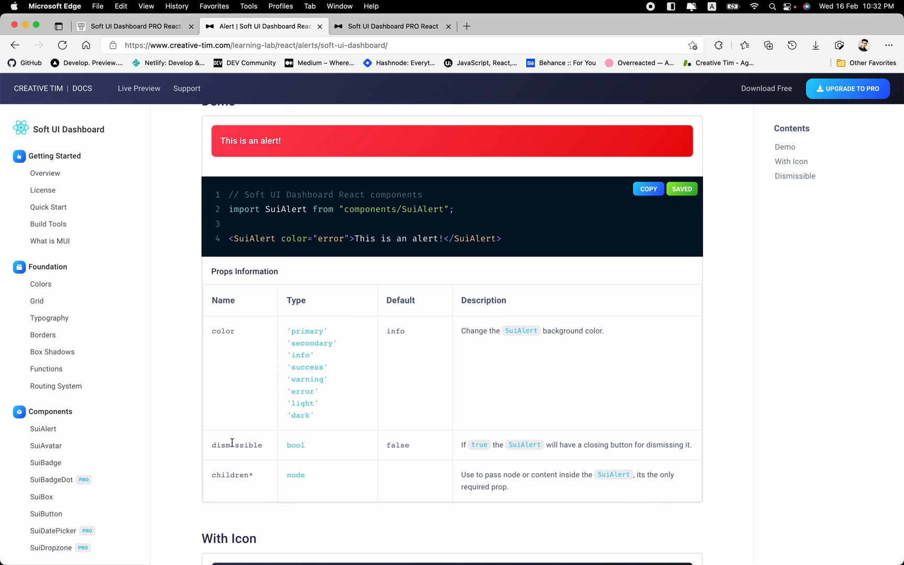
pyautogui.doubleClick(235, 445)
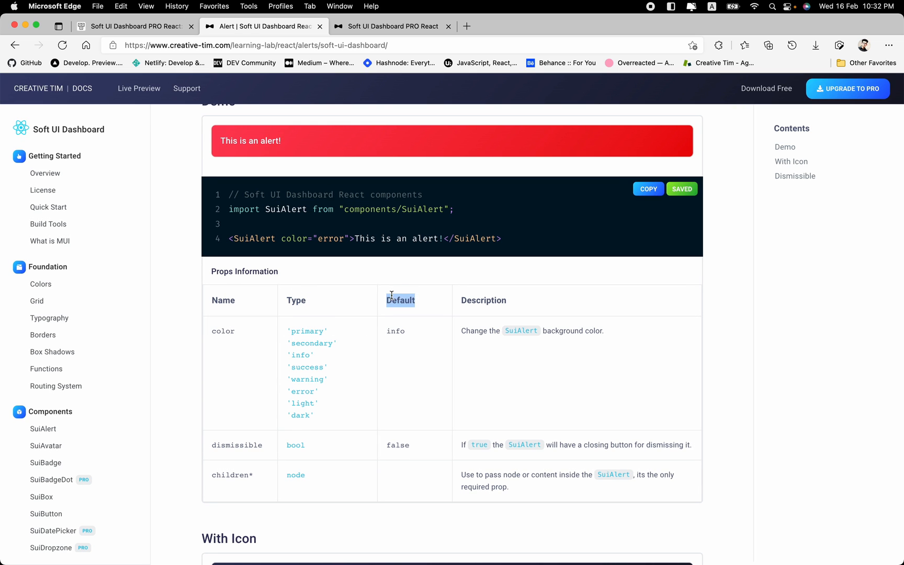
pyautogui.moveTo(396, 410)
pyautogui.write(' dismissible ')
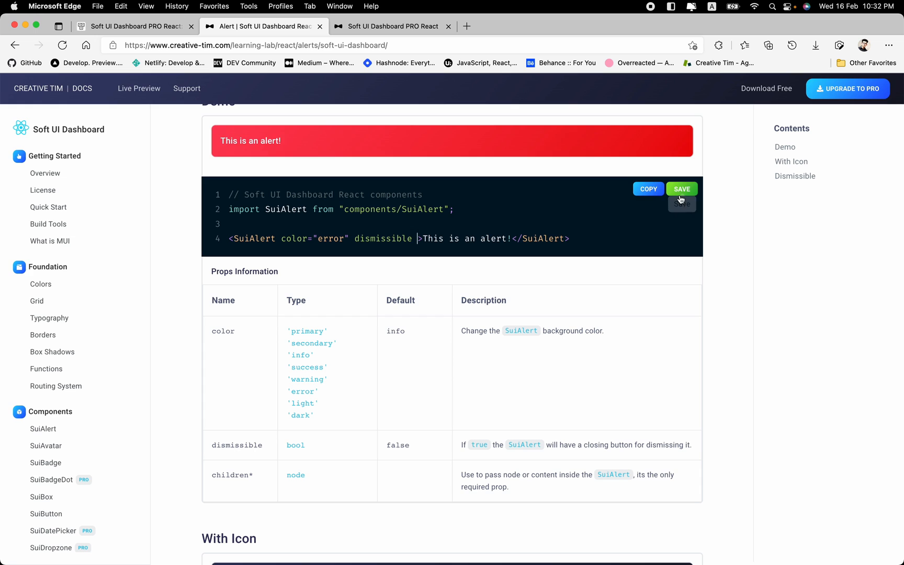
pyautogui.click(681, 189)
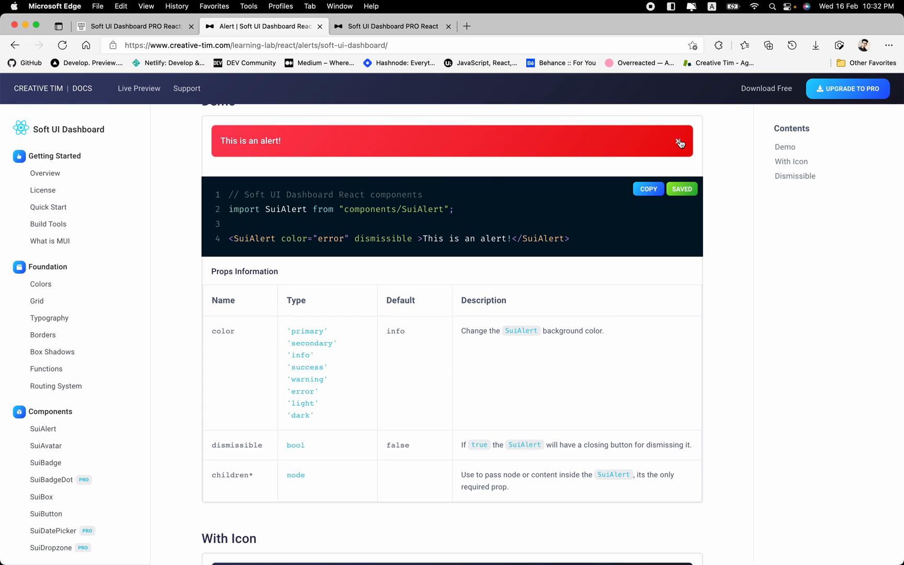
pyautogui.click(680, 143)
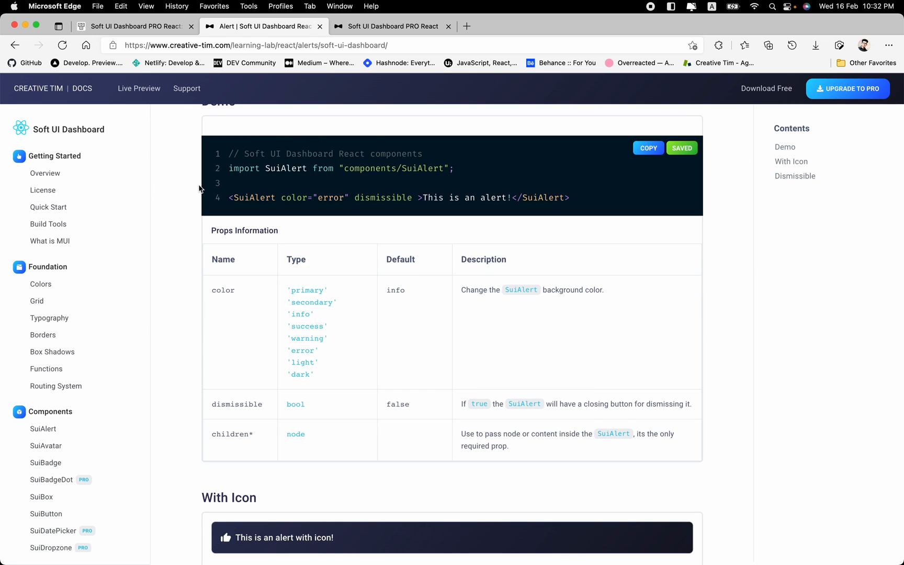
pyautogui.scroll(-3)
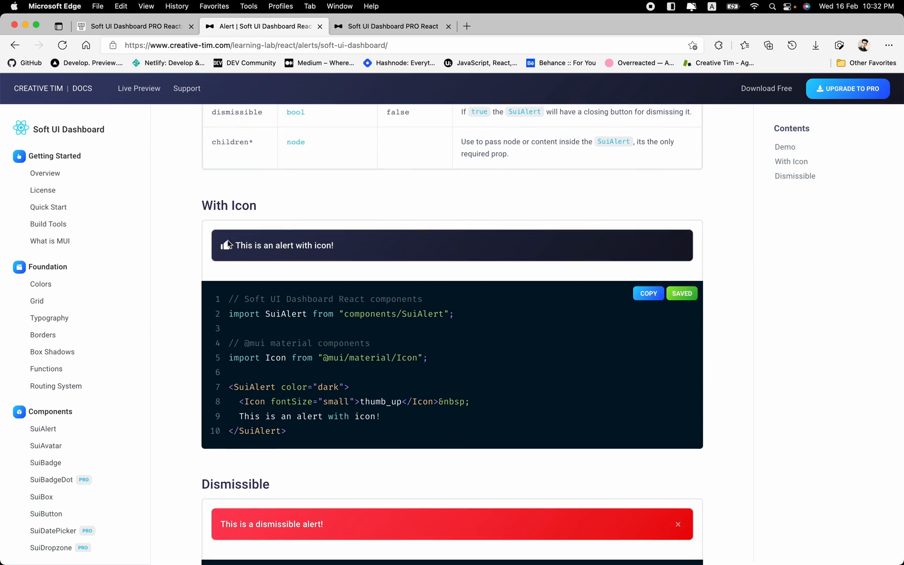
# Close the red alert in the Dismissible example using its × button
pyautogui.scroll(-3)
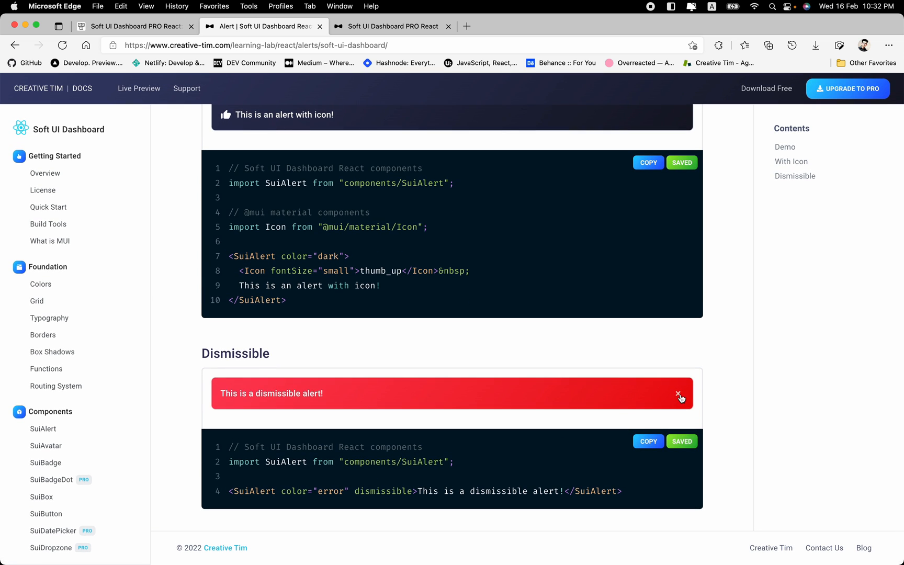
pyautogui.click(680, 398)
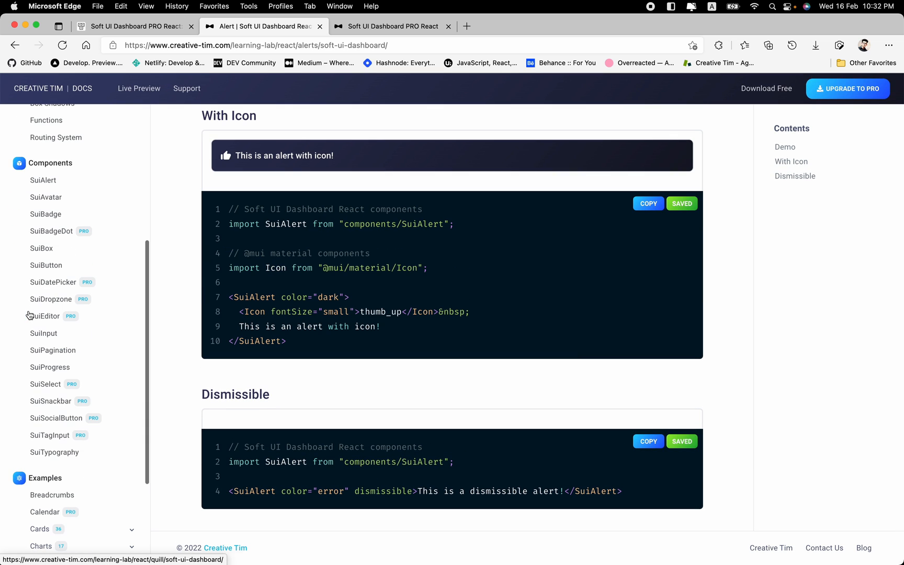
pyautogui.moveTo(81, 236)
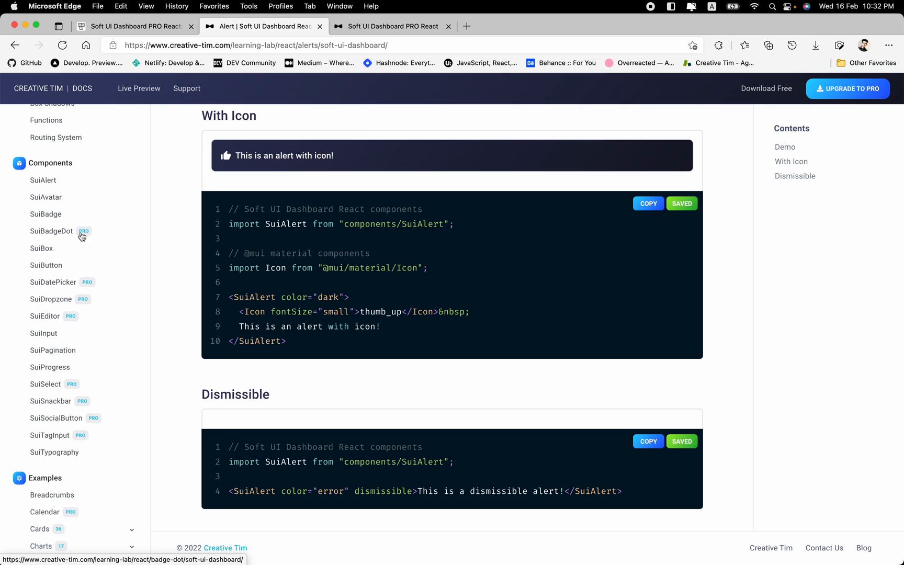
pyautogui.moveTo(68, 238)
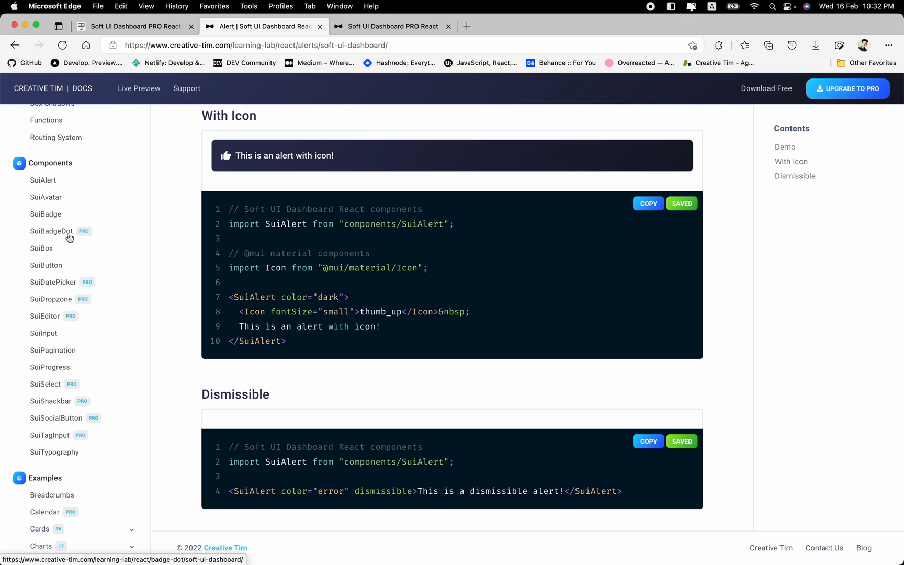
pyautogui.moveTo(87, 239)
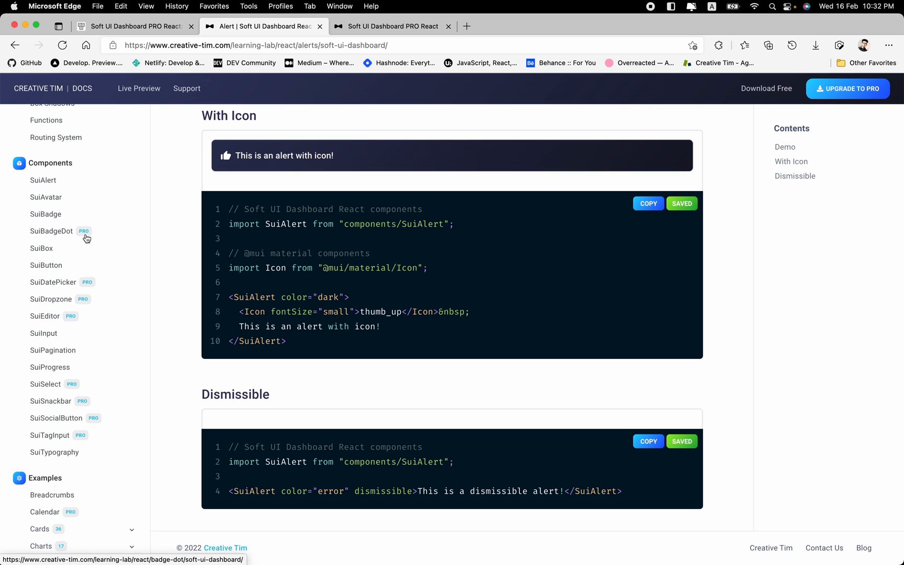
pyautogui.moveTo(43, 180)
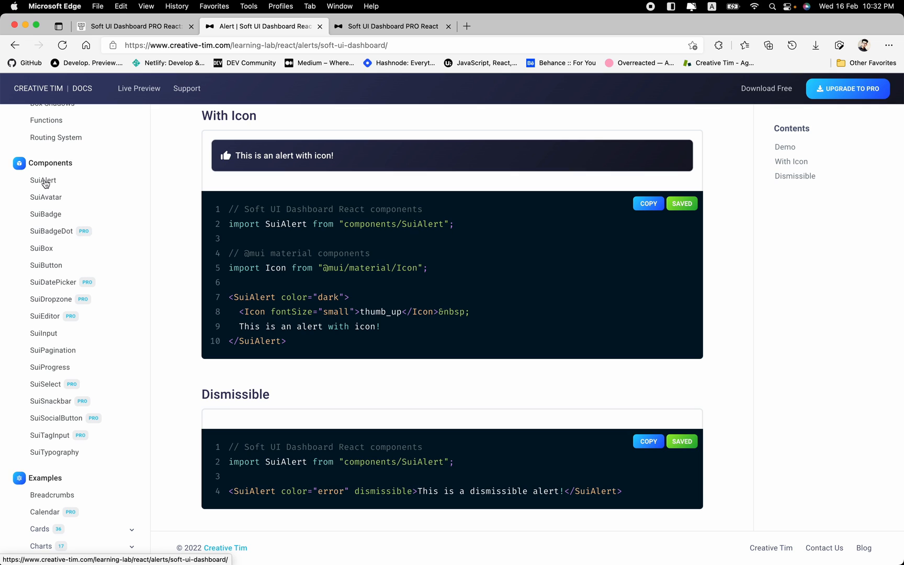
pyautogui.moveTo(70, 200)
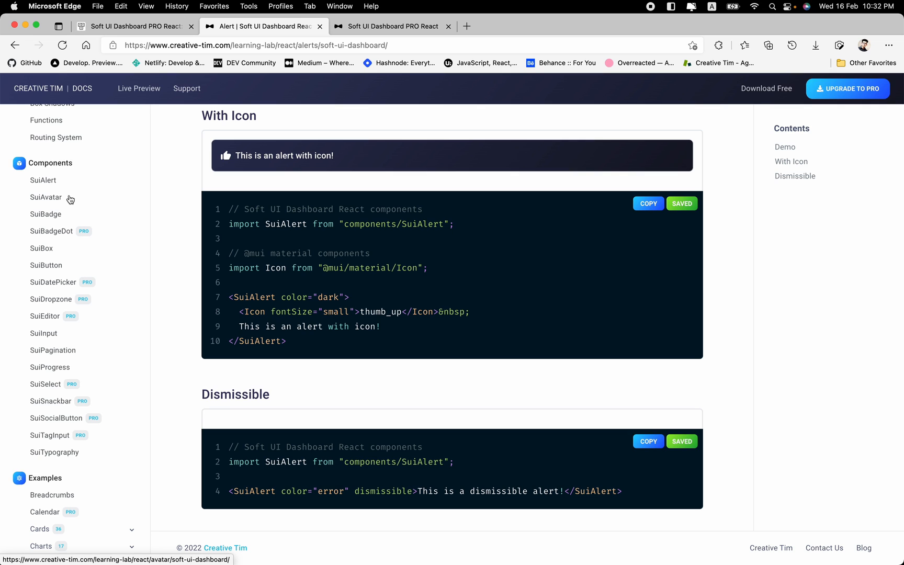
pyautogui.moveTo(65, 198)
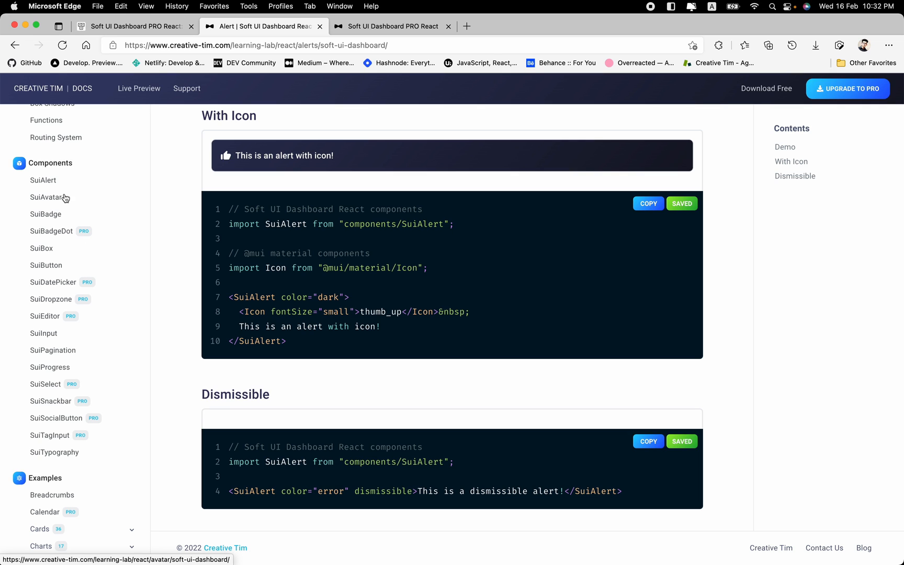
pyautogui.moveTo(42, 180)
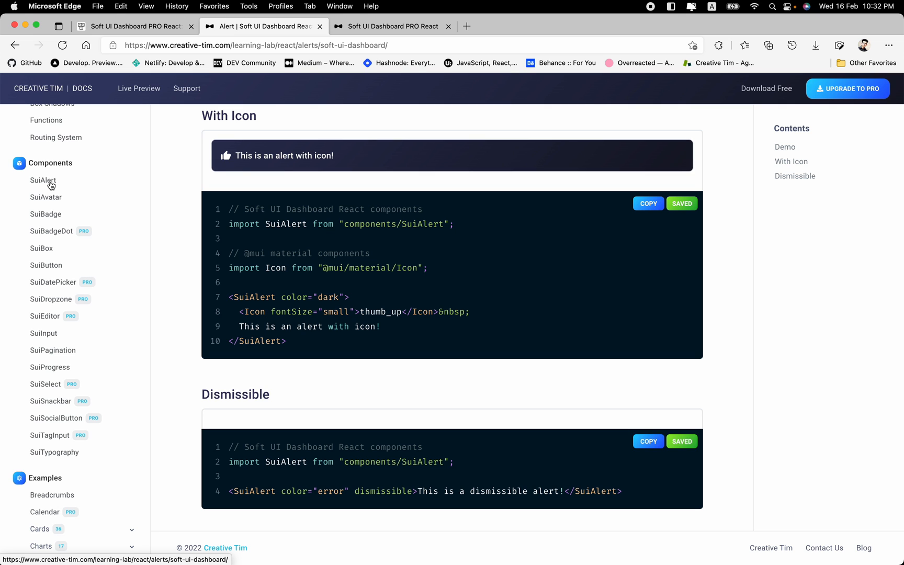
pyautogui.moveTo(53, 198)
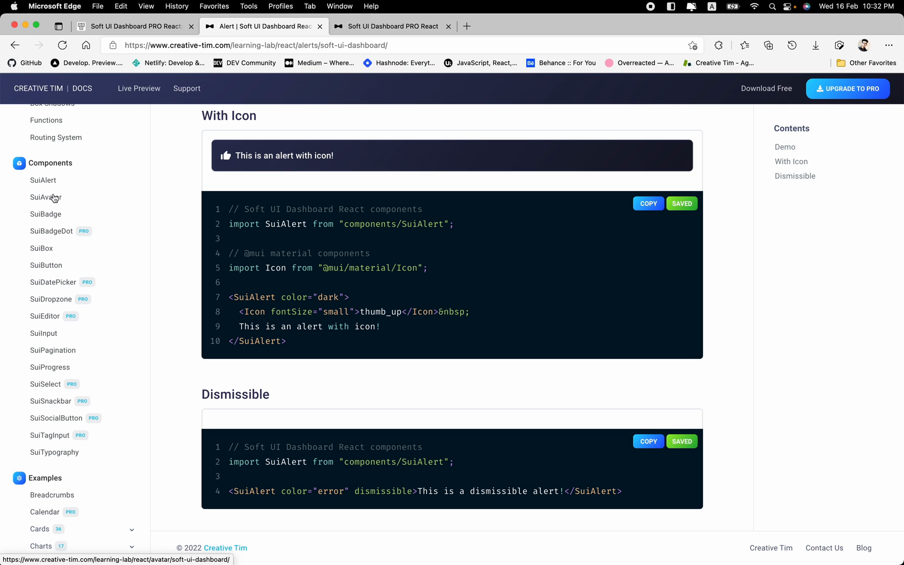
pyautogui.scroll(-3)
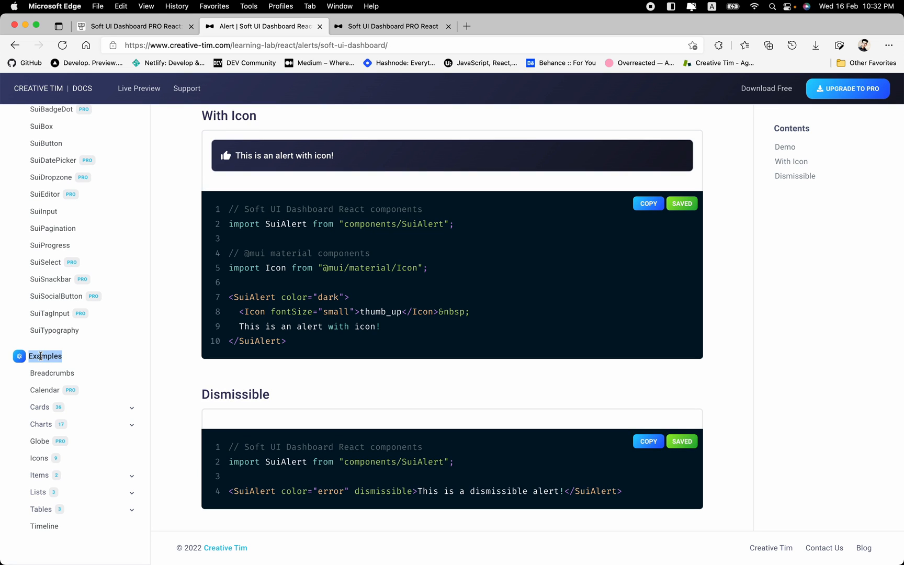
pyautogui.moveTo(35, 411)
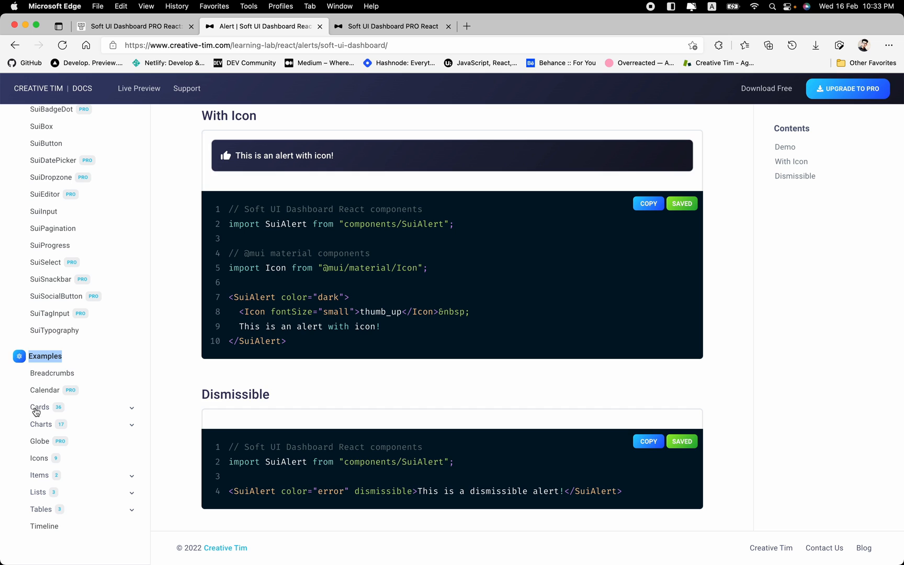
pyautogui.moveTo(44, 407)
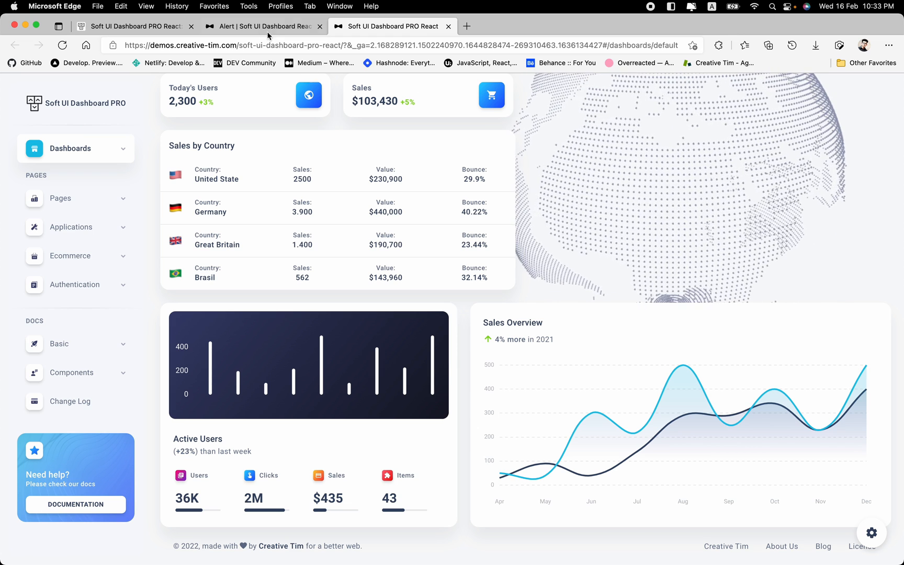
# Return to the SuiAlert docs page and head toward the Examples section in the sidebar
pyautogui.click(263, 26)
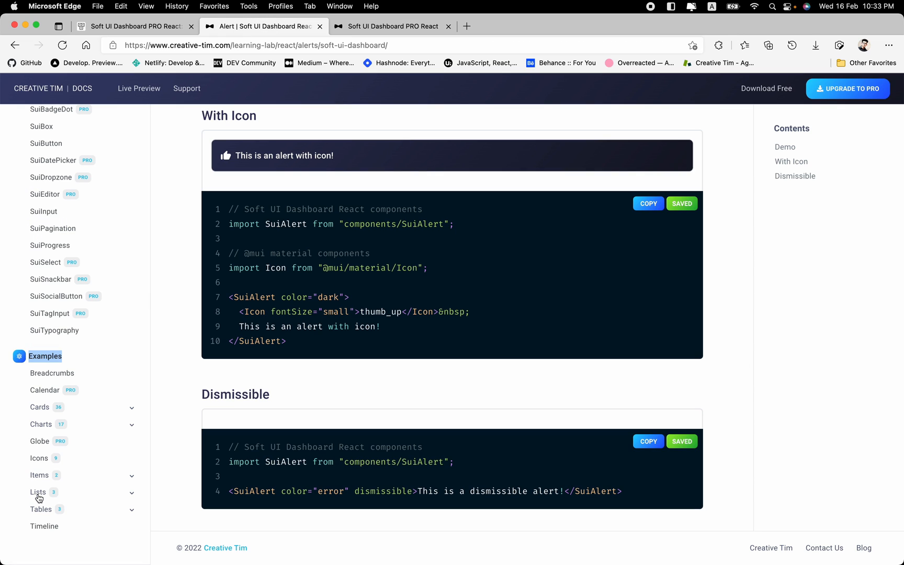
pyautogui.moveTo(88, 336)
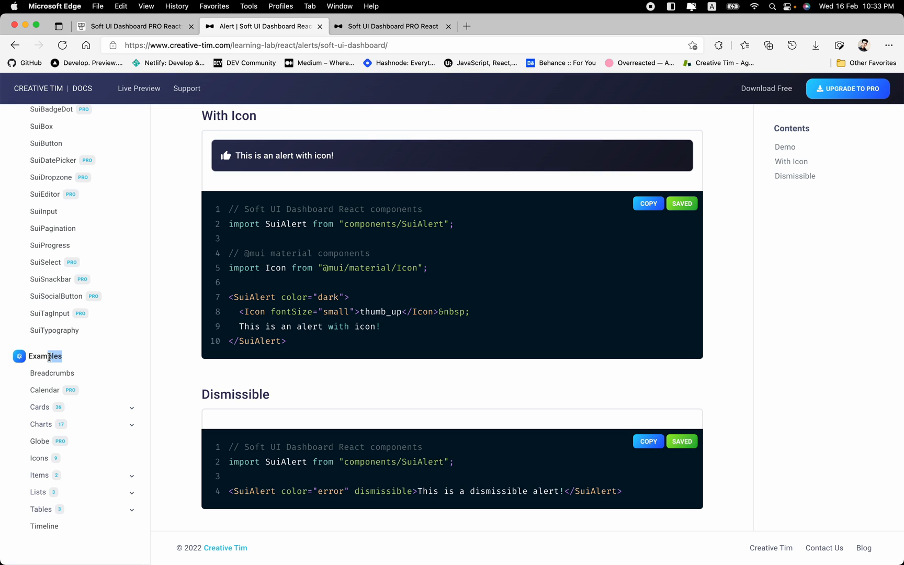
pyautogui.moveTo(279, 224)
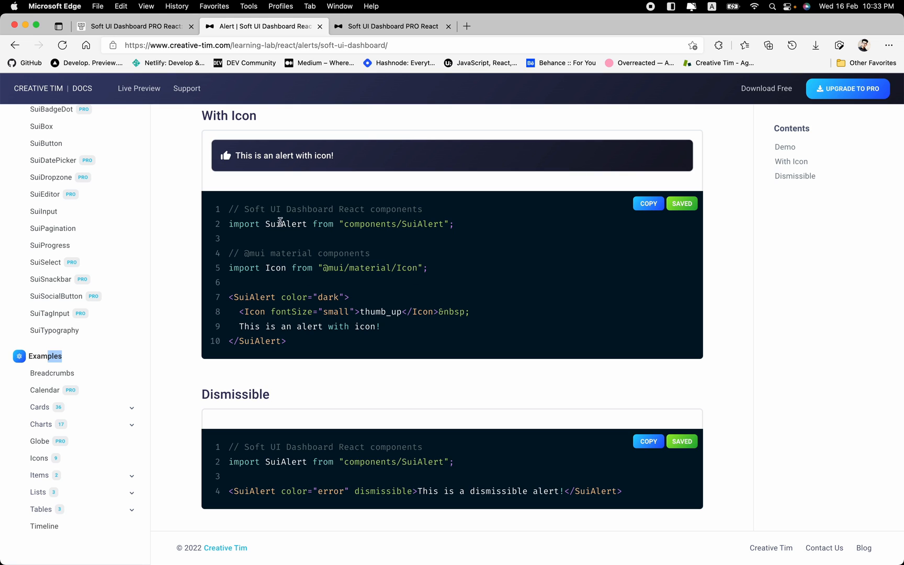
pyautogui.doubleClick(285, 224)
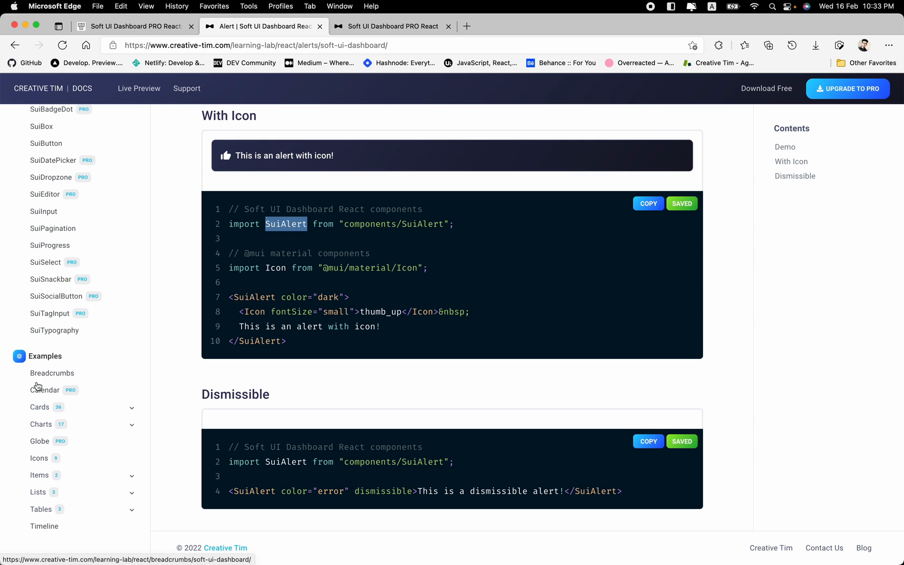
pyautogui.click(39, 406)
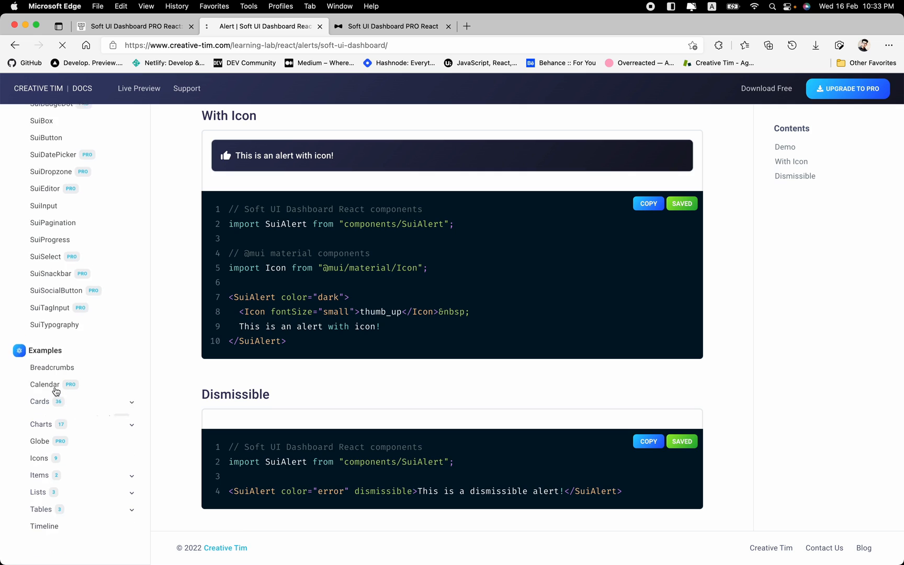
# On the Blog Cards page, change the Simple Blog Card title to Hello World
pyautogui.click(40, 402)
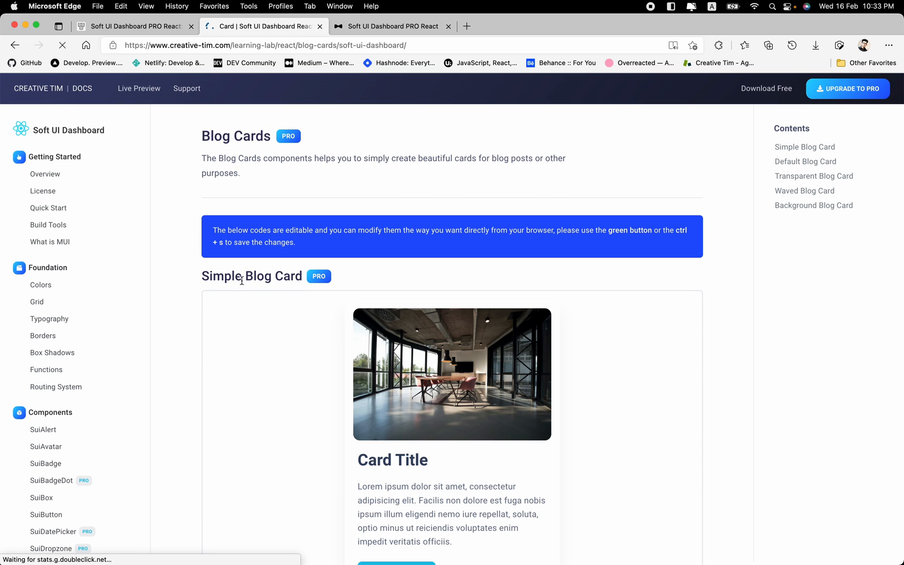
pyautogui.scroll(-3)
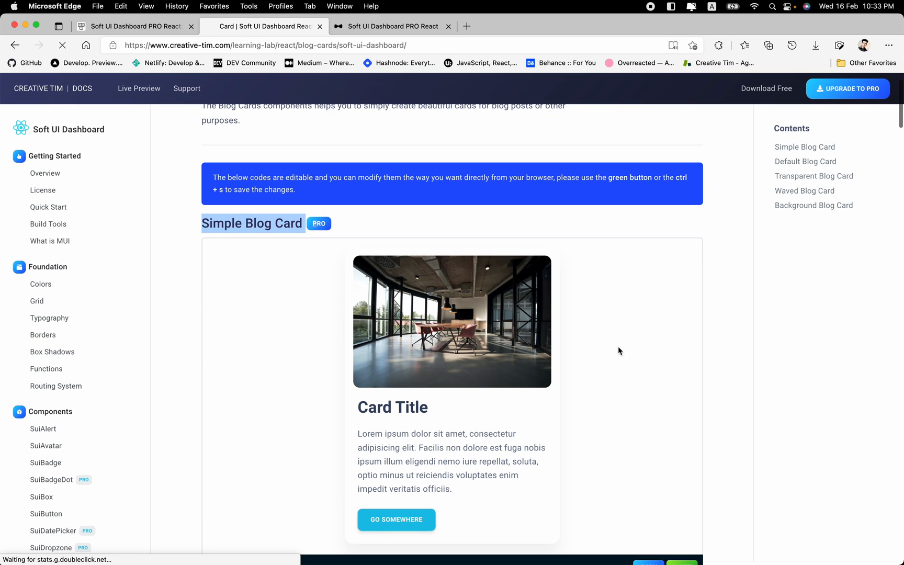
pyautogui.scroll(-3)
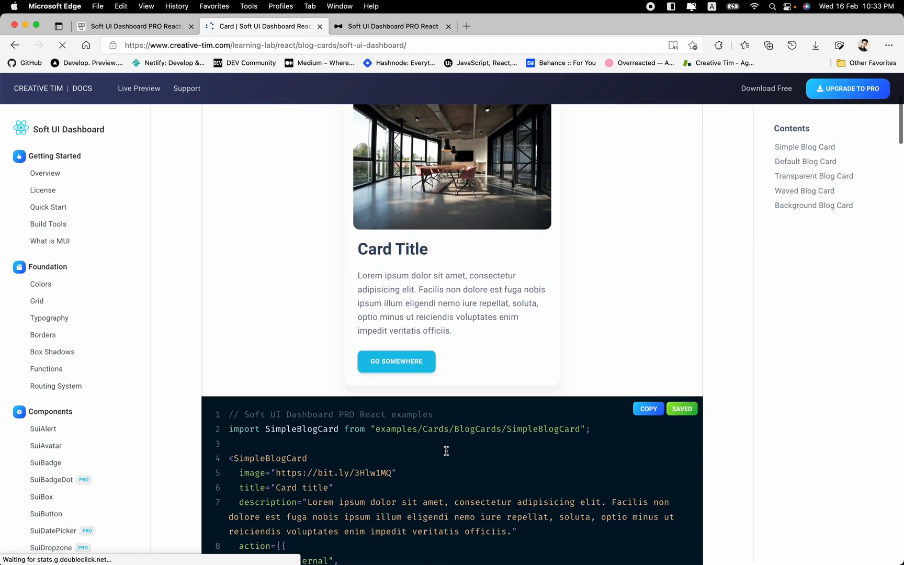
pyautogui.scroll(-3)
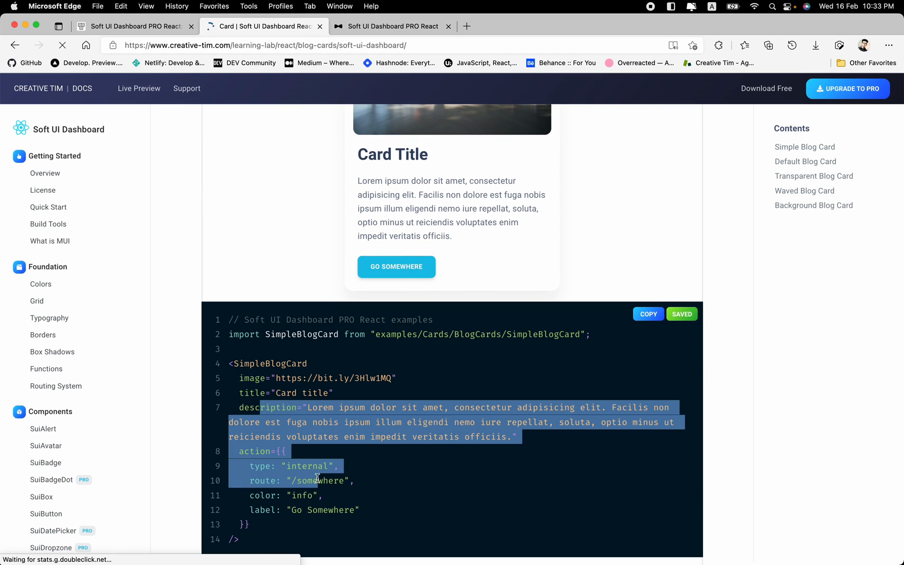
pyautogui.scroll(-3)
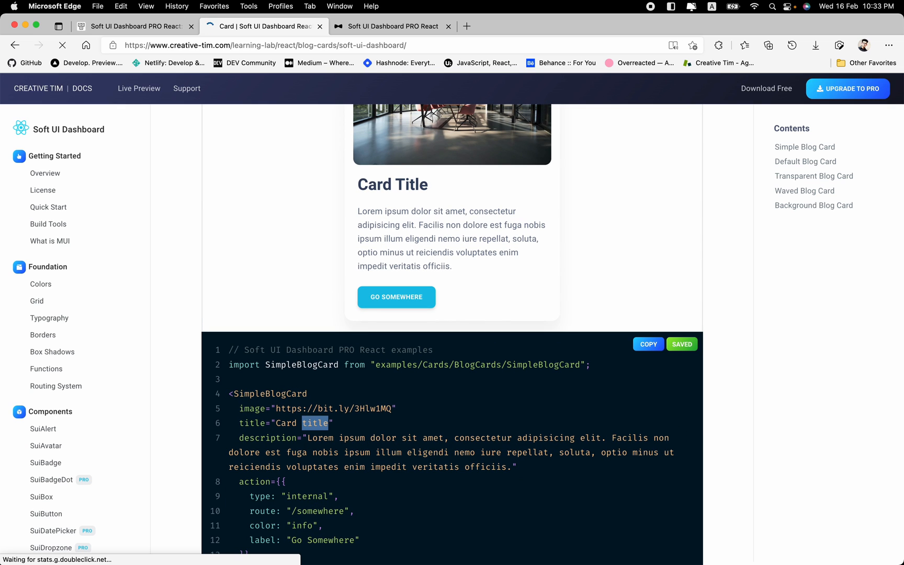
pyautogui.write('Hello Worl')
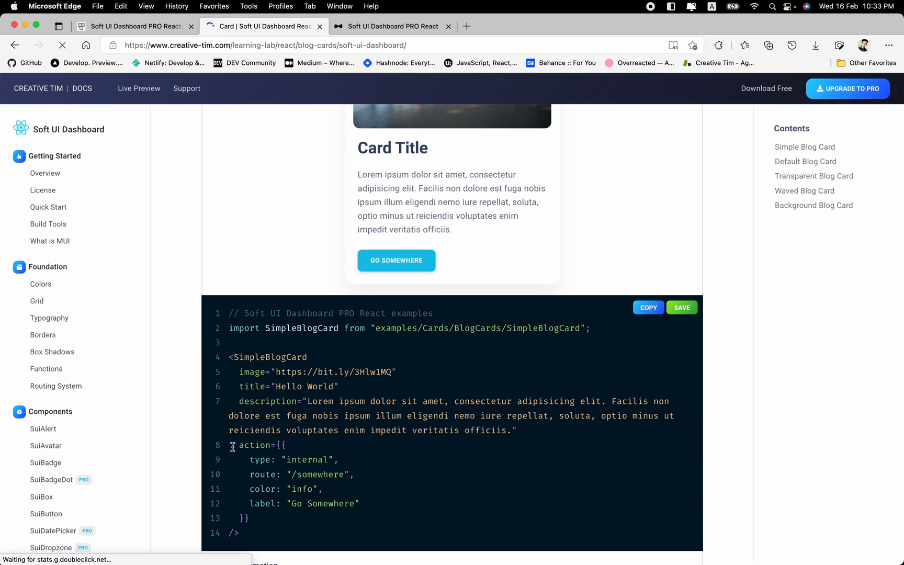
# Change the card's button label to Read More in the live code
pyautogui.scroll(-3)
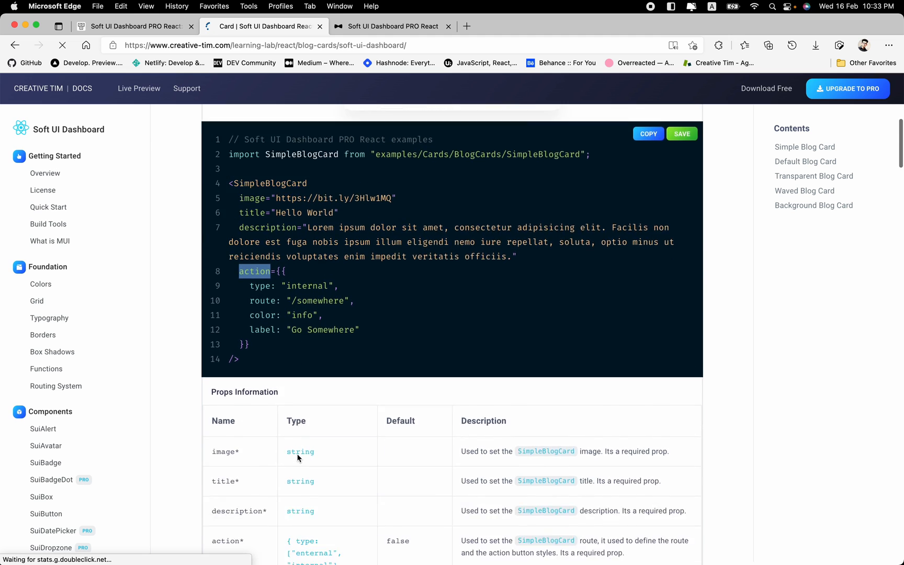
pyautogui.scroll(-3)
pyautogui.write('dark')
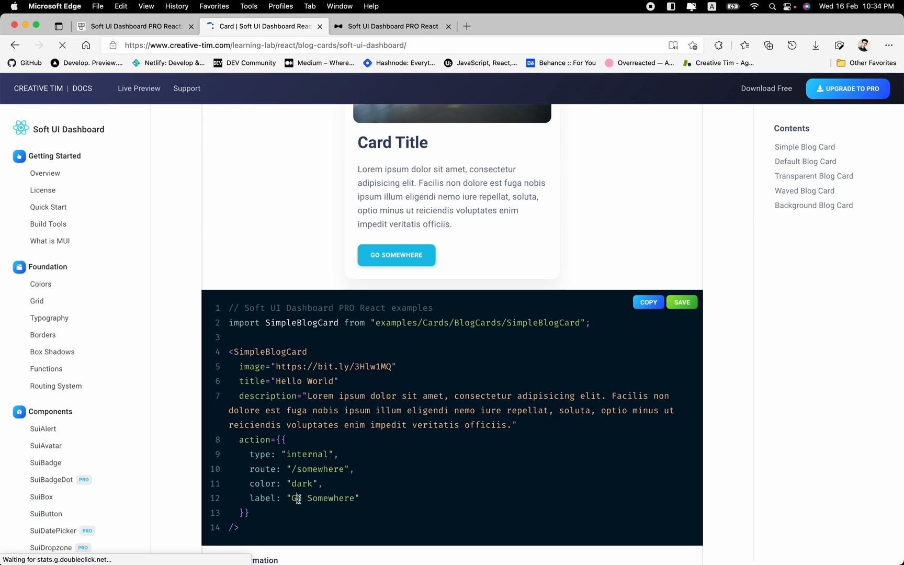
pyautogui.write('Read M')
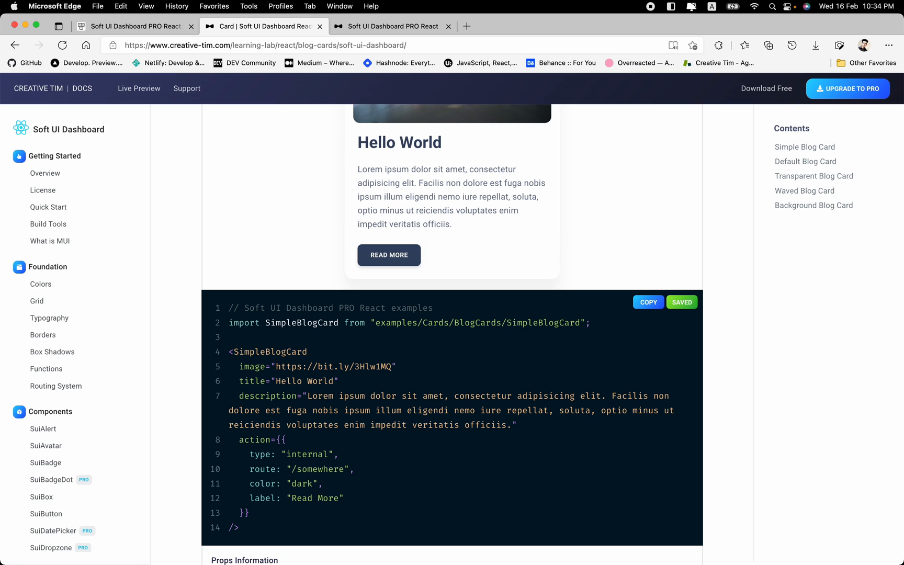
pyautogui.doubleClick(399, 142)
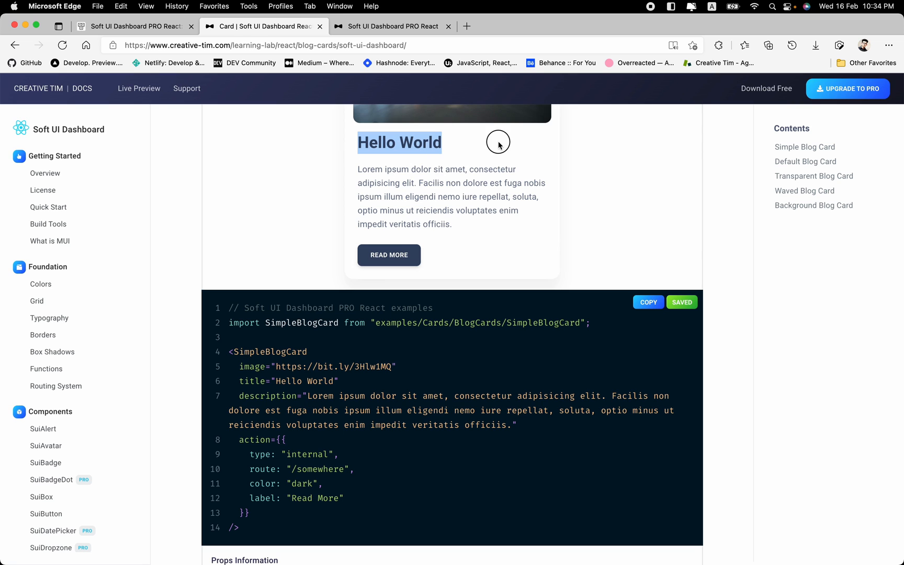
pyautogui.moveTo(388, 256)
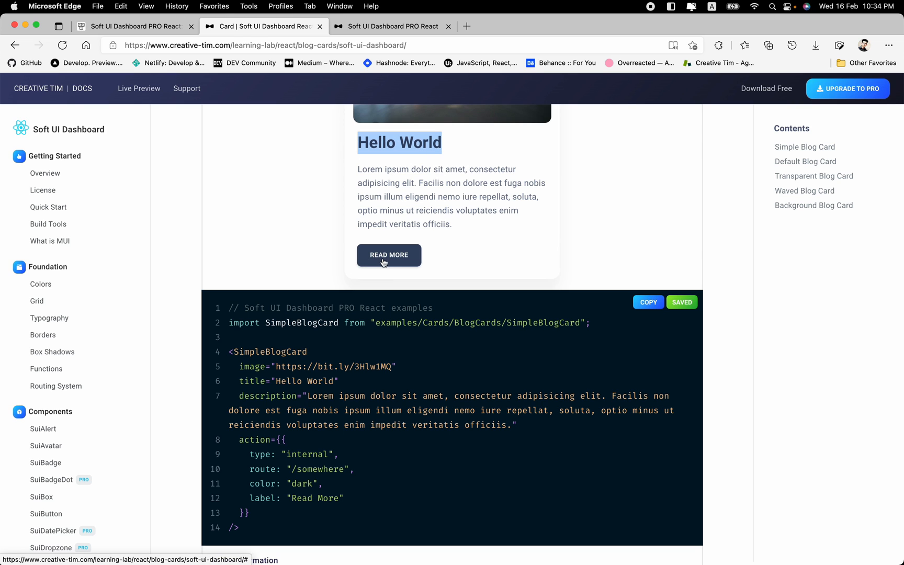
pyautogui.moveTo(410, 305)
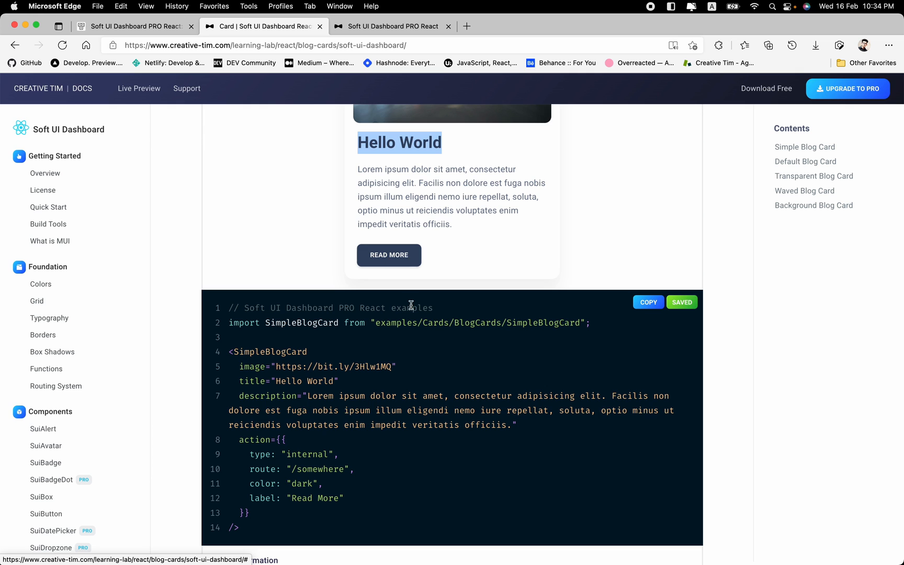
pyautogui.scroll(-3)
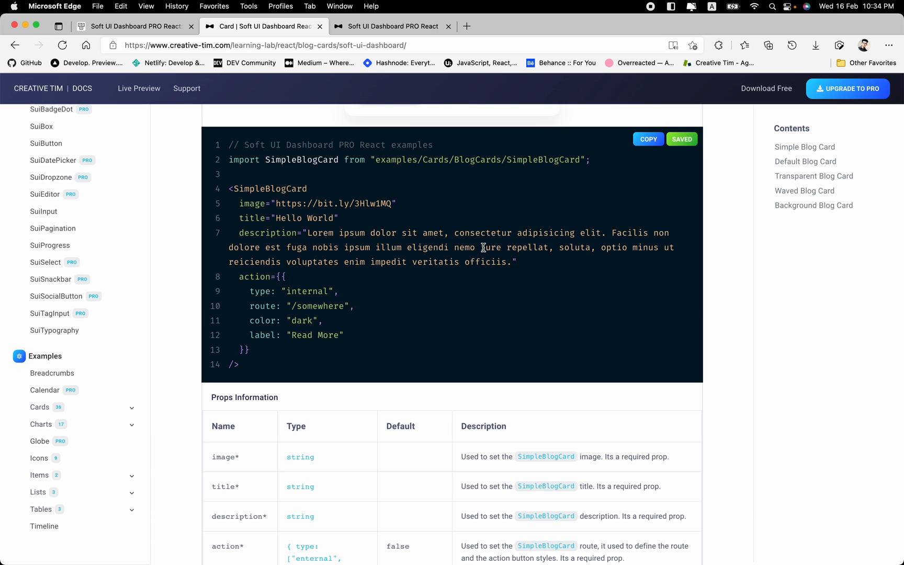
pyautogui.click(681, 140)
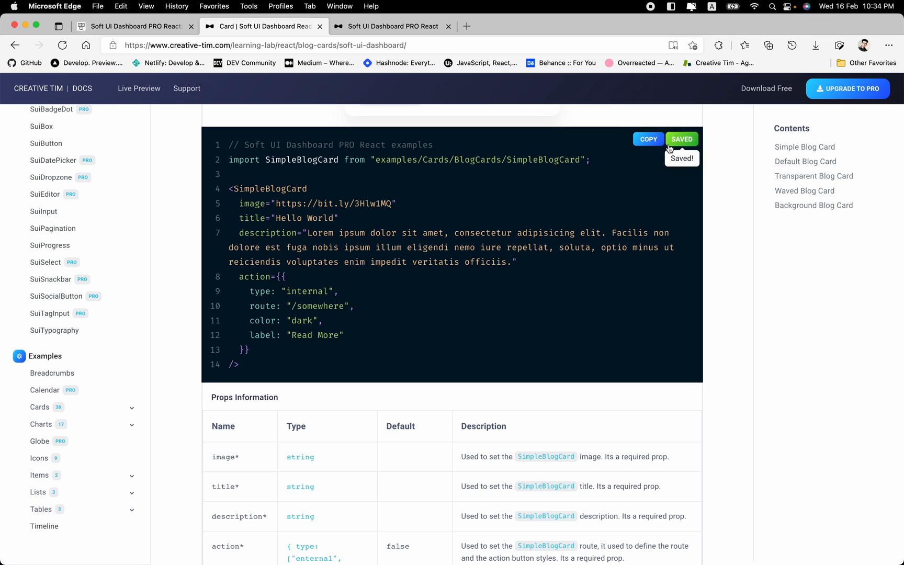
pyautogui.moveTo(576, 191)
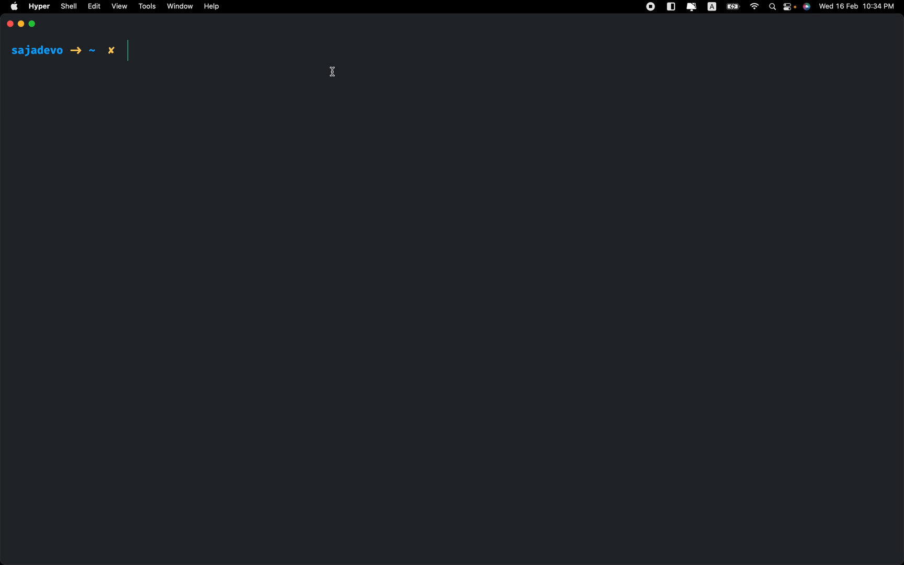
pyautogui.moveTo(328, 53)
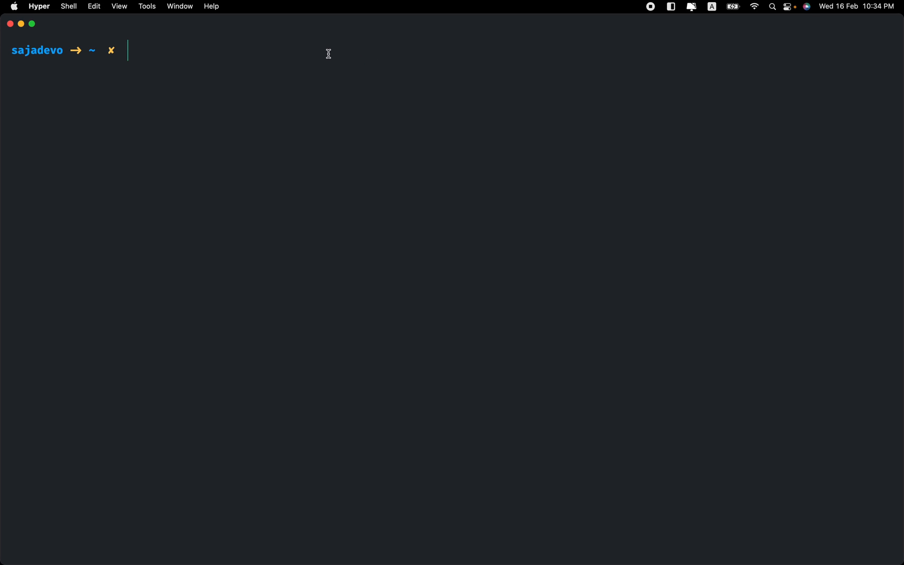
pyautogui.moveTo(138, 48)
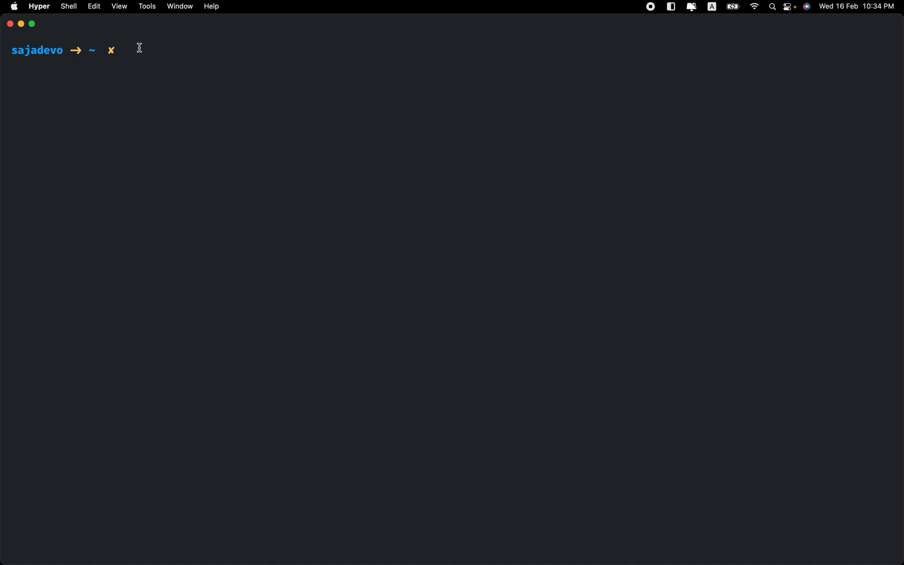
pyautogui.moveTo(237, 69)
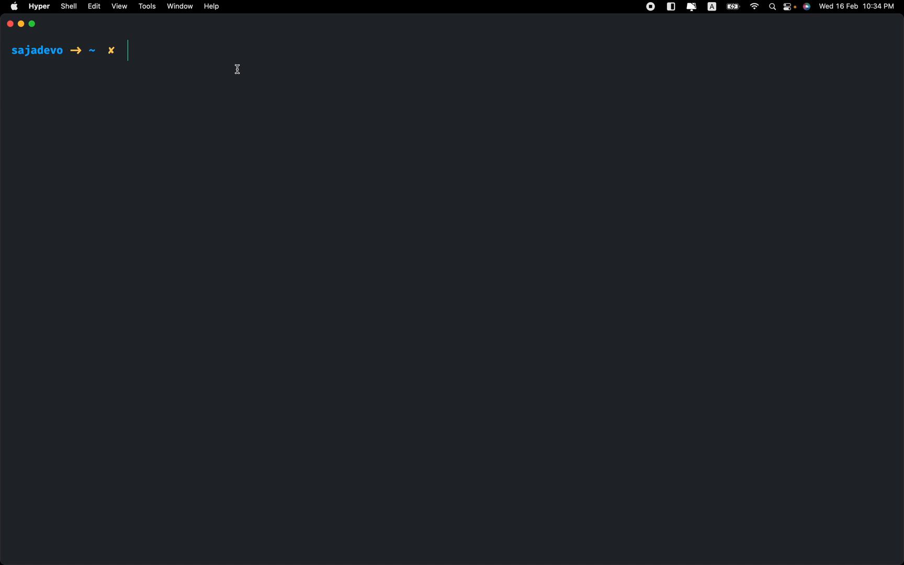
pyautogui.moveTo(177, 63)
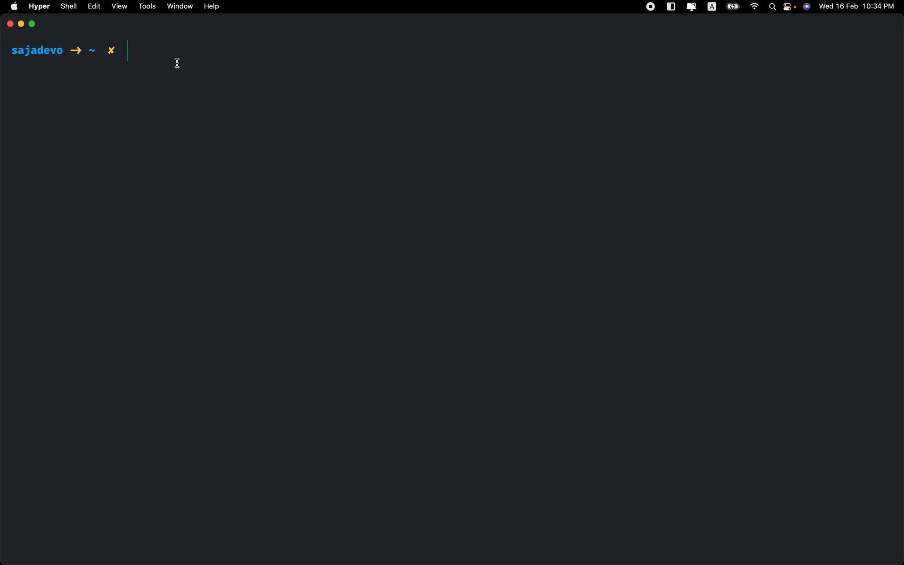
pyautogui.moveTo(413, 107)
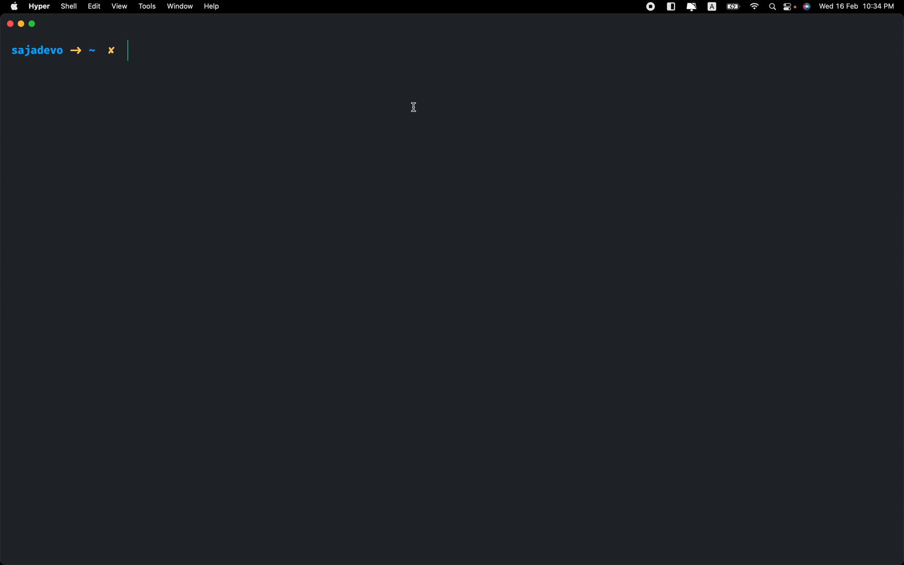
# Run cd Desktop/soft-ui-dashboard-pro-react-v3.0.0/ with Tab completion to enter the project folder
pyautogui.write('c')
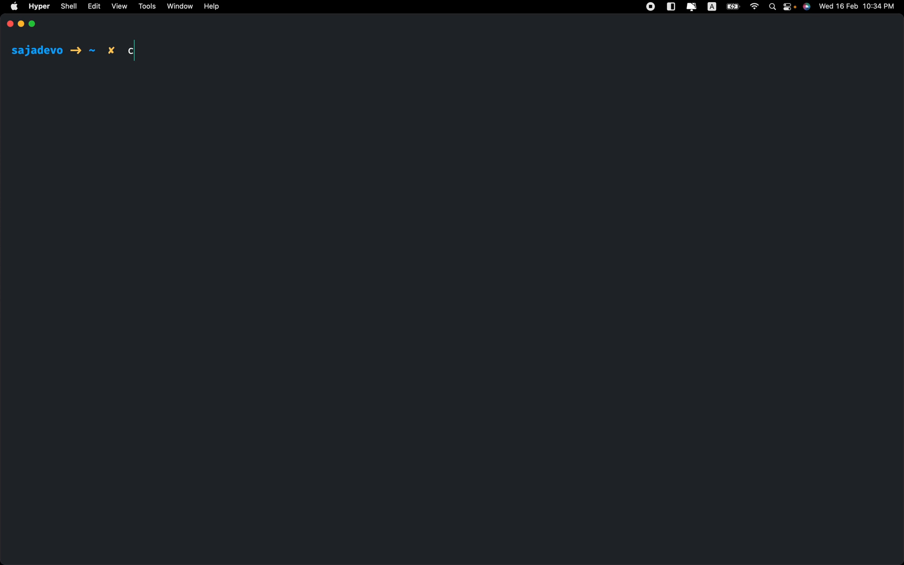
pyautogui.write('d Ds')
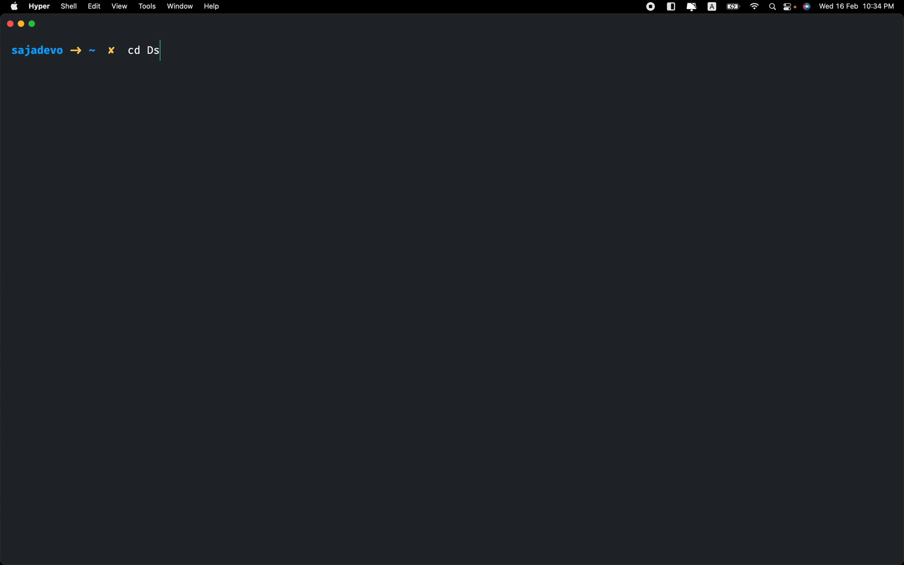
pyautogui.press('tab')
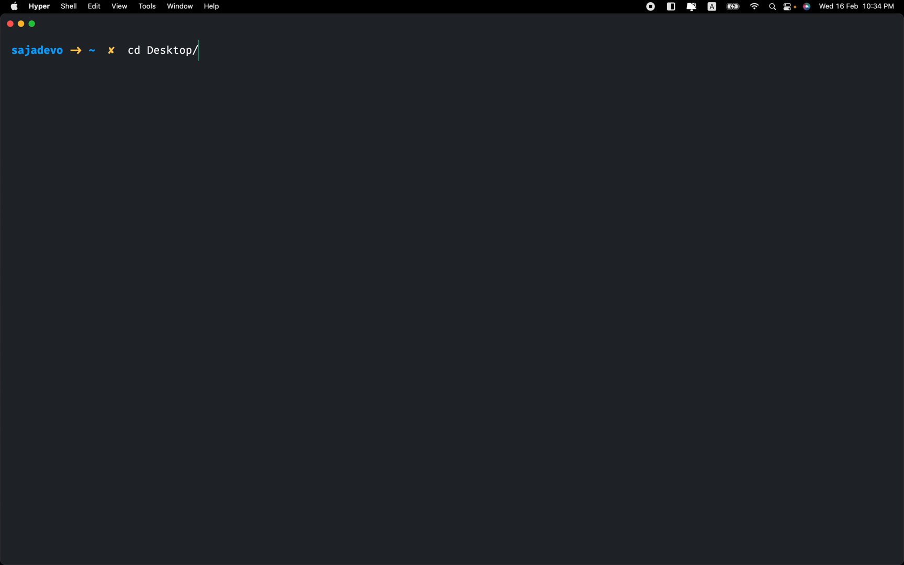
pyautogui.write('soft-ui-dashboard-pro-react-v3.0.0/')
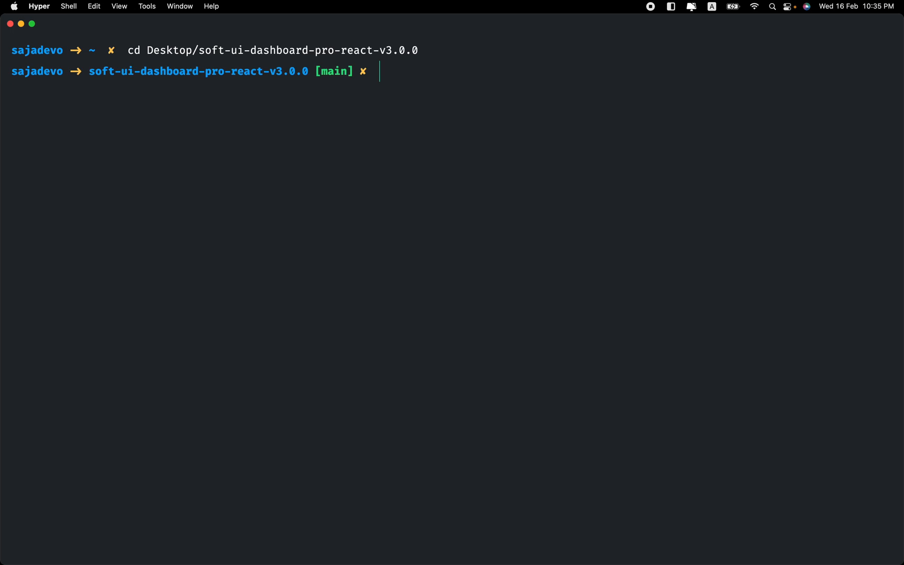
pyautogui.write('c')
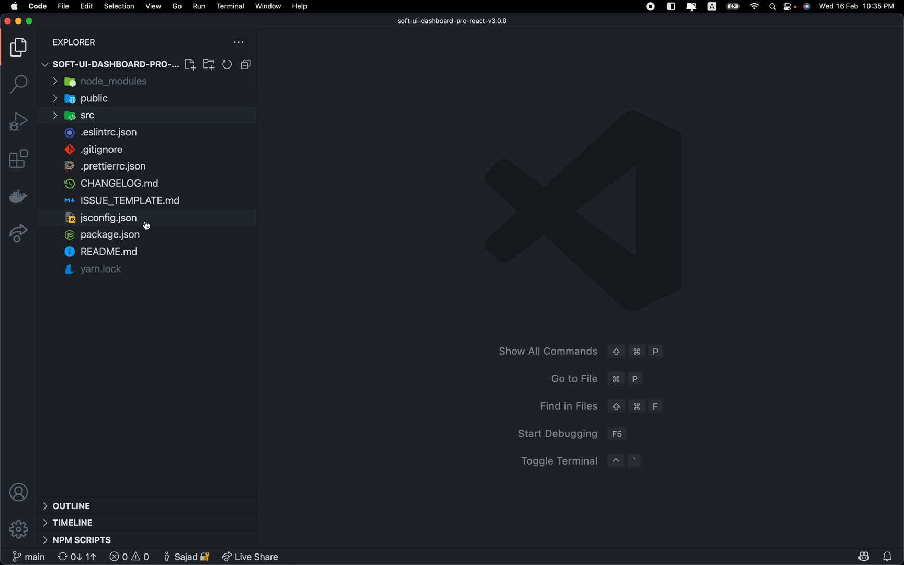
pyautogui.moveTo(110, 234)
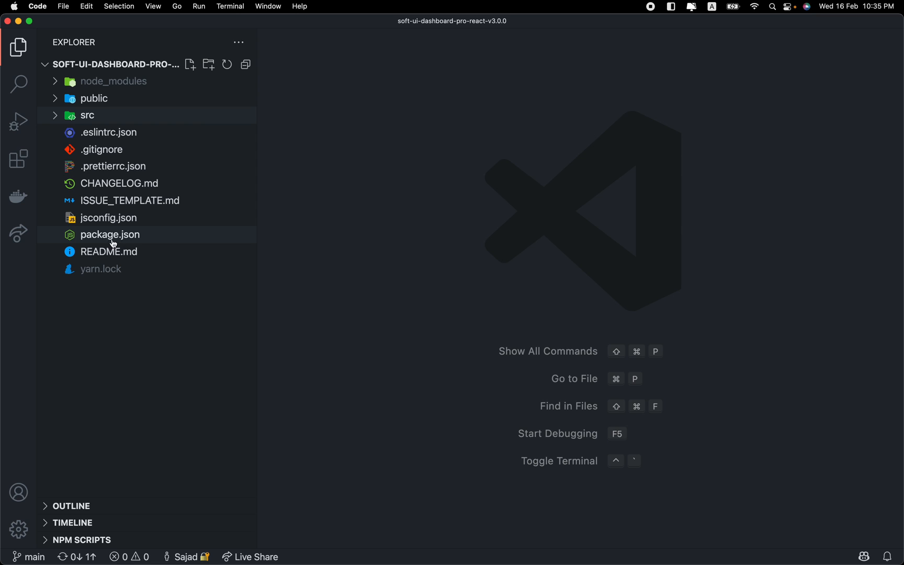
# Open package.json and point out the engines entries requiring node 14/15/16 and npm >=6
pyautogui.doubleClick(110, 234)
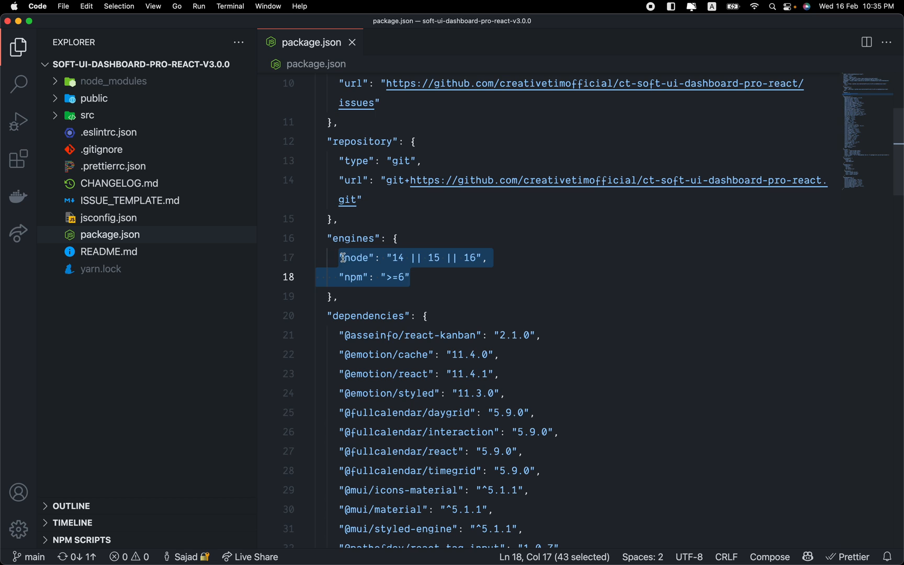
pyautogui.click(351, 258)
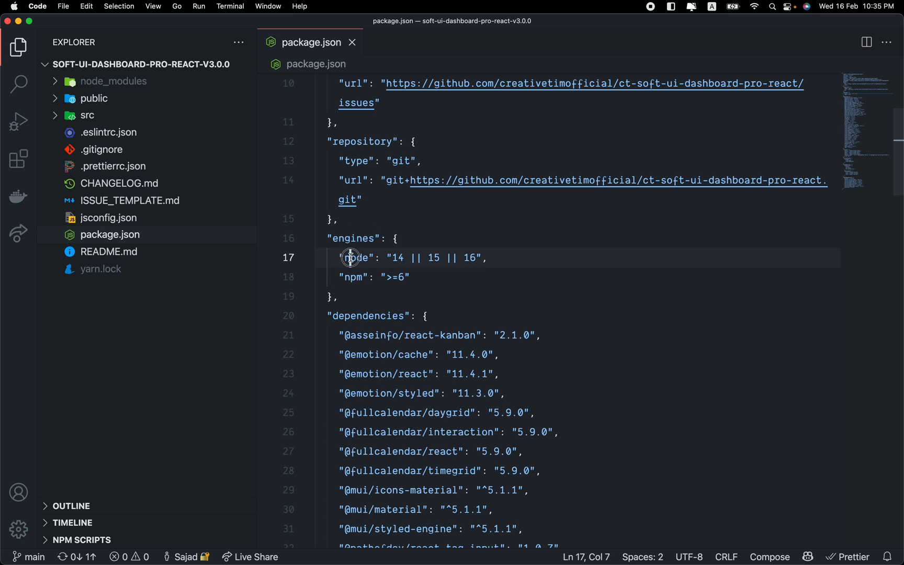
pyautogui.doubleClick(352, 277)
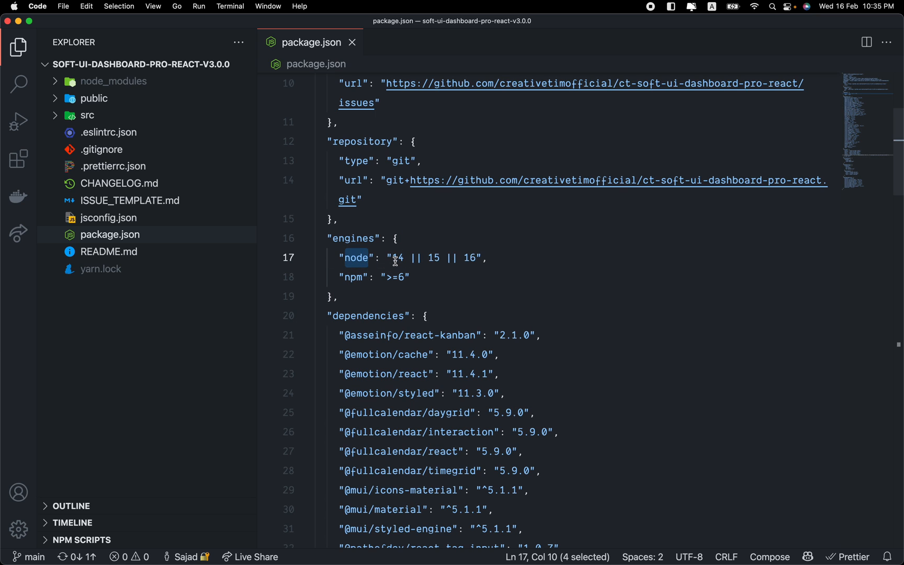
pyautogui.click(439, 258)
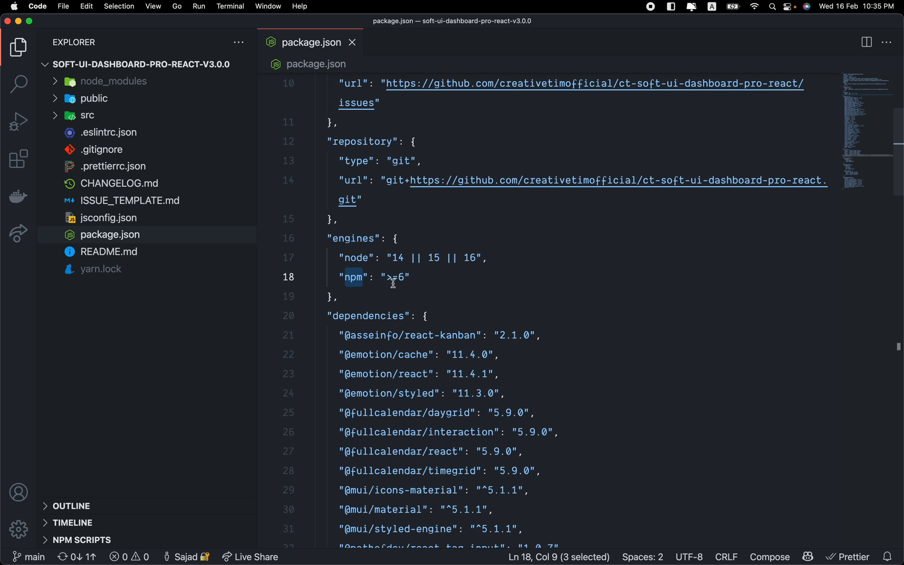
pyautogui.click(405, 277)
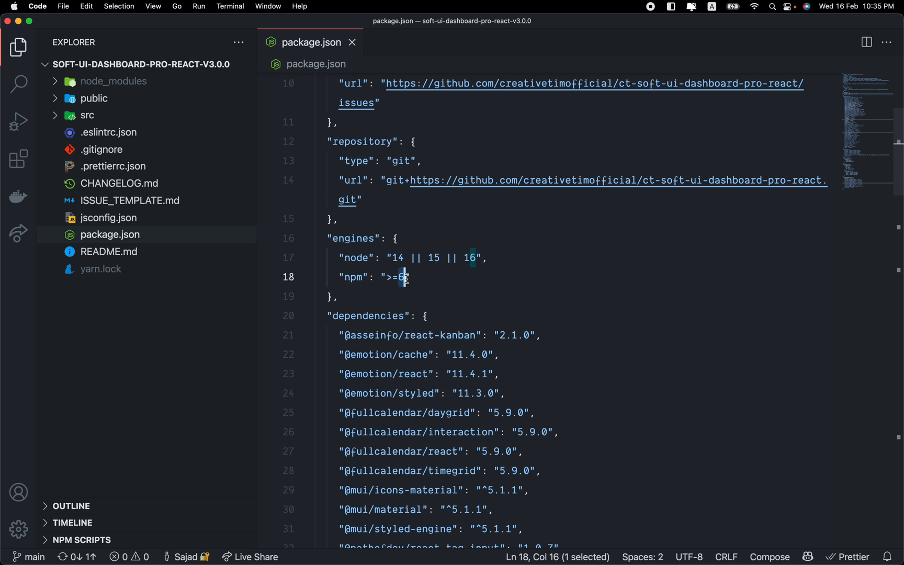
pyautogui.moveTo(351, 271)
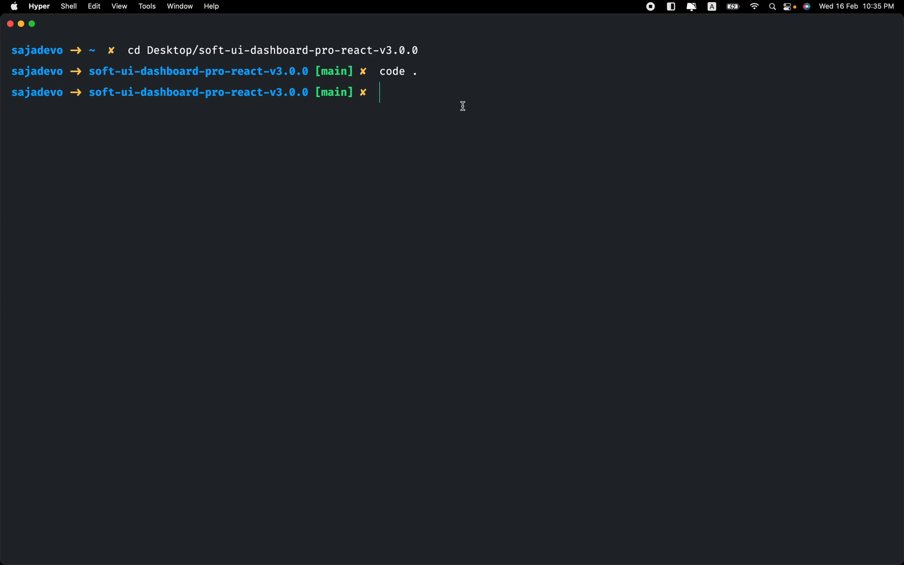
# Draft an install command in the project folder, switching from yarn to npm install
pyautogui.write('yar n')
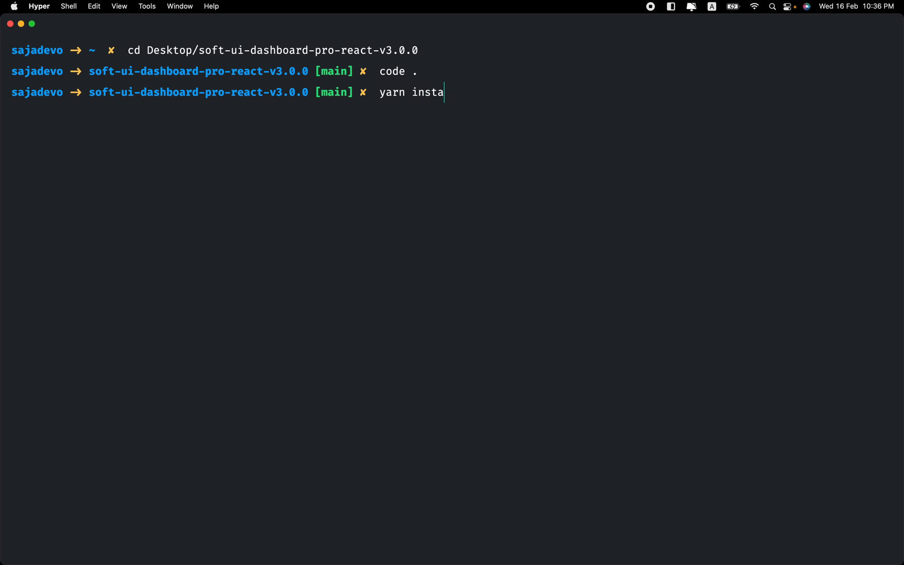
pyautogui.press('backspace')
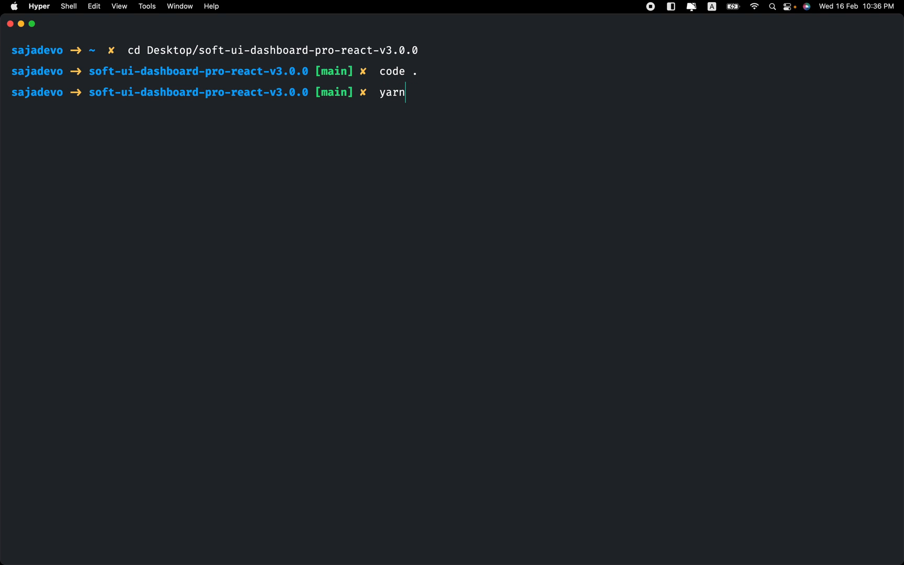
pyautogui.write('npm i')
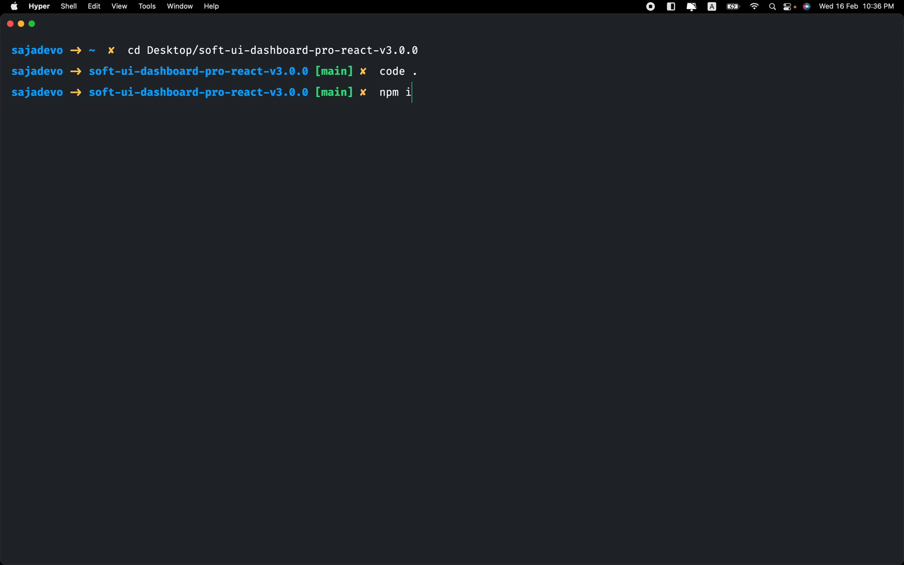
pyautogui.write('nsta')
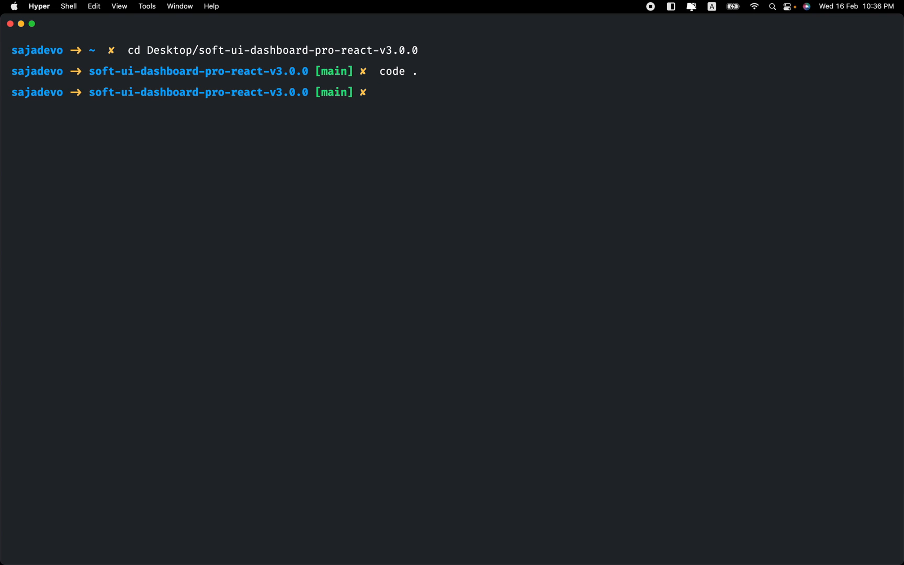
# Run yarn start to launch the local development server at localhost:3000
pyautogui.write('y')
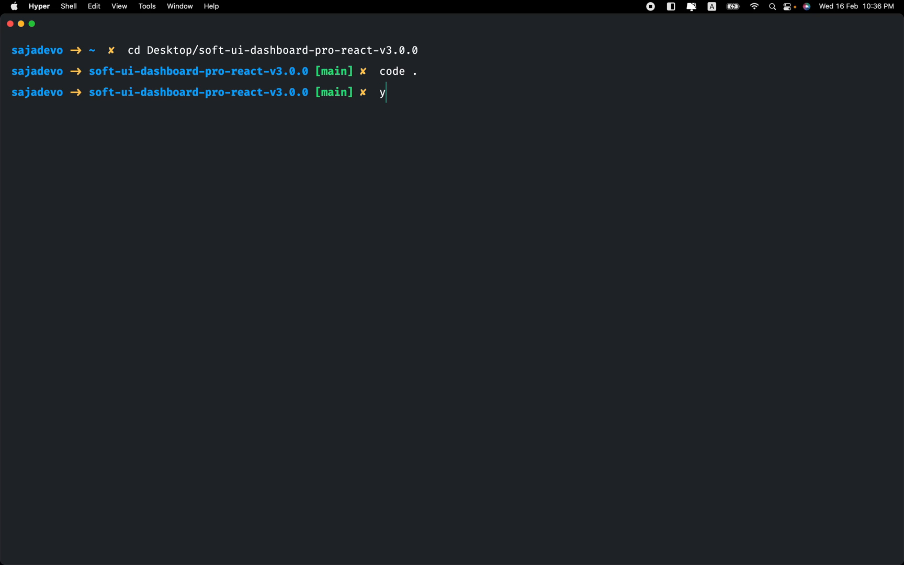
pyautogui.write('arn')
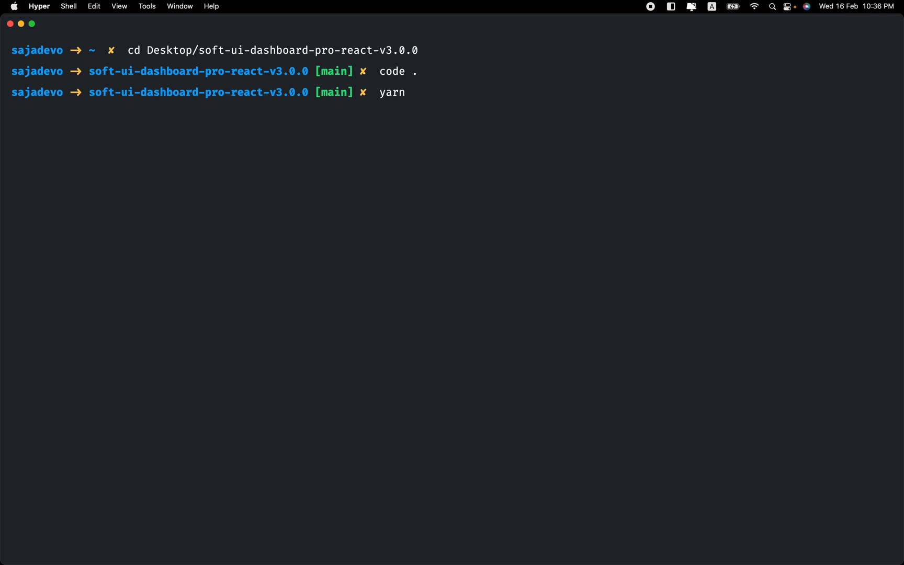
pyautogui.write('start')
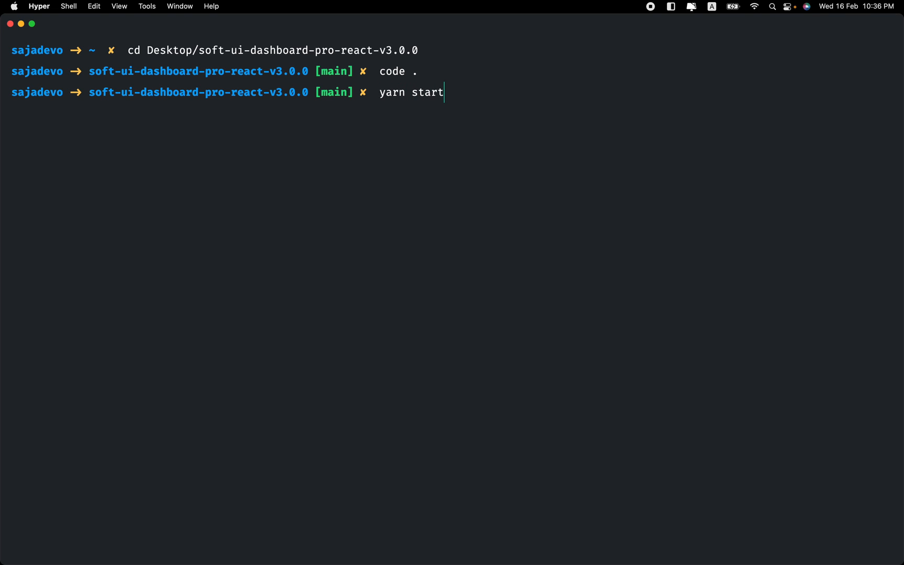
pyautogui.press('Return')
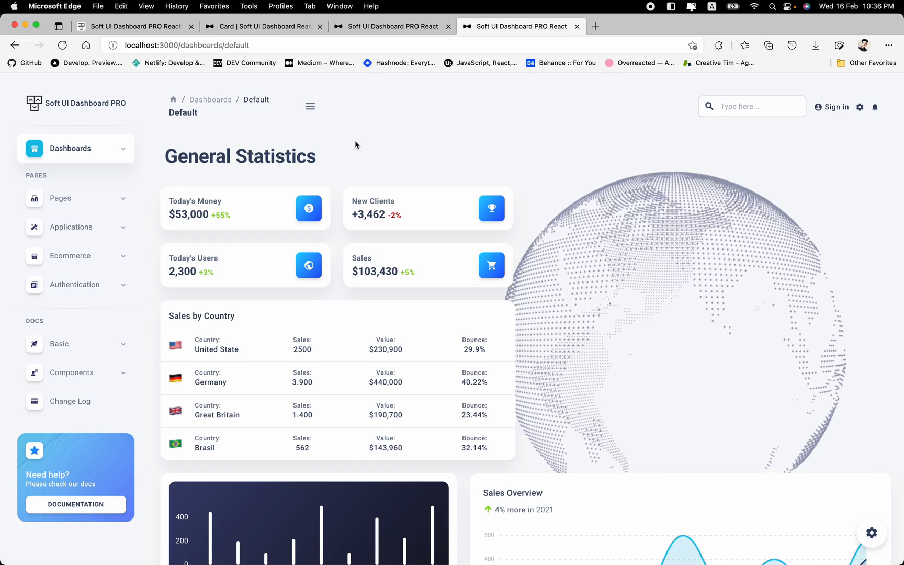
pyautogui.moveTo(444, 154)
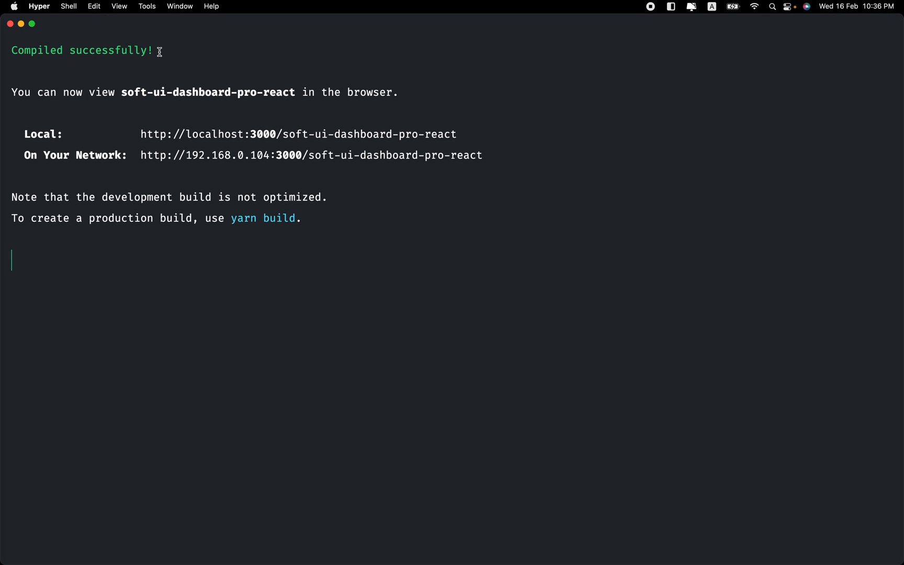
pyautogui.moveTo(414, 220)
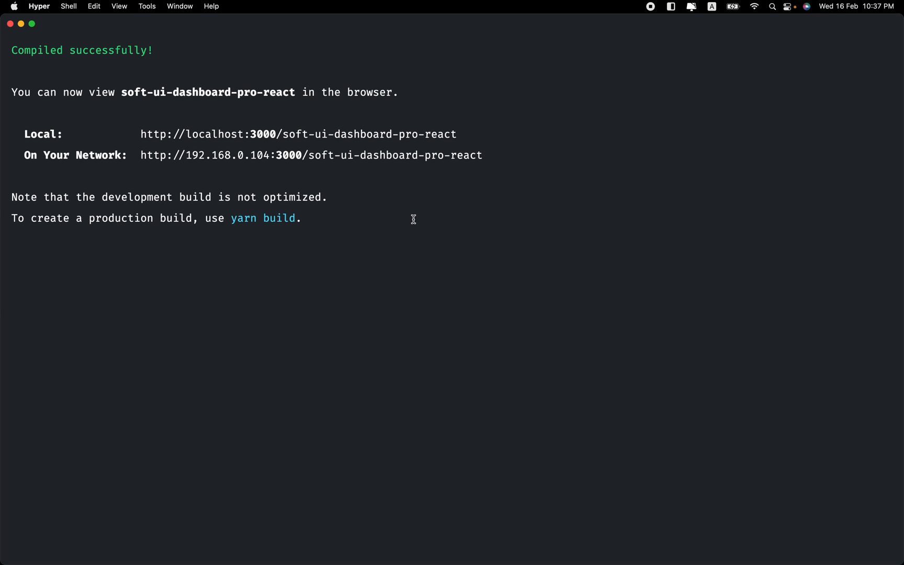
pyautogui.moveTo(347, 229)
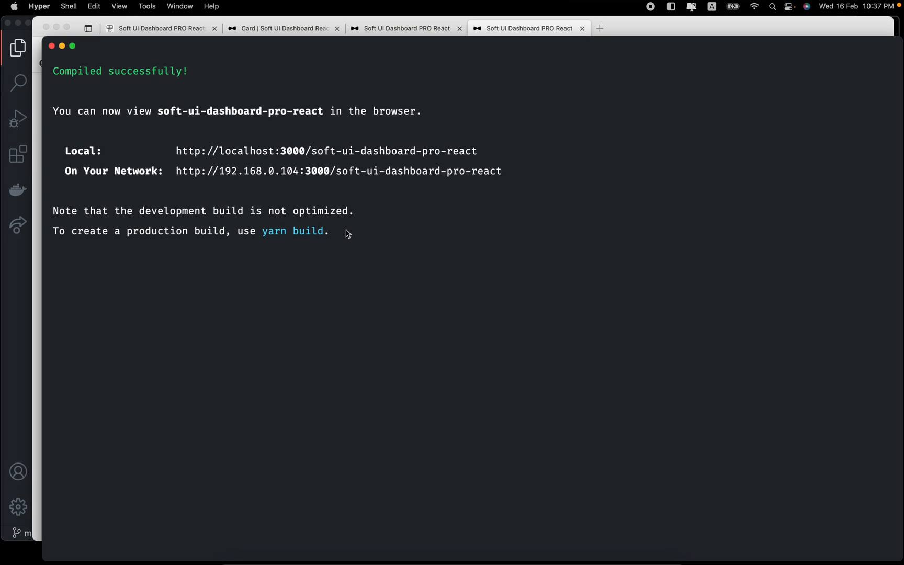
# Stop the running development server with Ctrl+C after it compiles successfully
pyautogui.press('ctrl+c')
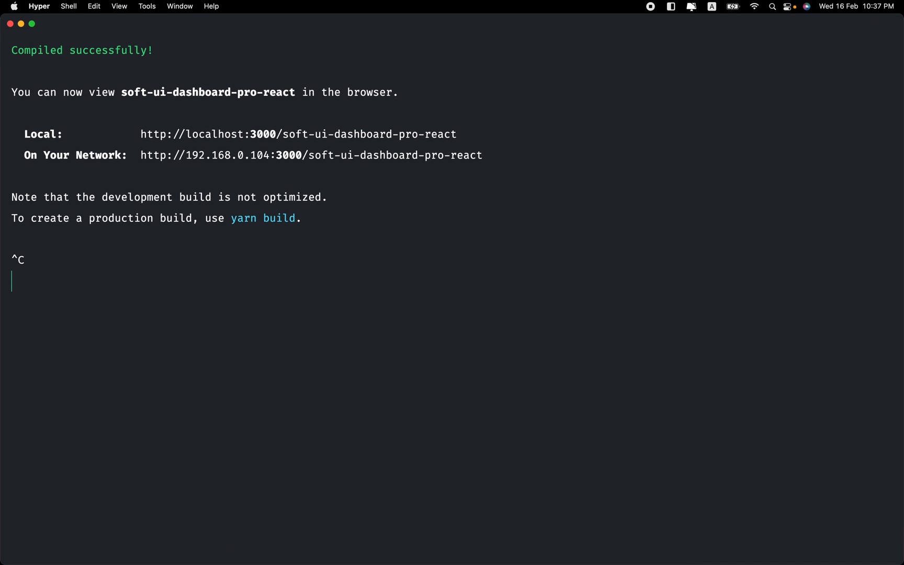
# Check versions with npm -v and node -v, reporting 8.3.1 and v16.14.0
pyautogui.write('npm')
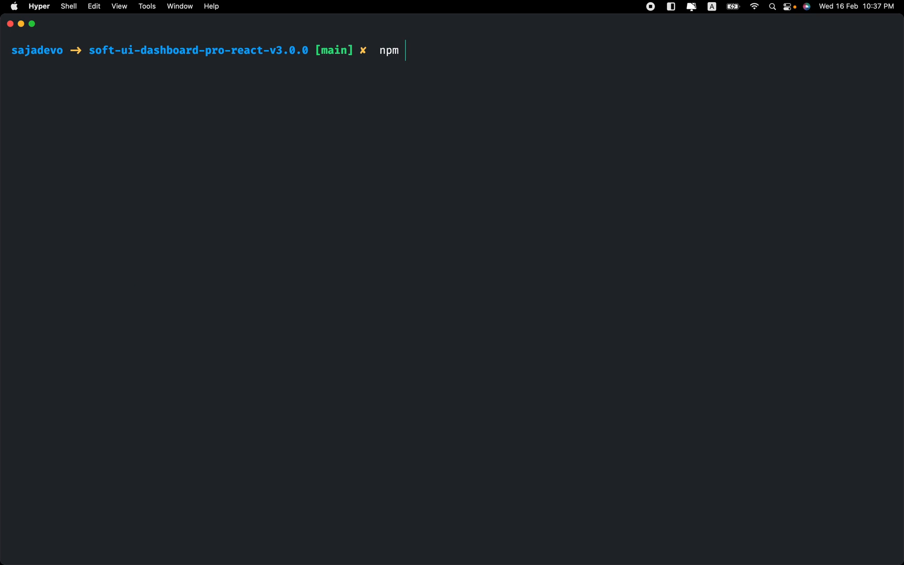
pyautogui.press('Return')
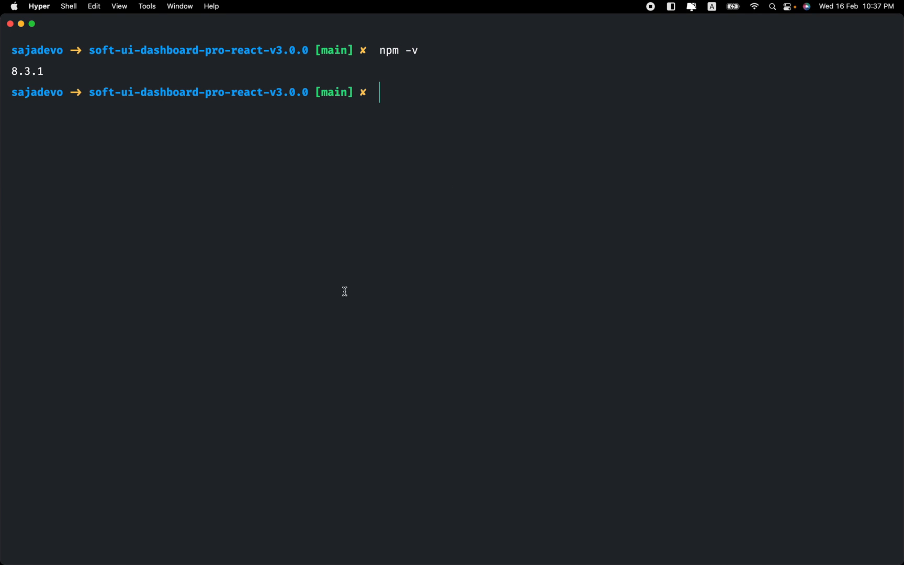
pyautogui.moveTo(30, 69)
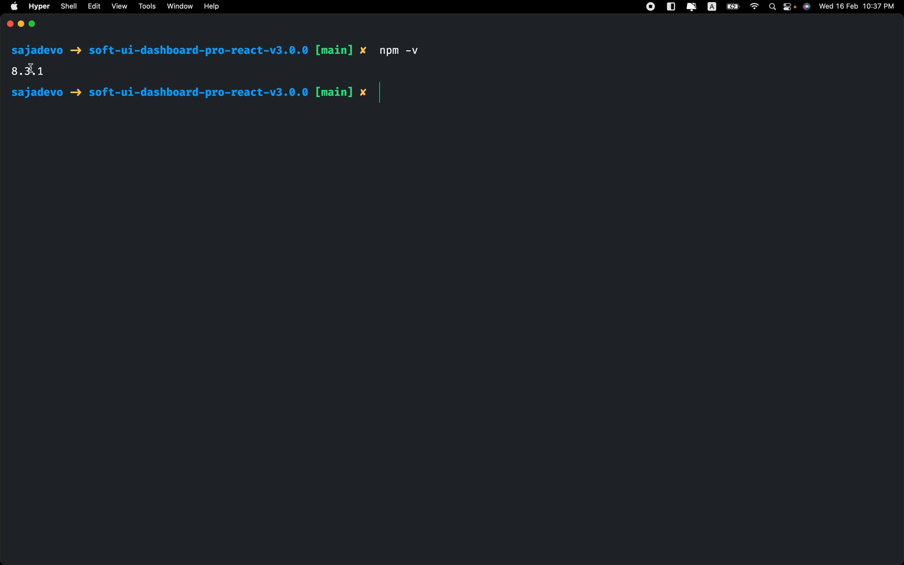
pyautogui.moveTo(256, 135)
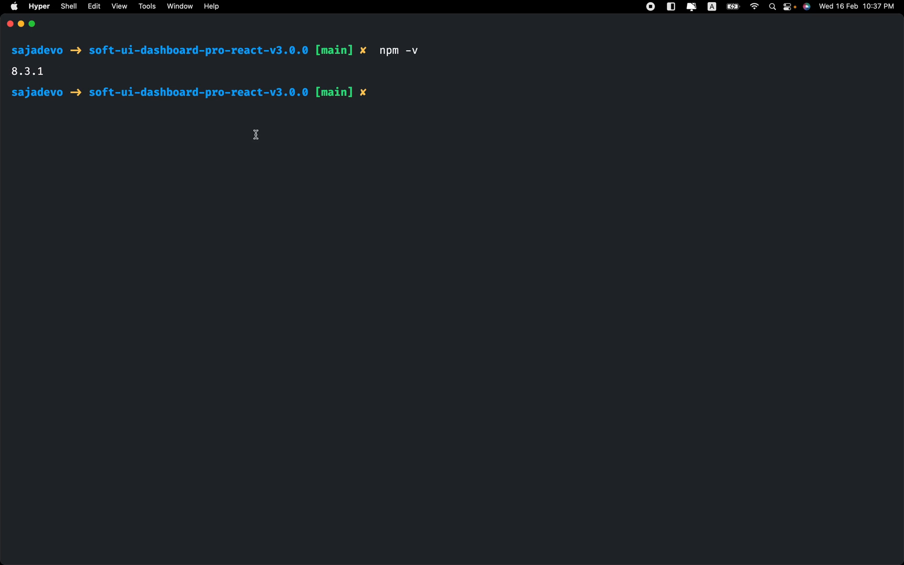
pyautogui.write('node -v')
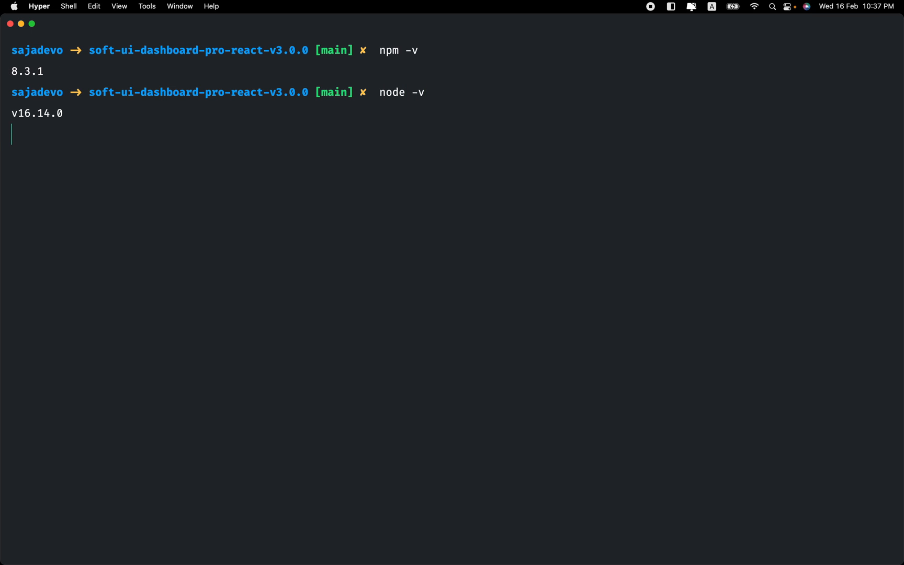
pyautogui.press('Return')
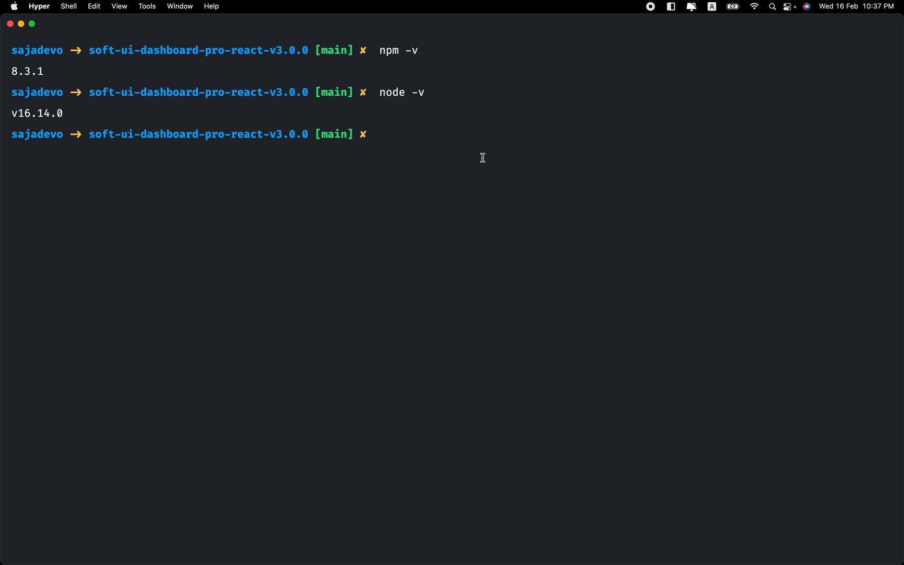
pyautogui.write('yarn')
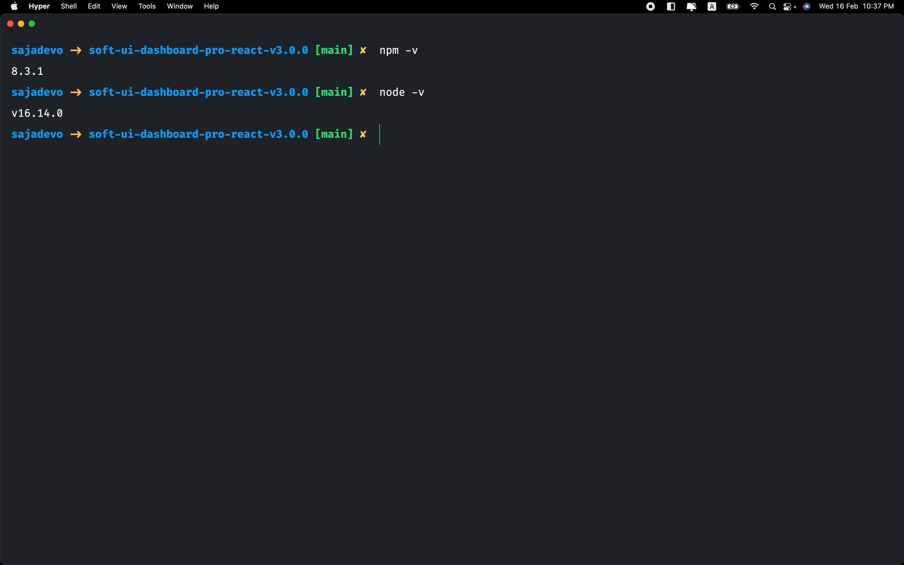
# Draft sudo npm i -g yarn as a global yarn install command, leaving the word yarn highlighted
pyautogui.write('npm')
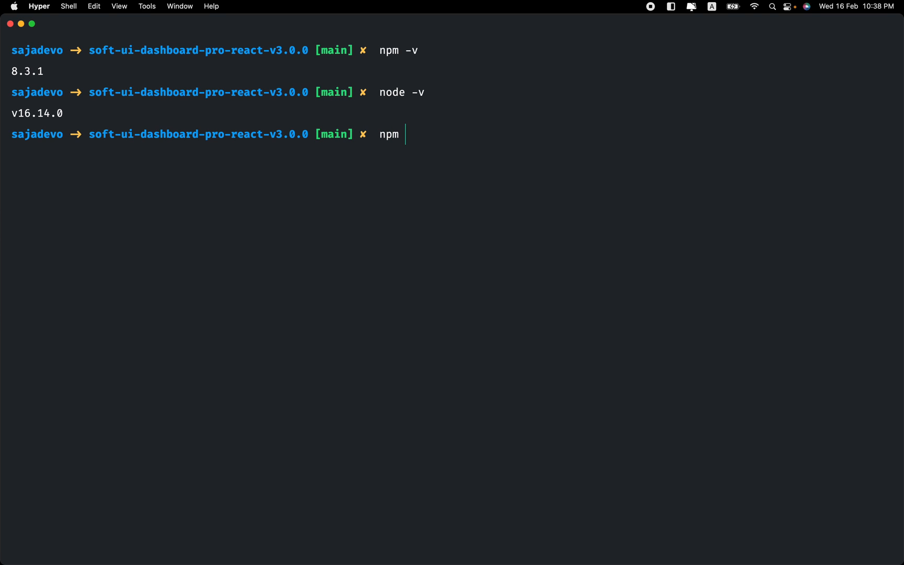
pyautogui.write('i -g y')
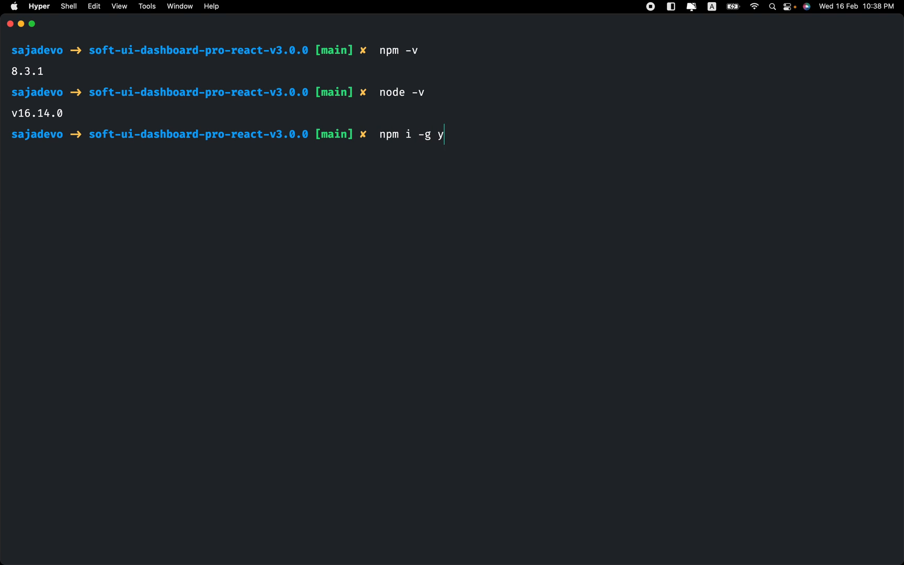
pyautogui.write('arn')
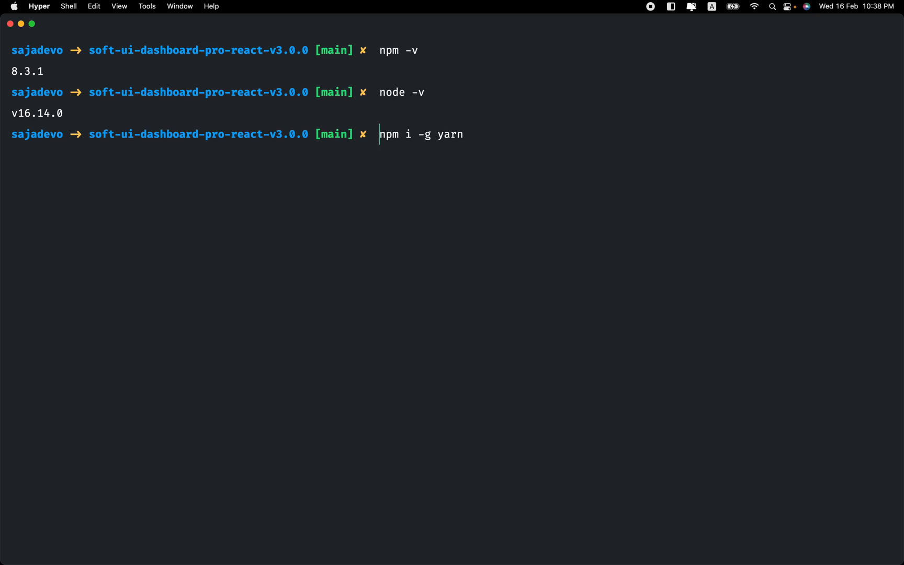
pyautogui.write('sude')
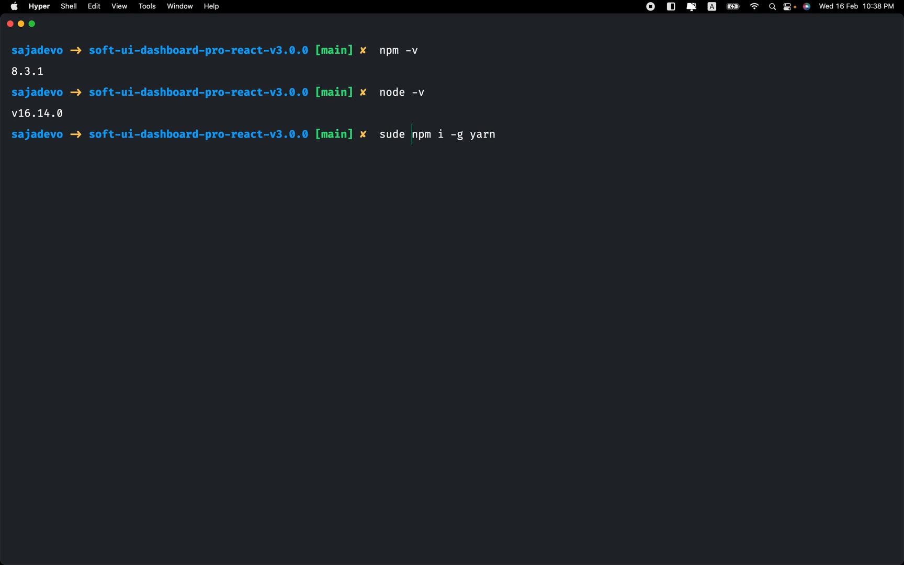
pyautogui.write('o')
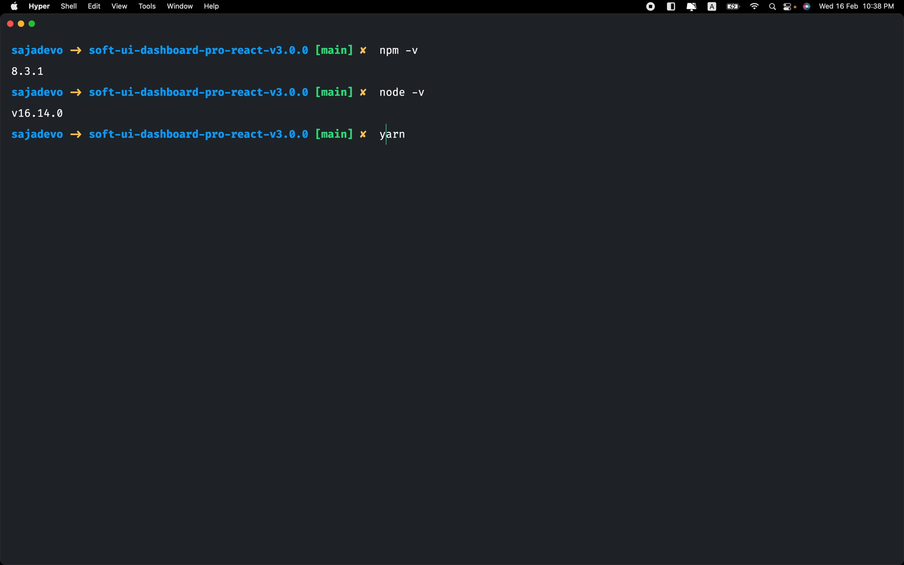
pyautogui.moveTo(386, 134)
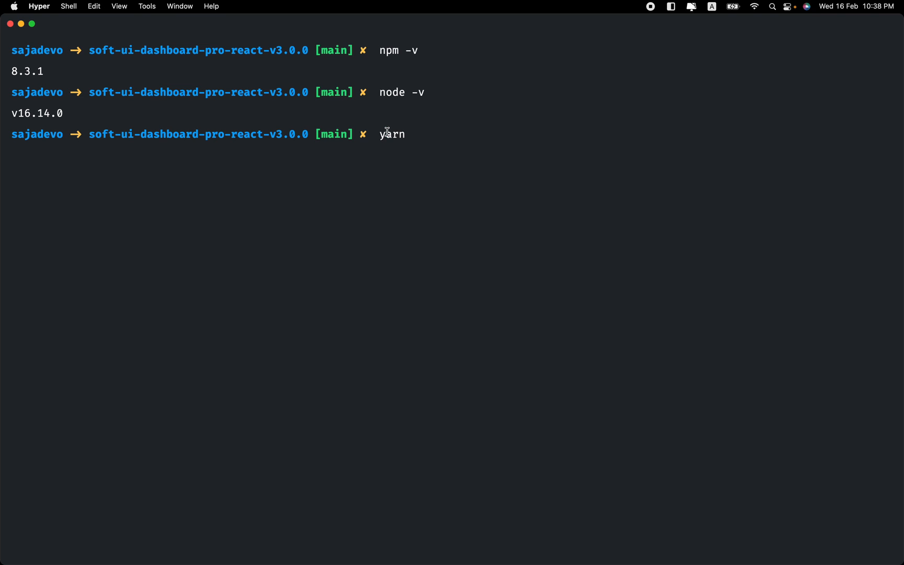
pyautogui.doubleClick(391, 134)
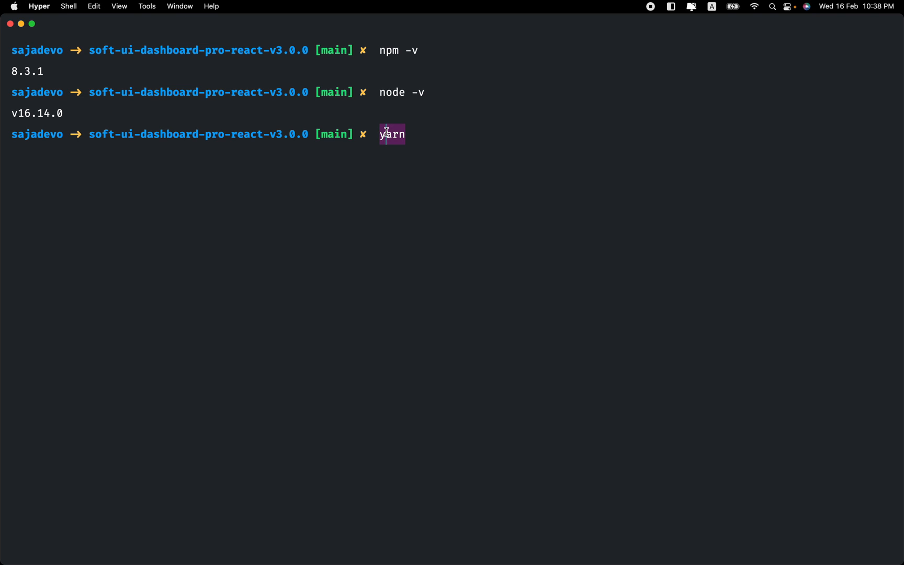
pyautogui.moveTo(237, 122)
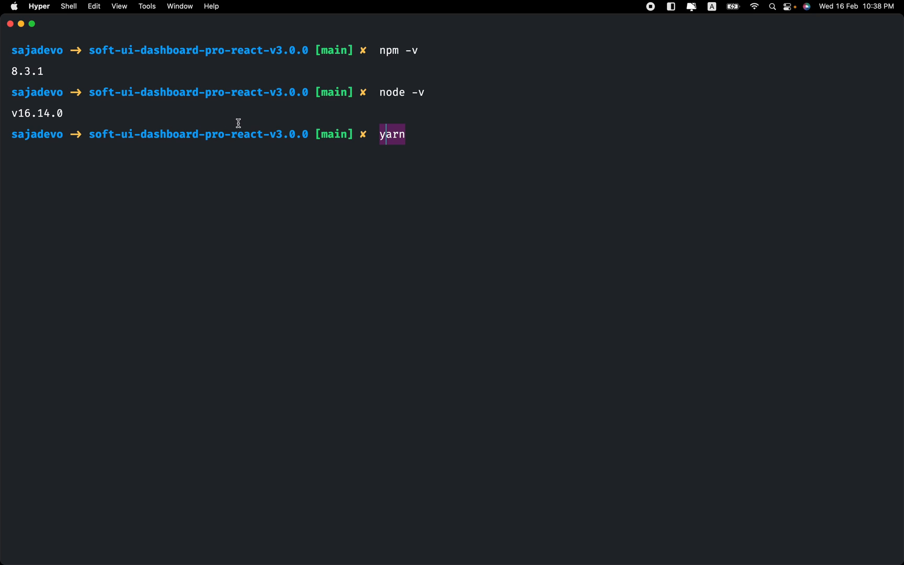
pyautogui.moveTo(252, 129)
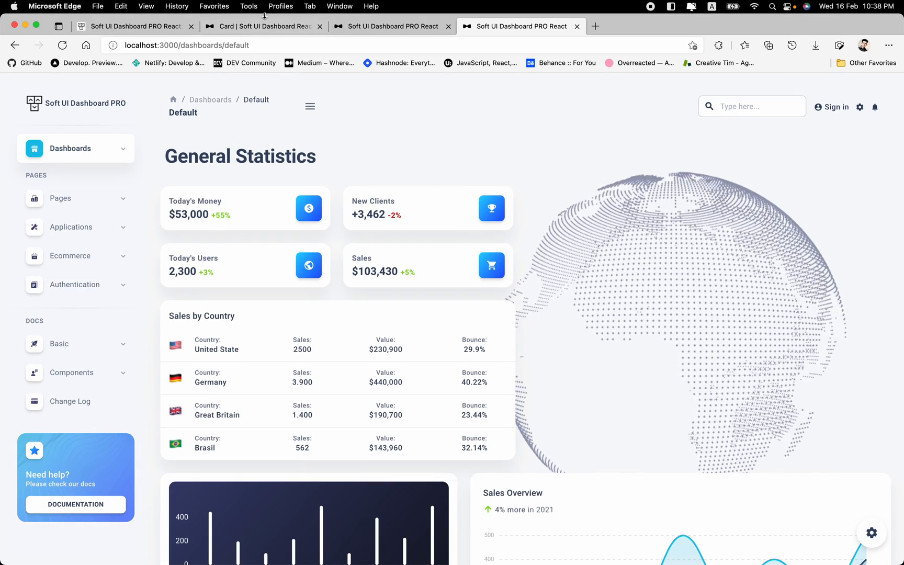
# Return to the Creative Tim Card documentation page to reach its Support links
pyautogui.click(262, 26)
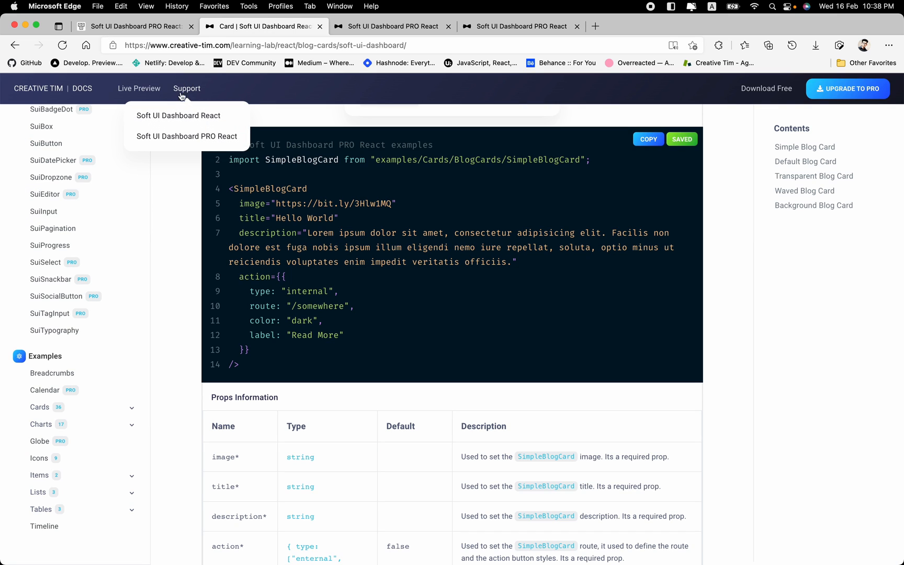
pyautogui.moveTo(178, 115)
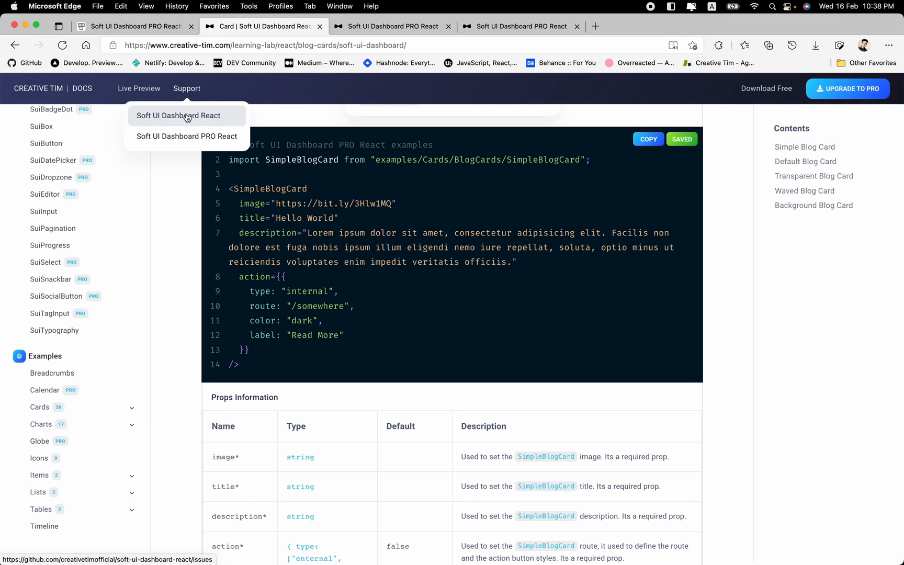
pyautogui.moveTo(186, 136)
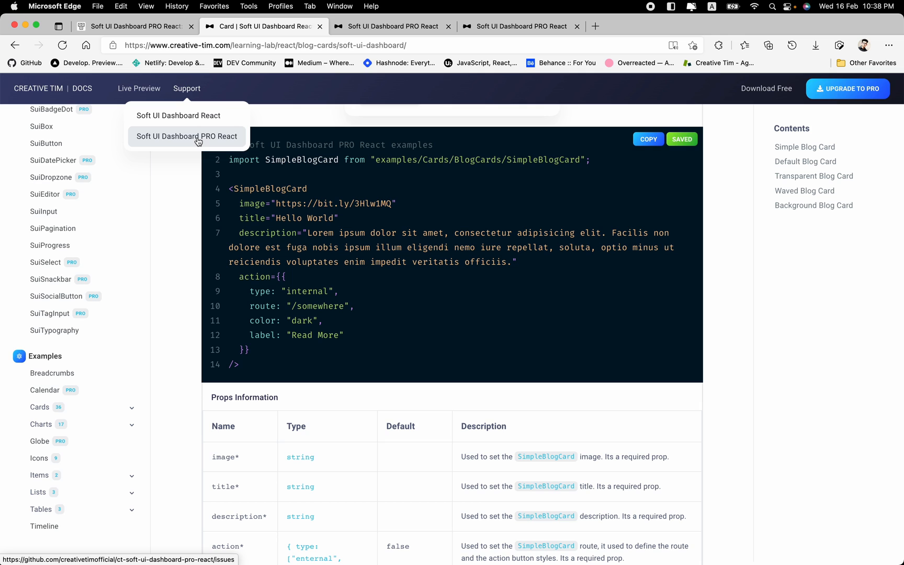